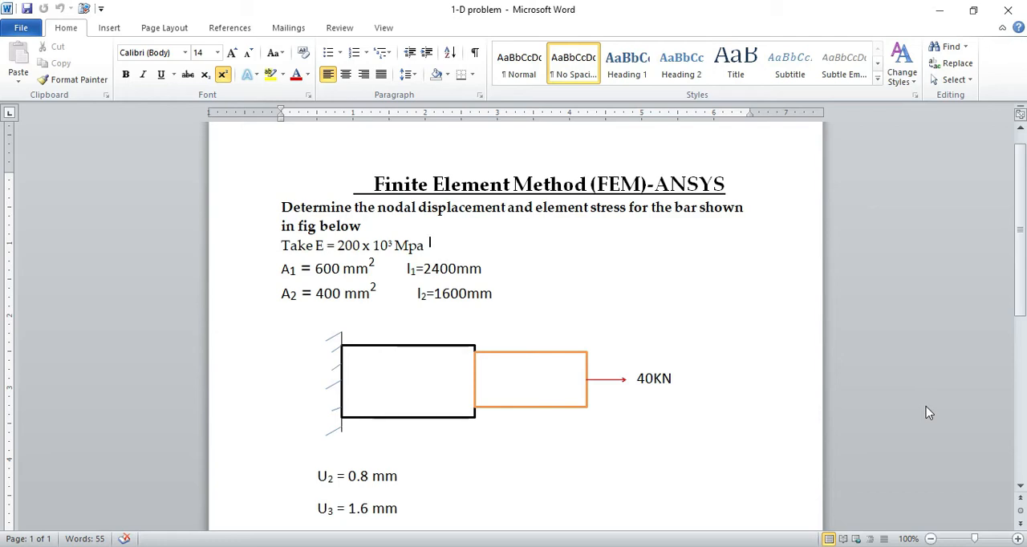
mouse_move(966, 277)
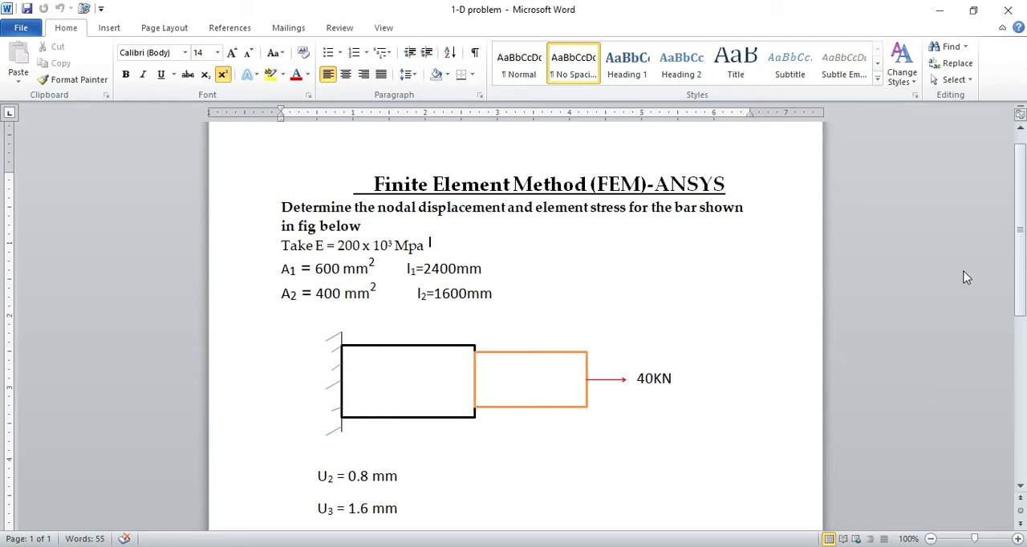
mouse_move(607, 257)
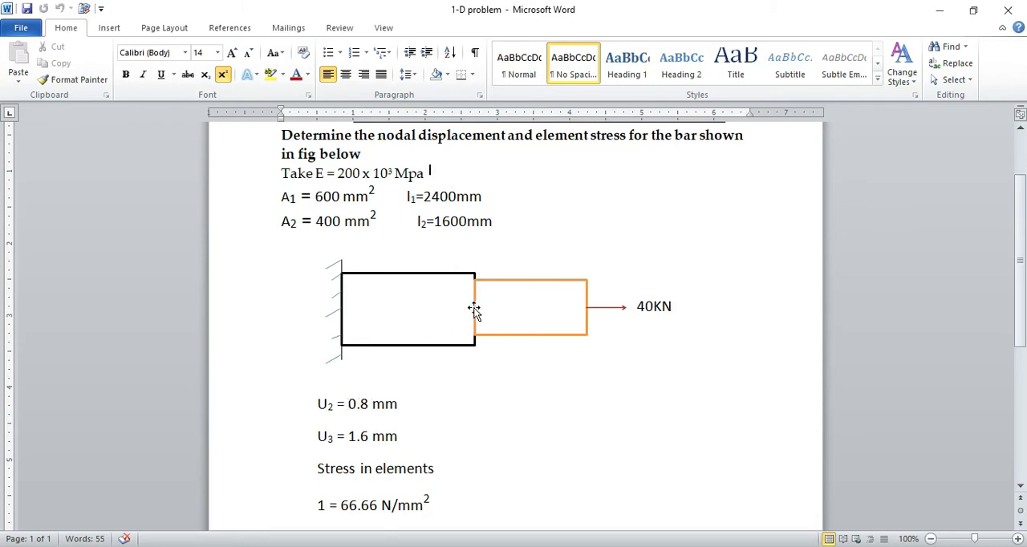
mouse_move(379, 430)
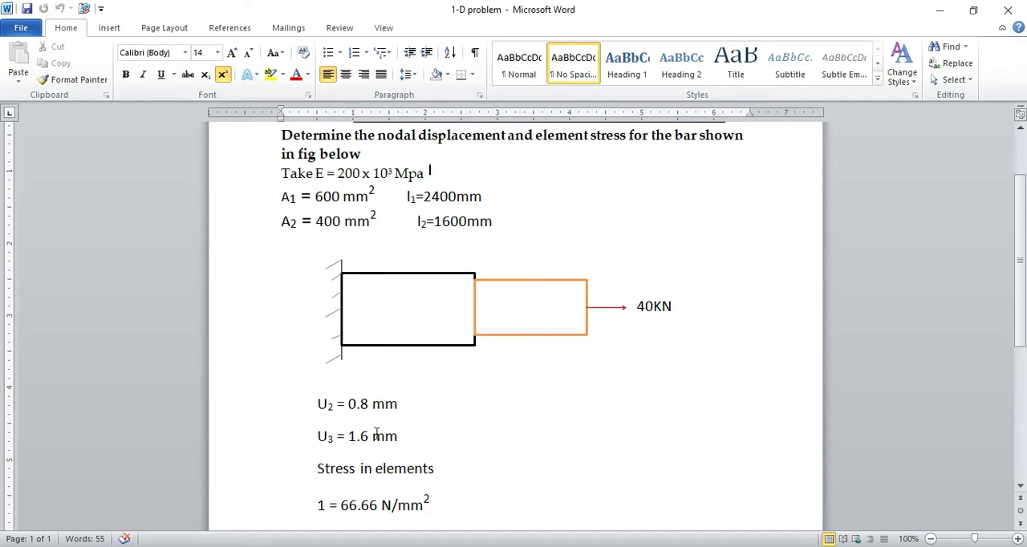
mouse_move(393, 436)
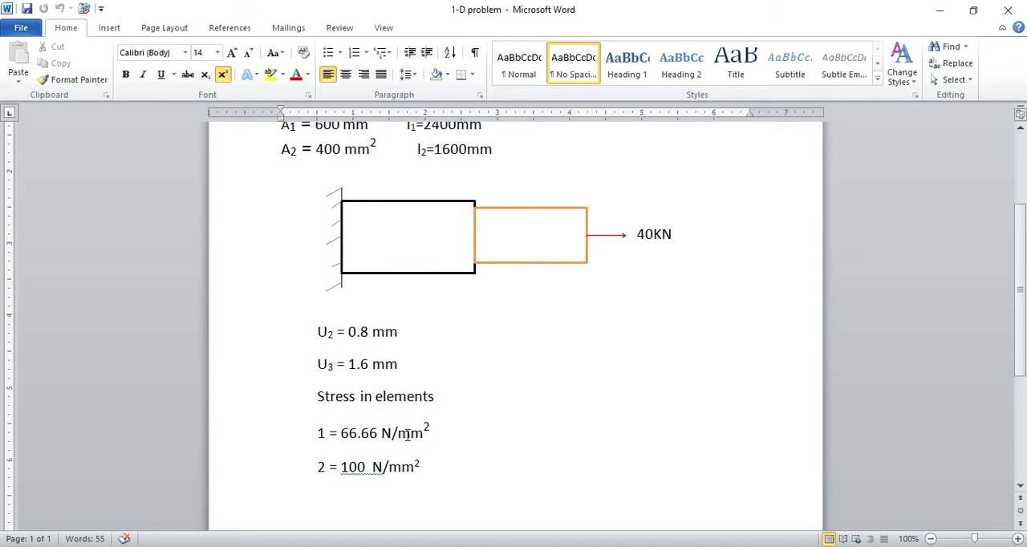
mouse_move(449, 363)
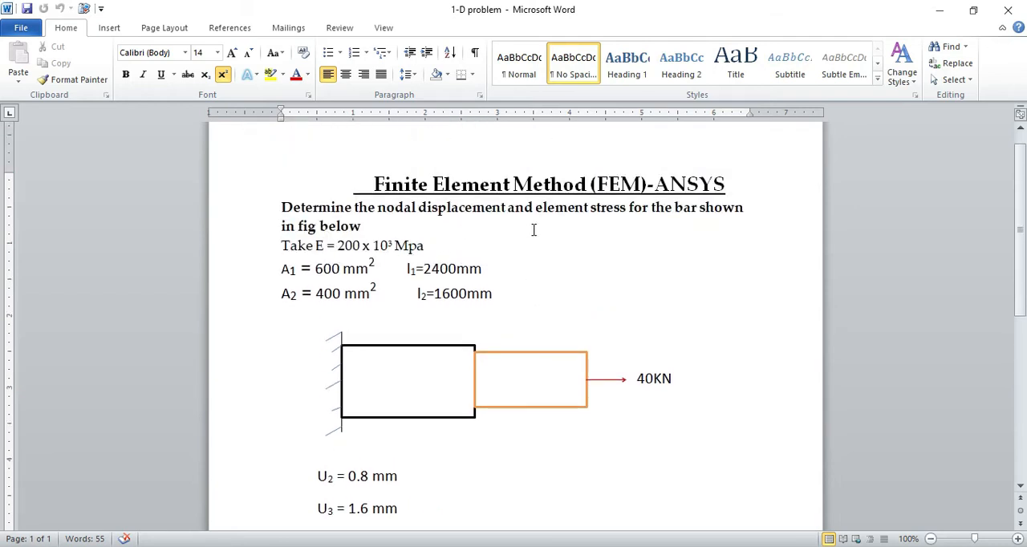
- Page through the handwritten 1-D element solution to the element 2 stress of 100 N/mm²
left_click(313, 246)
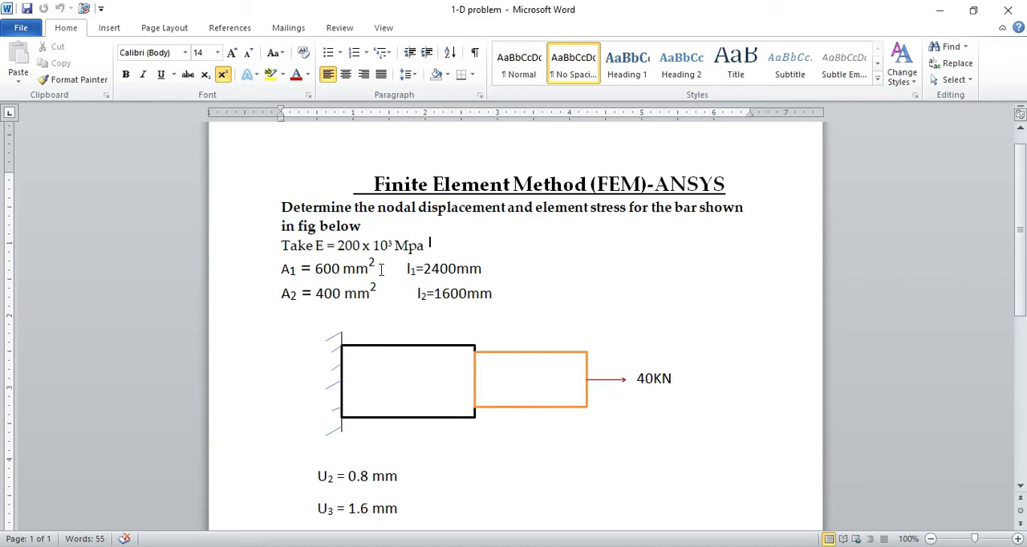
scroll("down", 3)
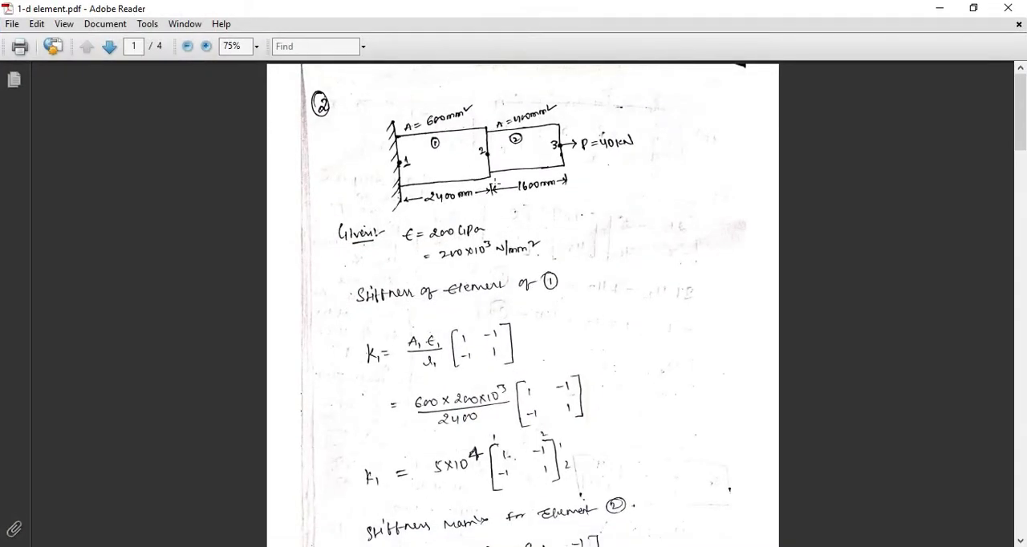
scroll("down", 3)
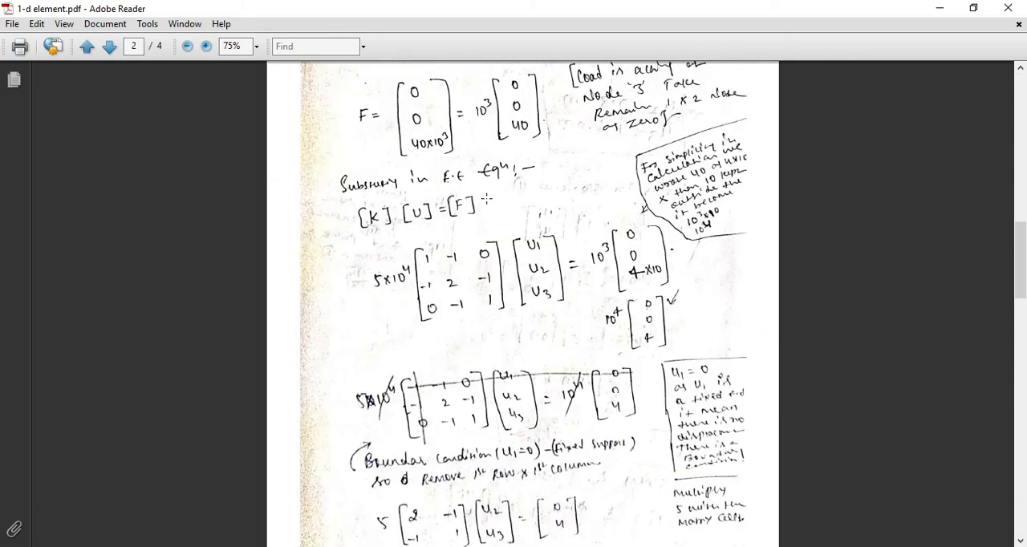
left_click(109, 45)
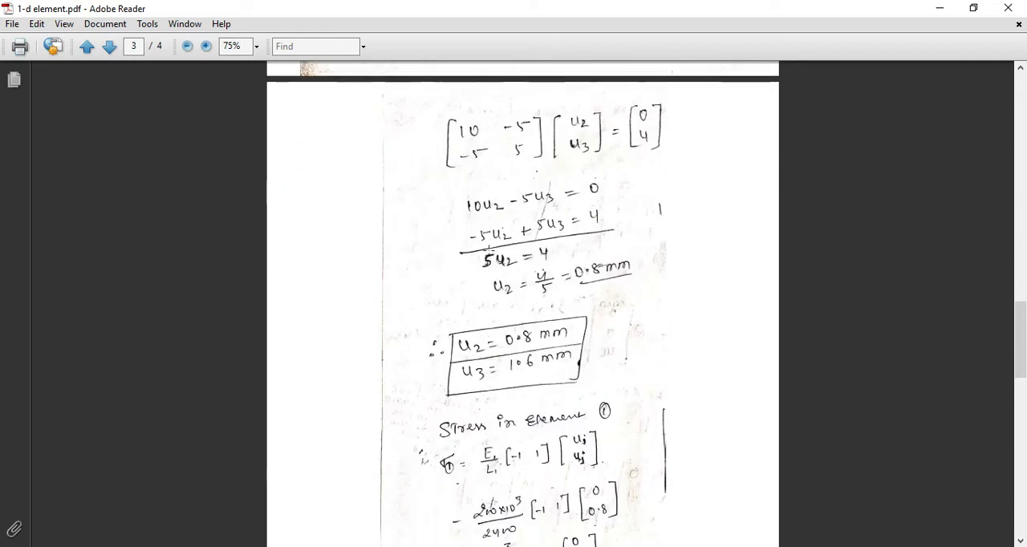
scroll("down", 3)
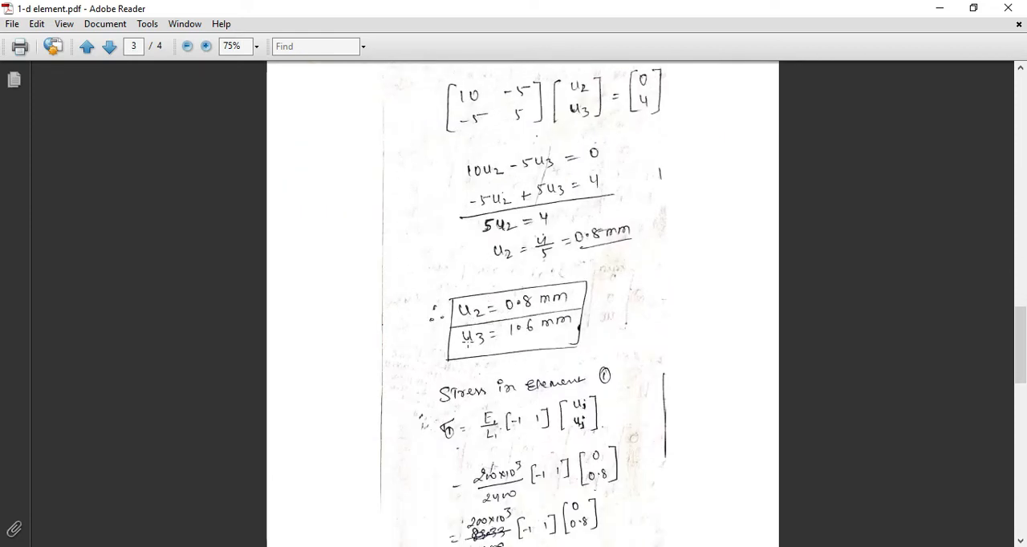
scroll("down", 3)
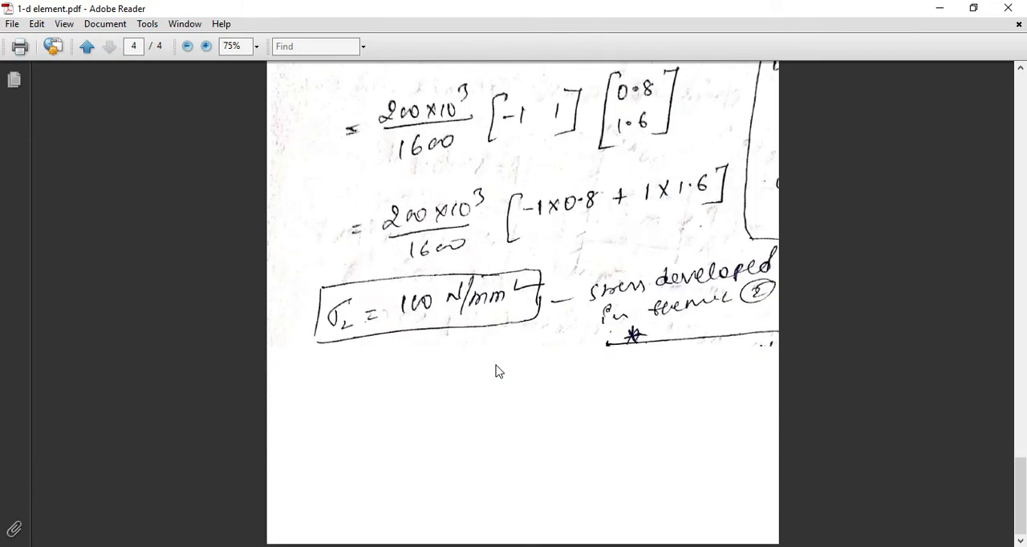
mouse_move(940, 15)
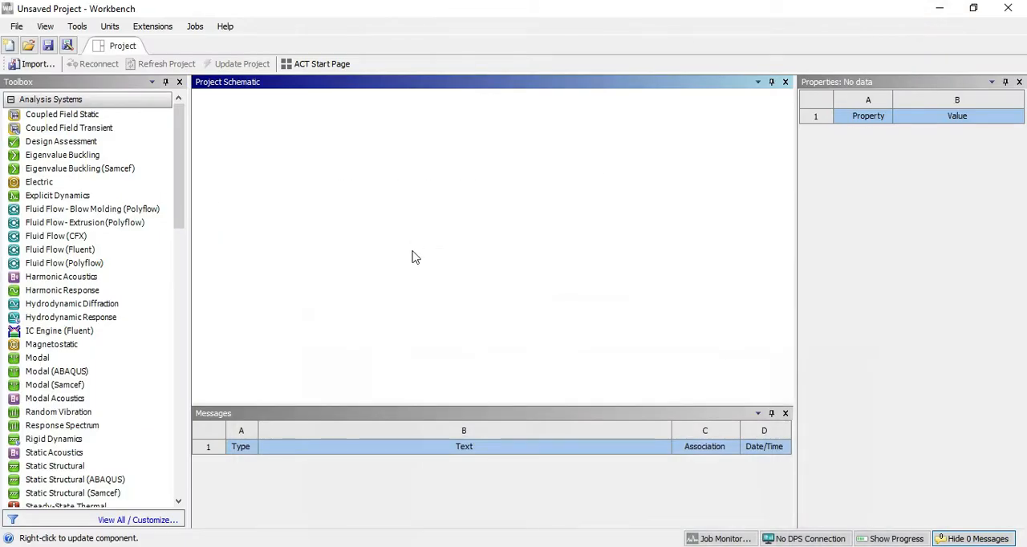
- Add a Static Structural system from the Toolbox and bring up its Engineering Data options
left_click(54, 465)
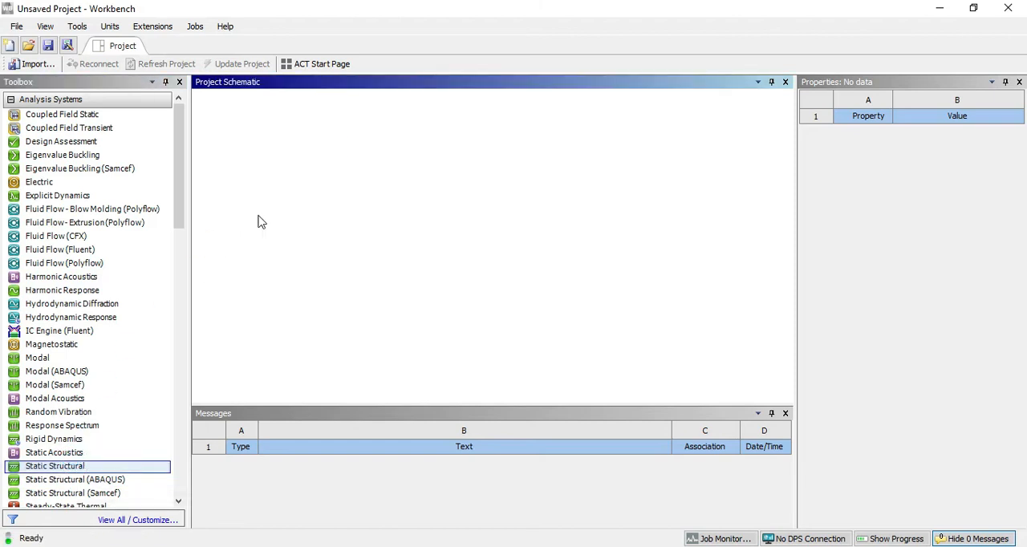
double_click(56, 465)
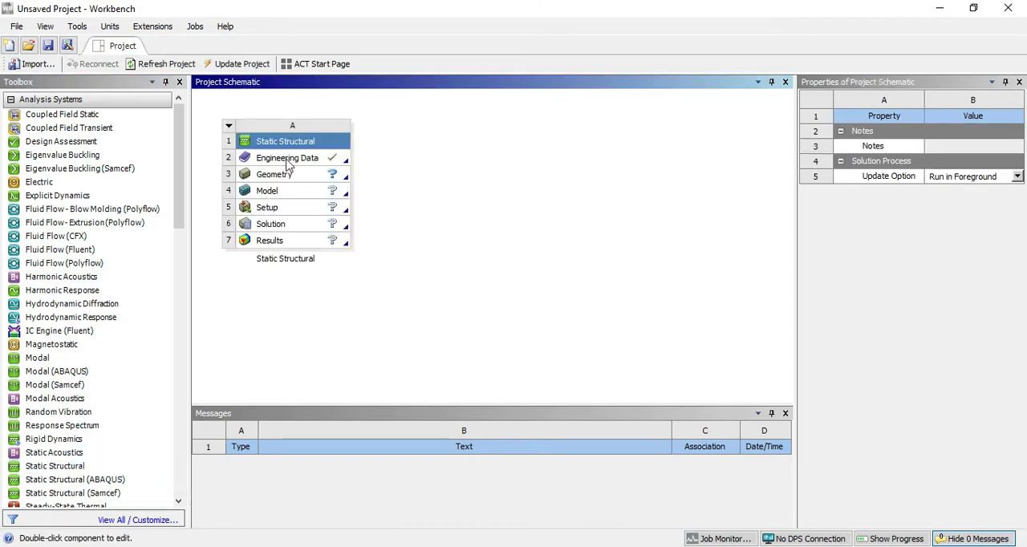
right_click(285, 157)
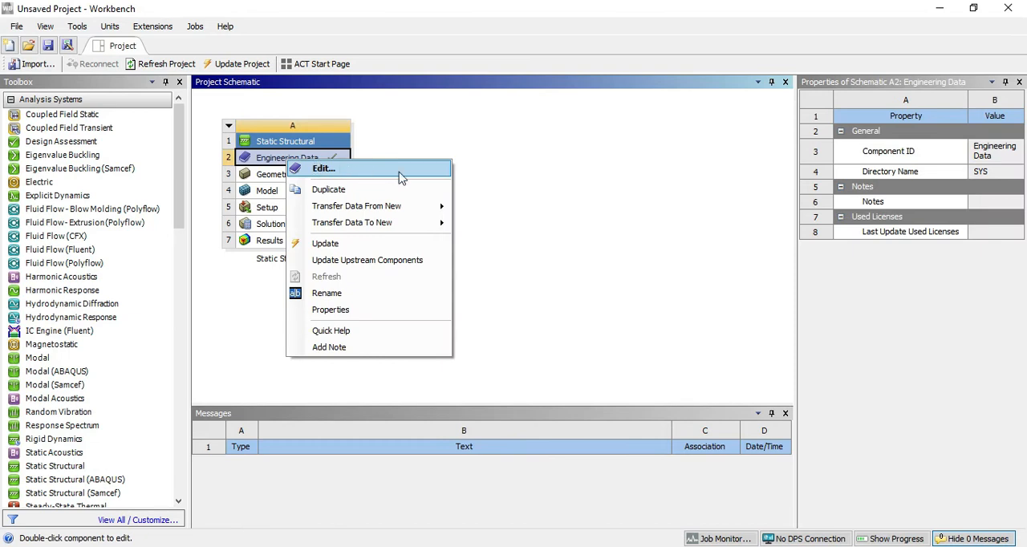
- Edit Engineering Data and add a new material named Mat-1, selecting it for properties
left_click(327, 167)
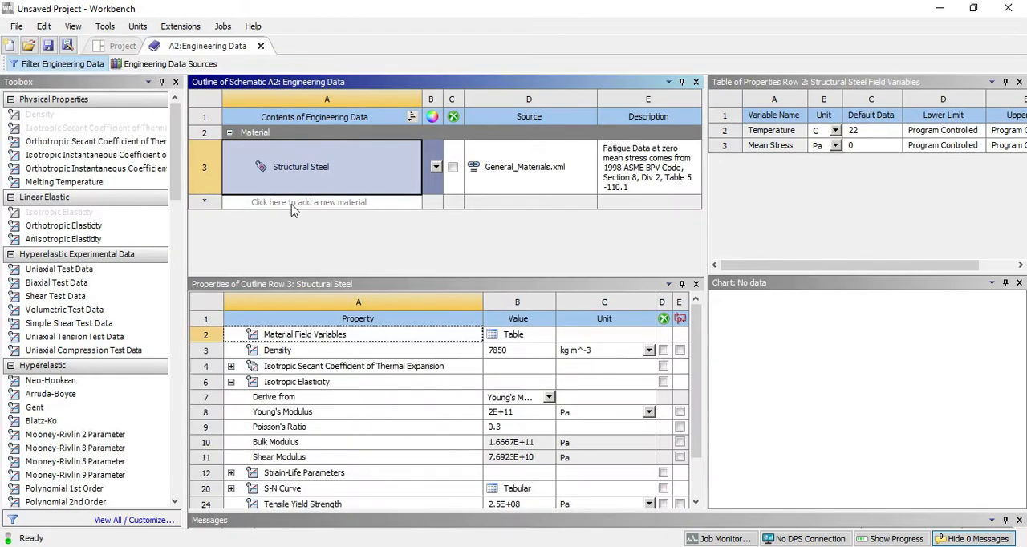
left_click(316, 202)
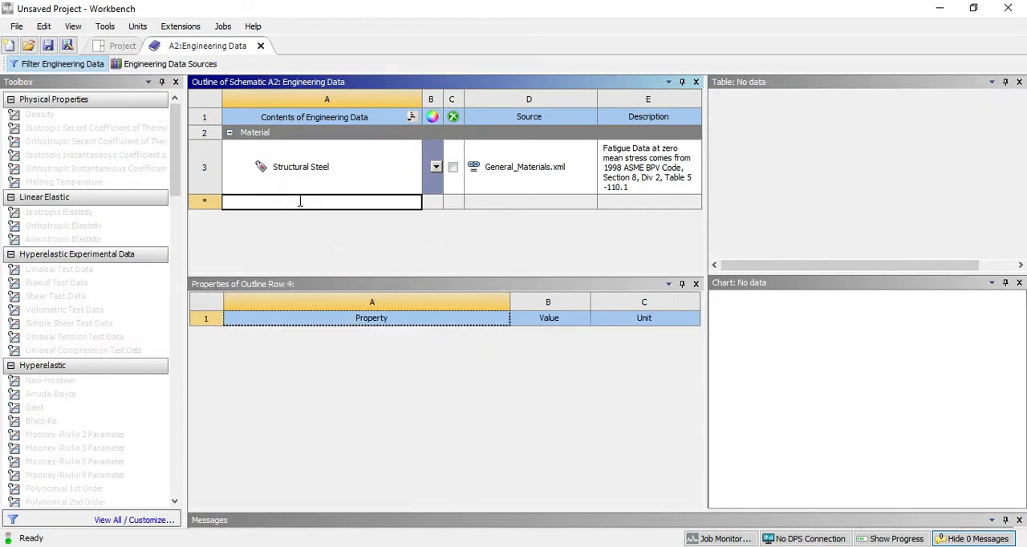
type("M")
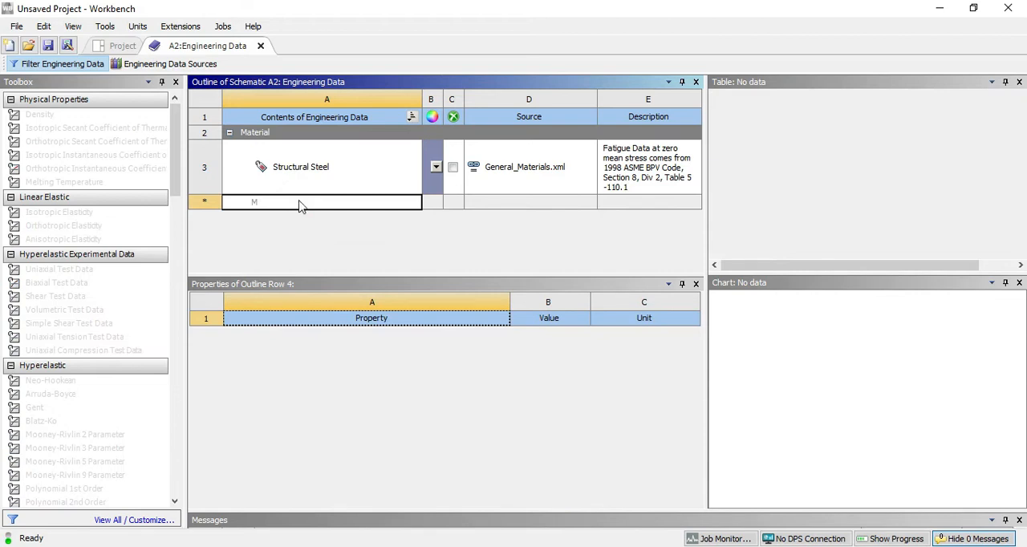
type("at-1")
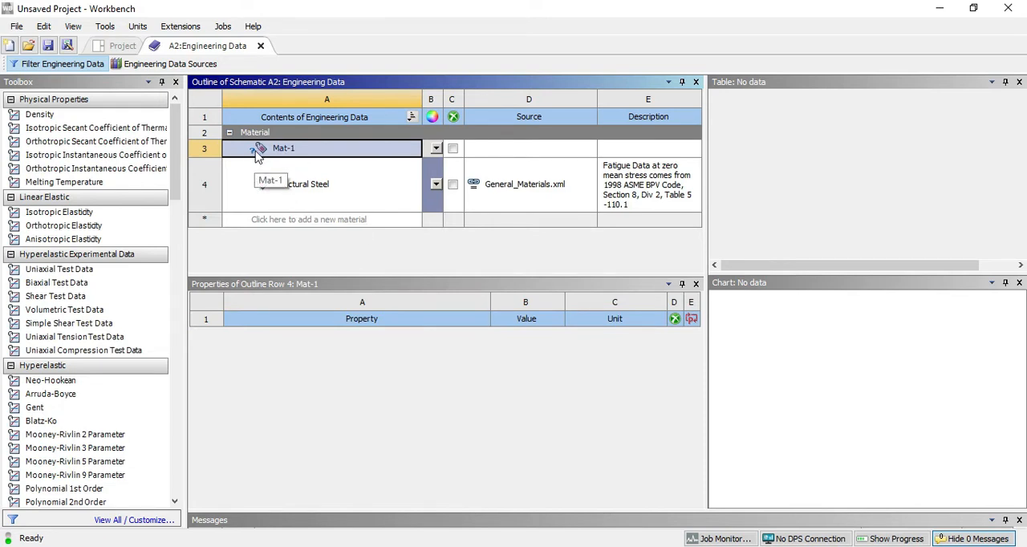
mouse_move(273, 153)
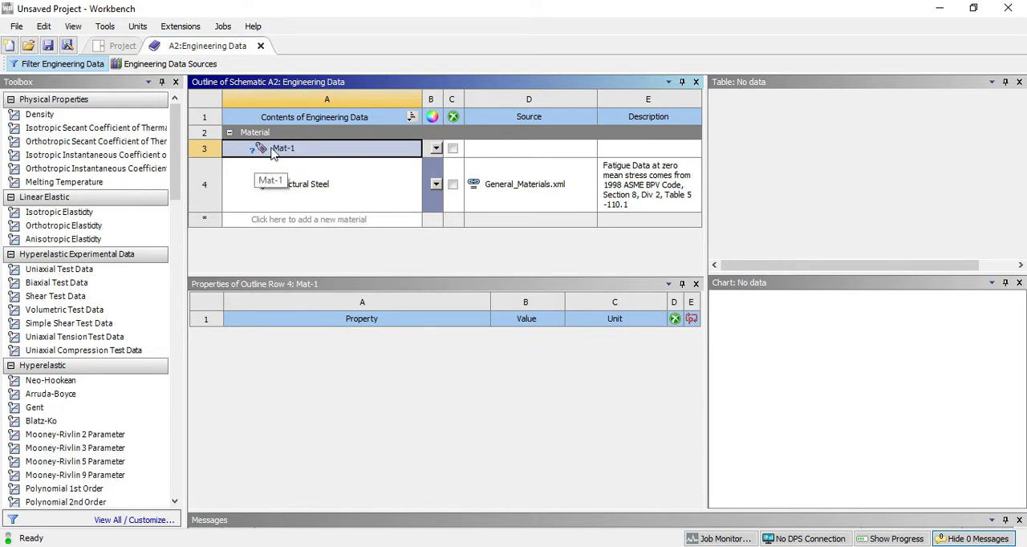
left_click(310, 147)
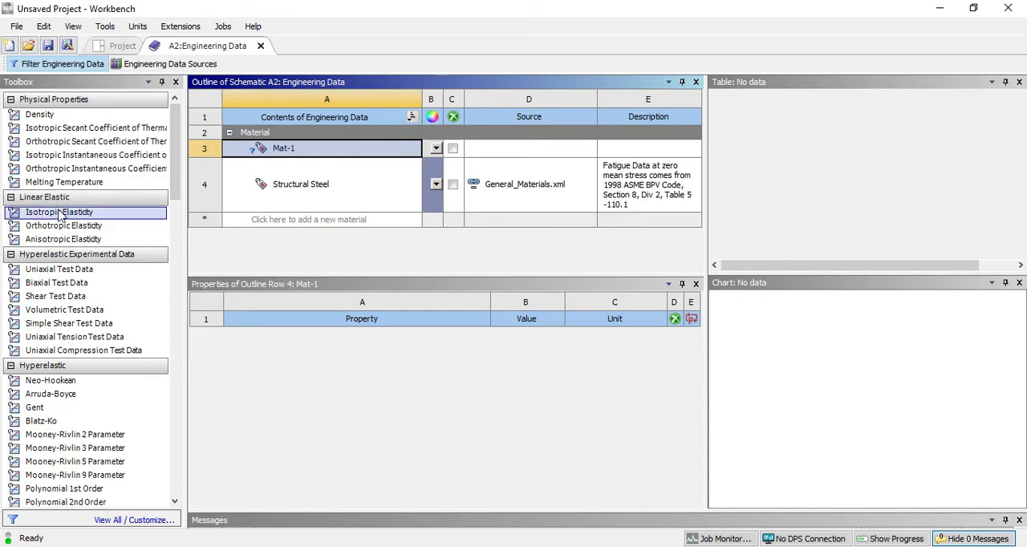
mouse_move(58, 211)
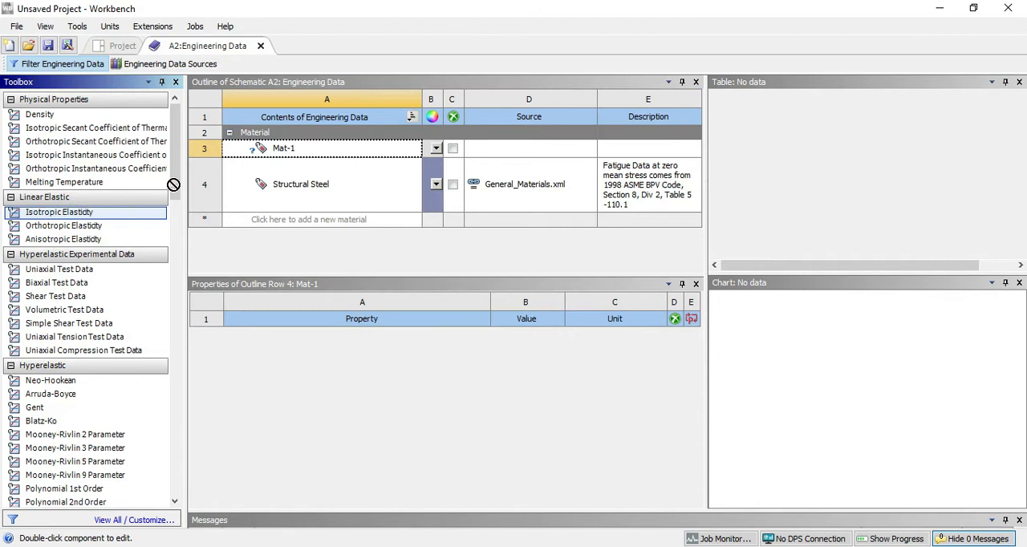
mouse_move(282, 154)
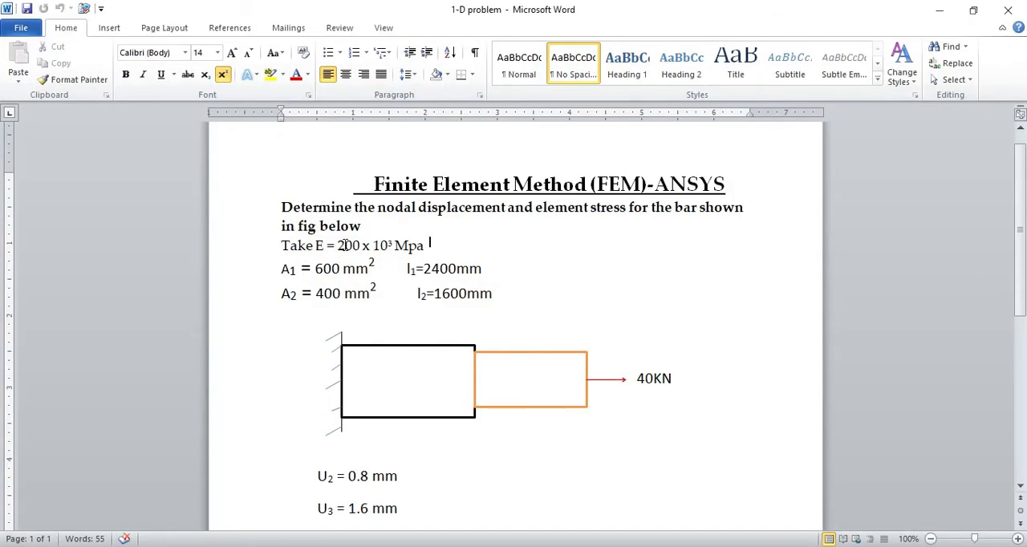
mouse_move(456, 331)
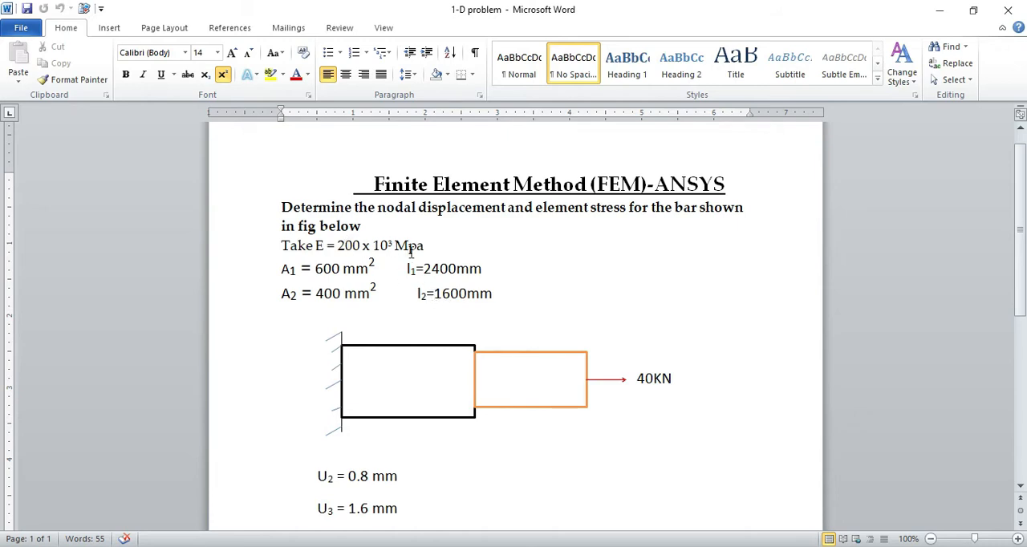
mouse_move(928, 10)
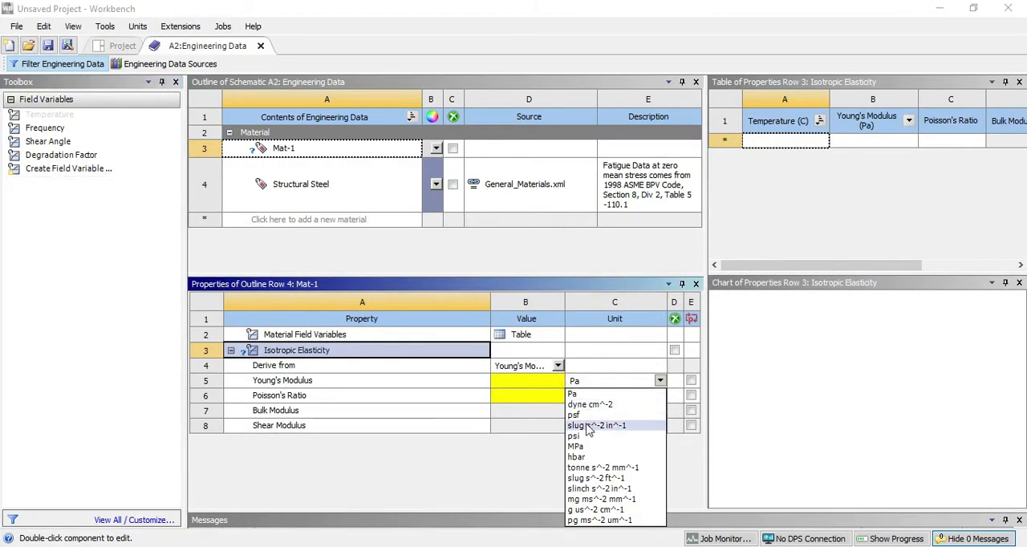
- Enter Young's modulus 2E+05 MPa and Poisson's ratio 0.3 for Mat-1's isotropic elasticity
left_click(580, 446)
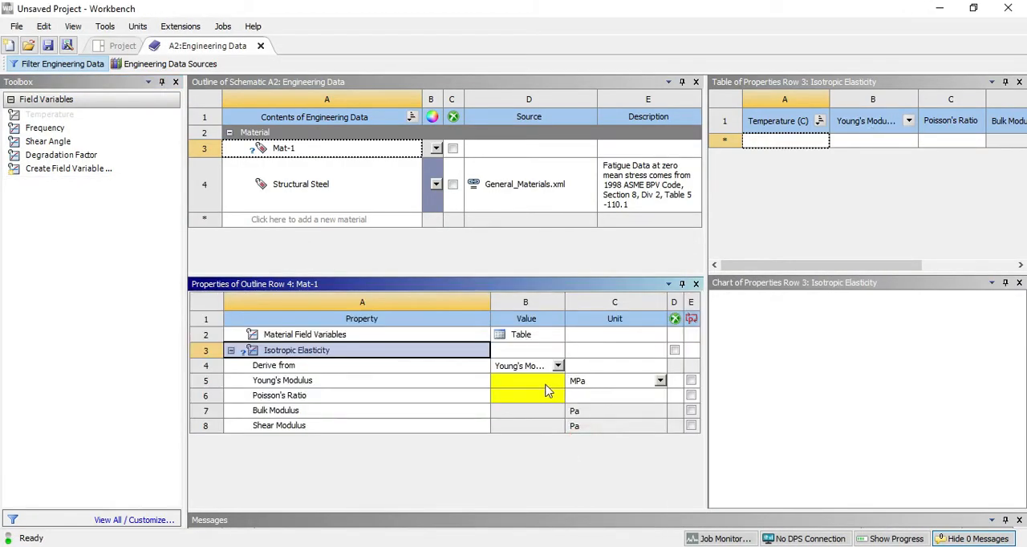
type("2")
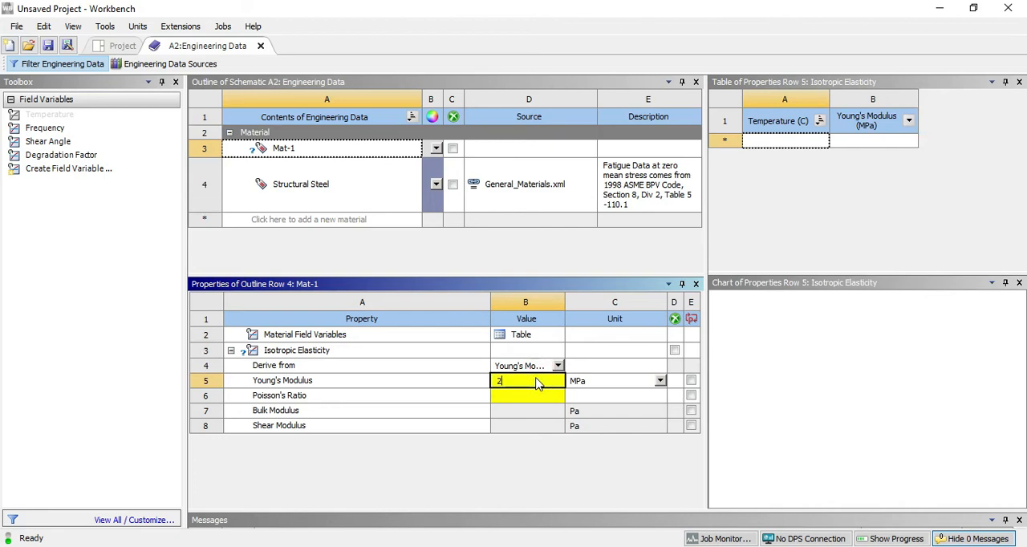
type("00e")
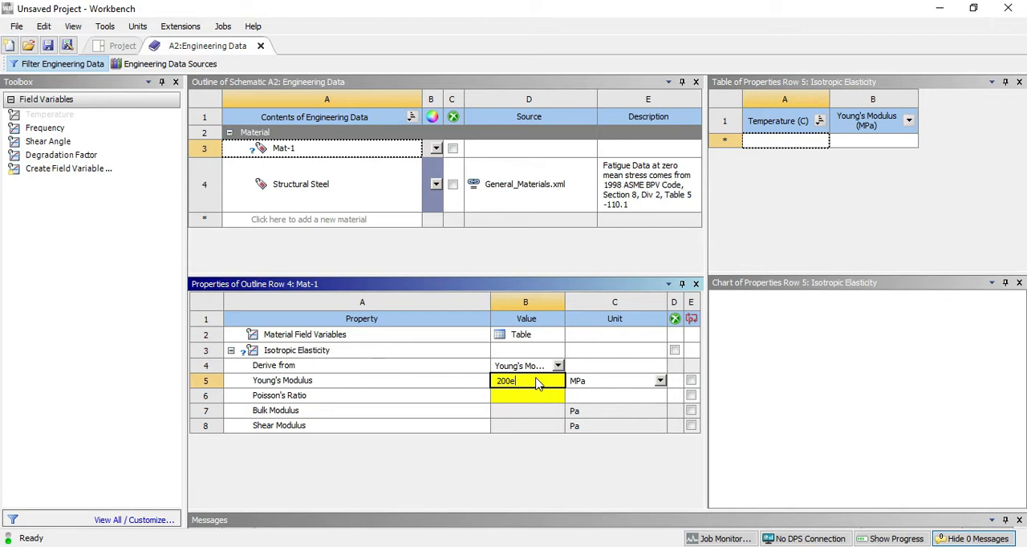
type("3")
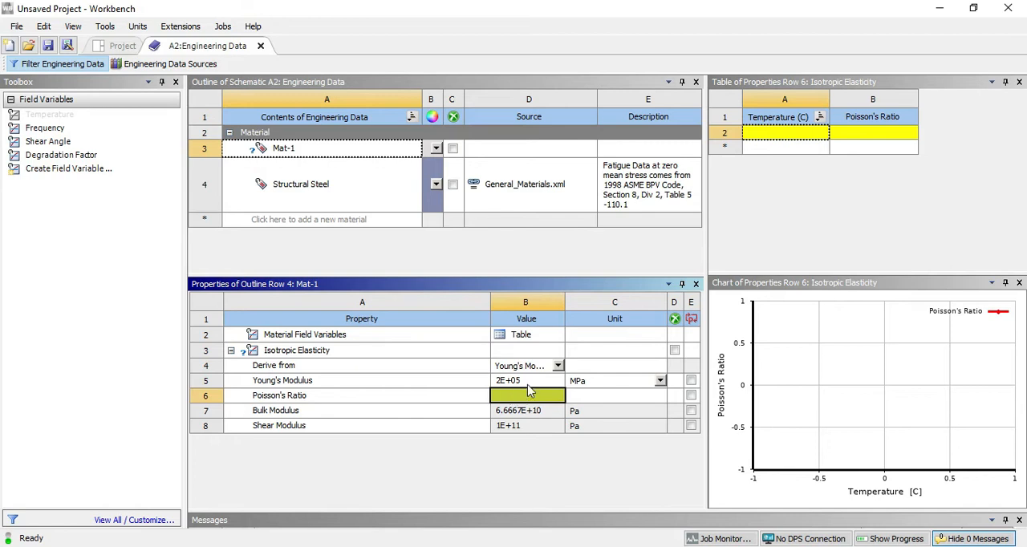
mouse_move(532, 394)
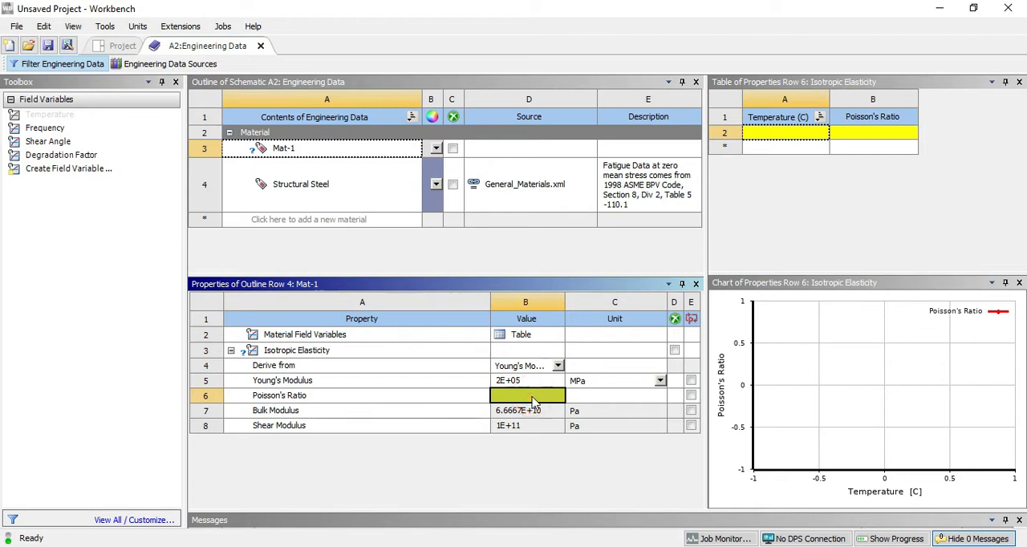
double_click(526, 395)
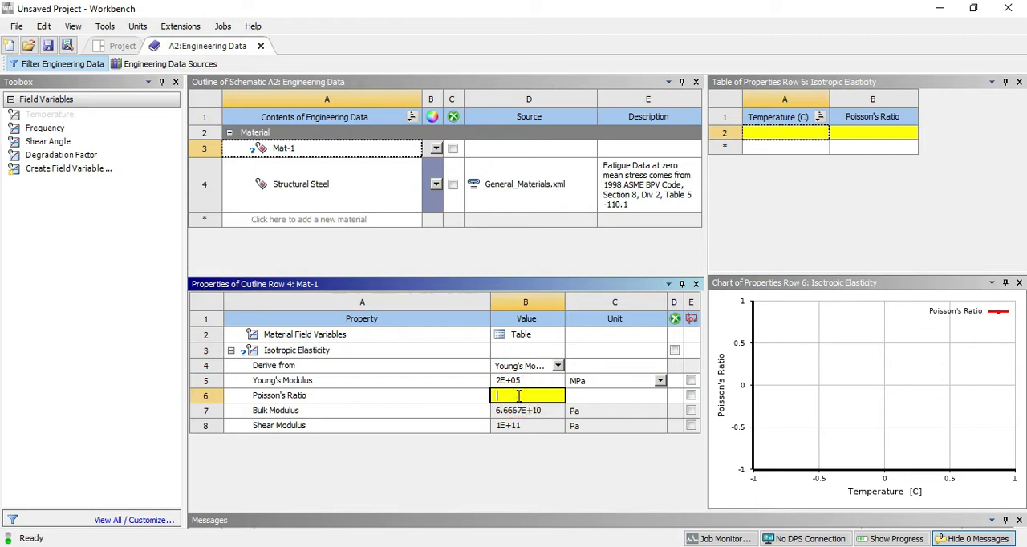
type("0.3")
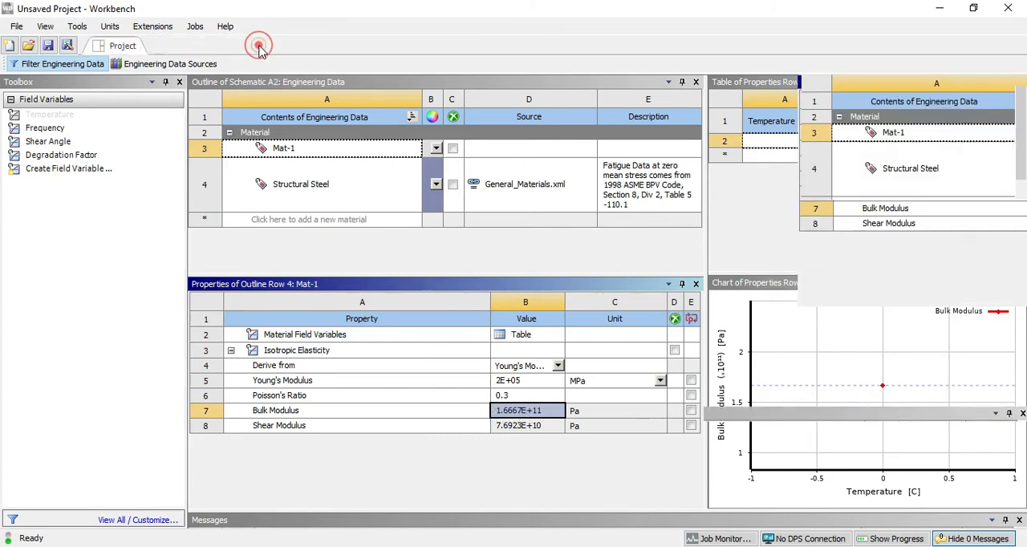
- Return to the project schematic and create a new DesignModeler geometry from the Geometry cell
left_click(122, 45)
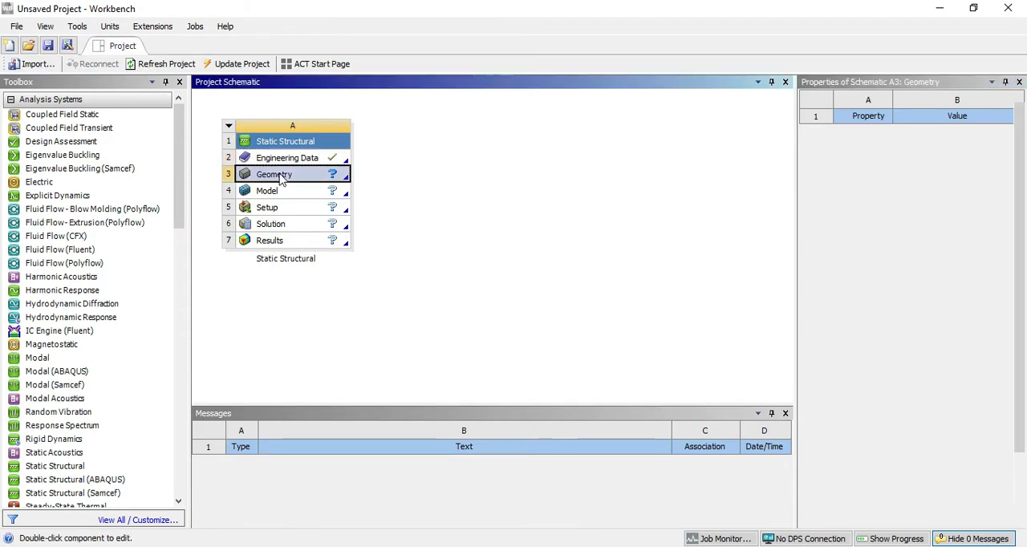
right_click(274, 173)
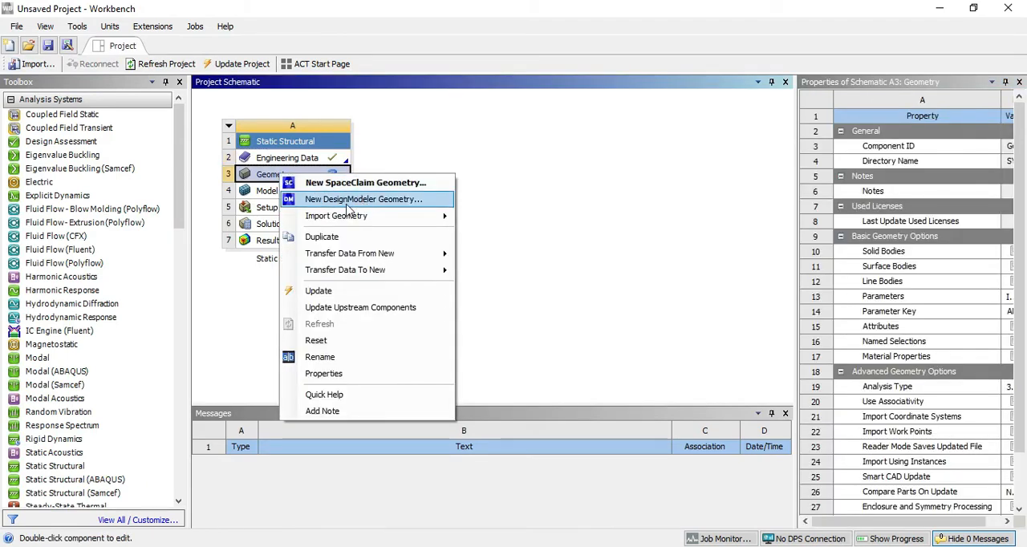
left_click(364, 199)
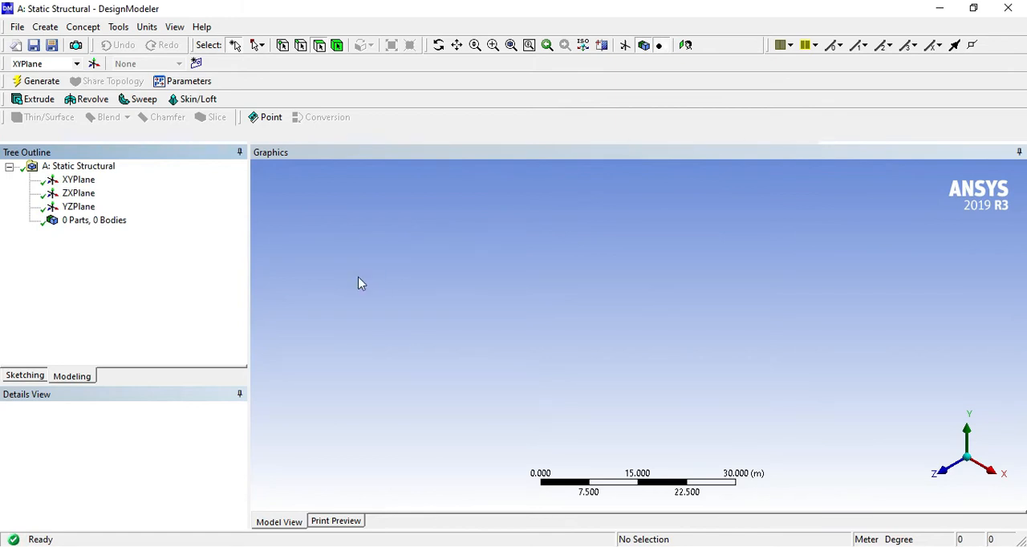
mouse_move(129, 457)
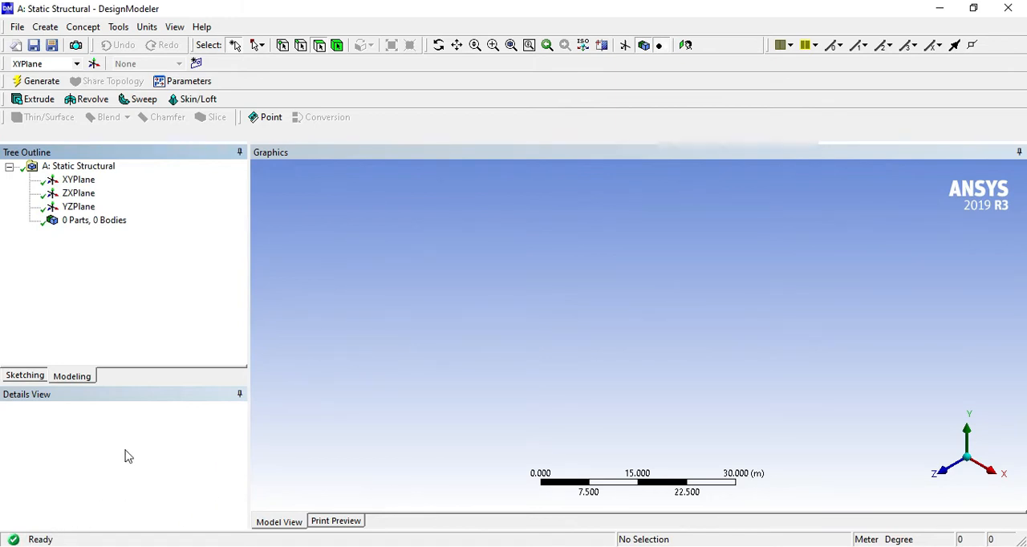
- Look at the XYPlane face-on and set the model units to millimetres
left_click(77, 179)
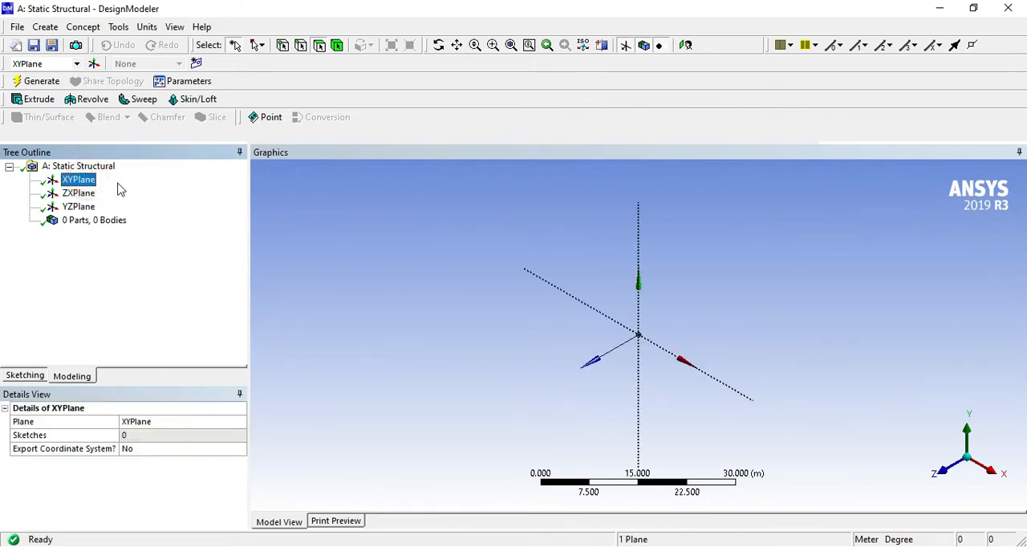
right_click(77, 180)
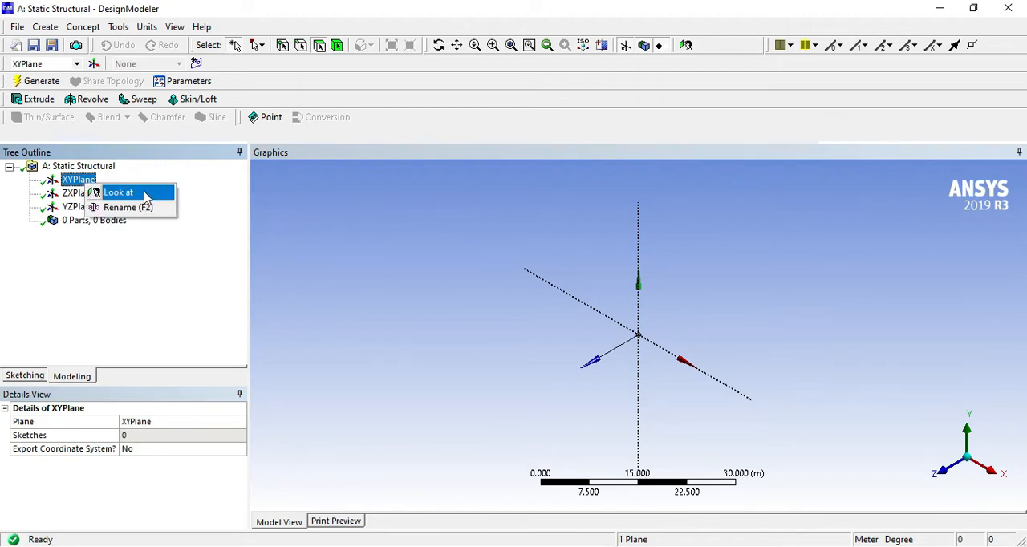
left_click(125, 193)
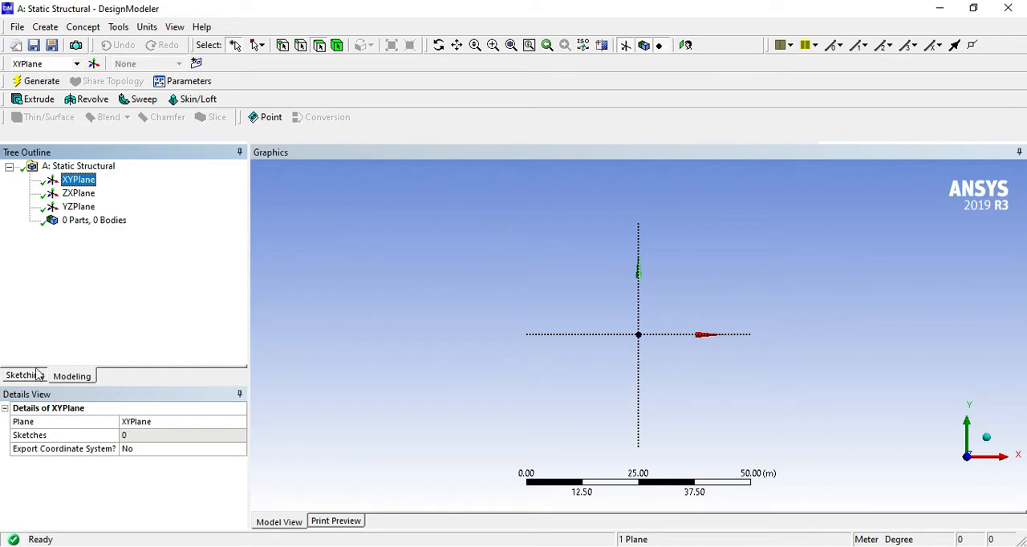
mouse_move(148, 25)
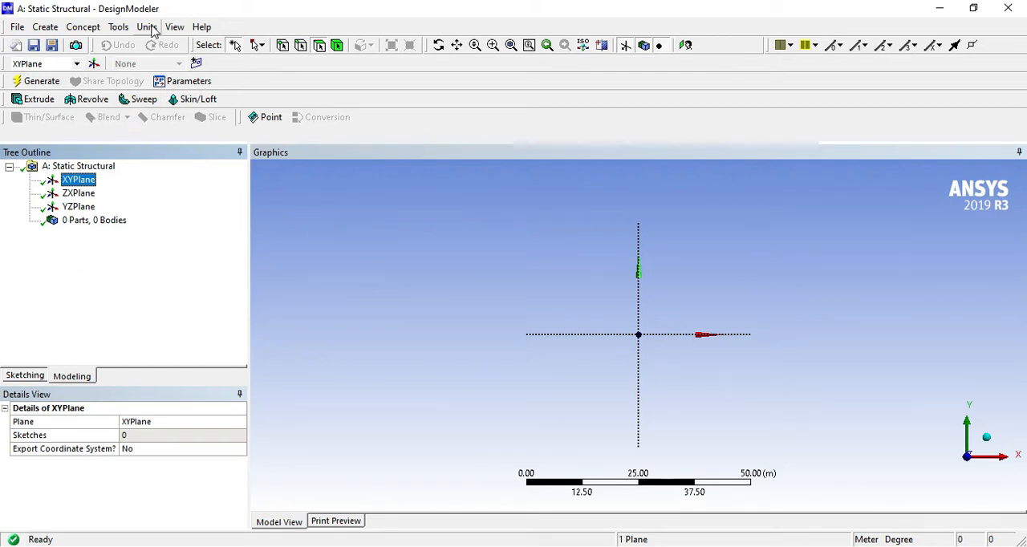
left_click(148, 25)
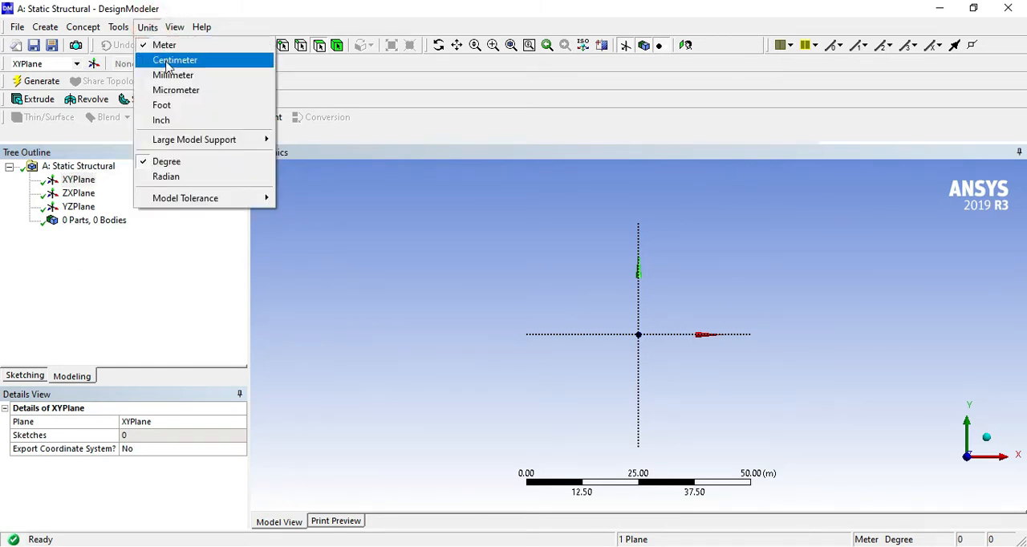
left_click(170, 74)
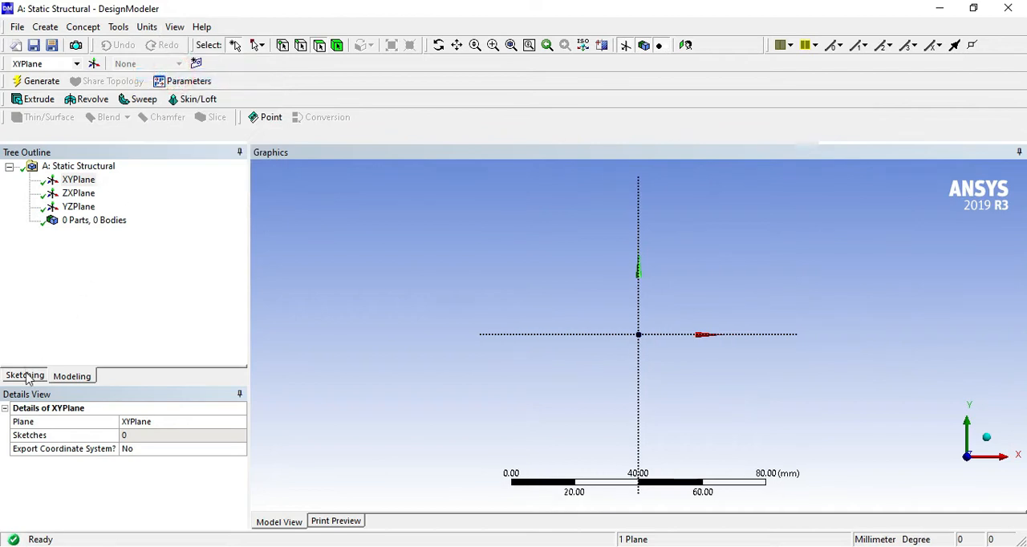
- Sketch a horizontal line from the origin along X and dimension it H1 = 2400 mm
left_click(24, 373)
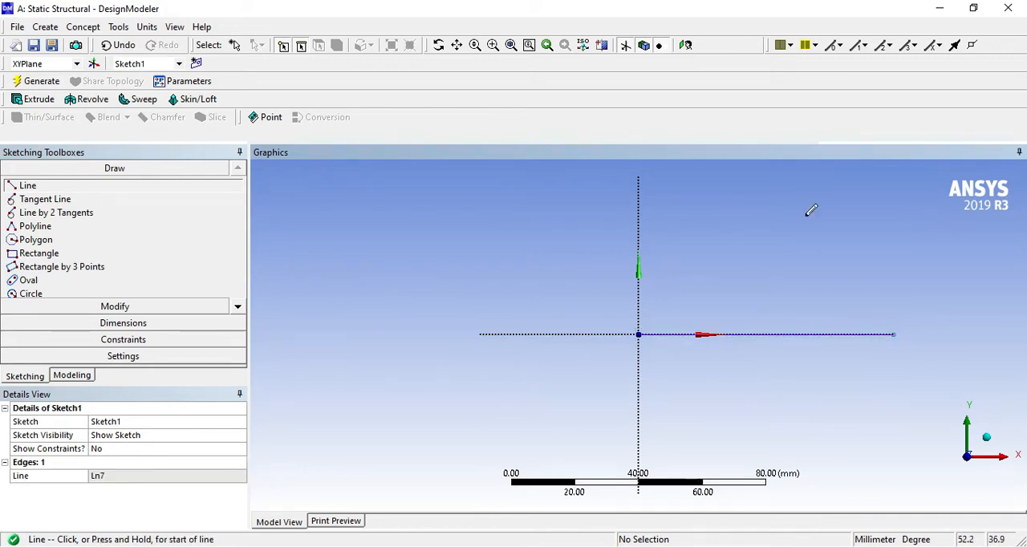
mouse_move(815, 286)
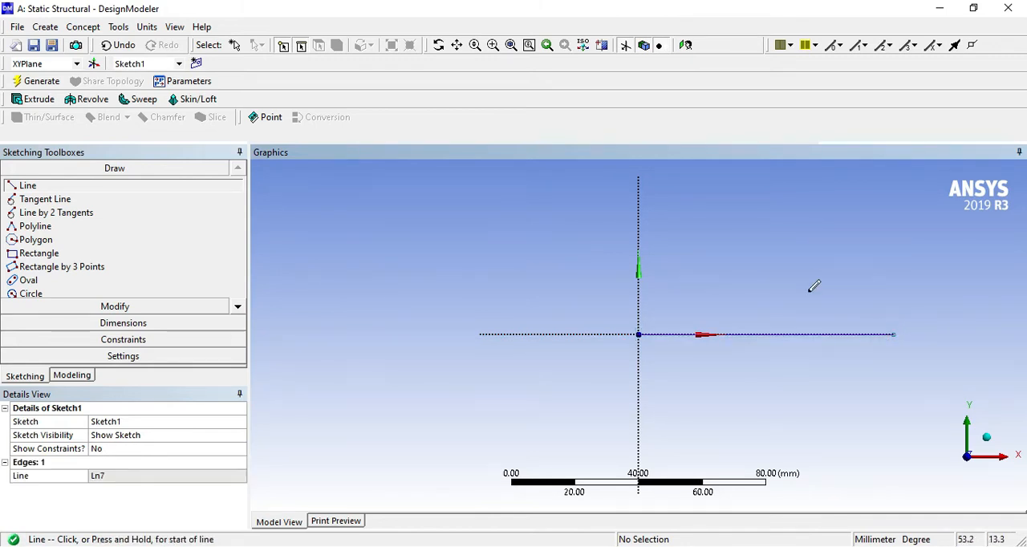
mouse_move(790, 292)
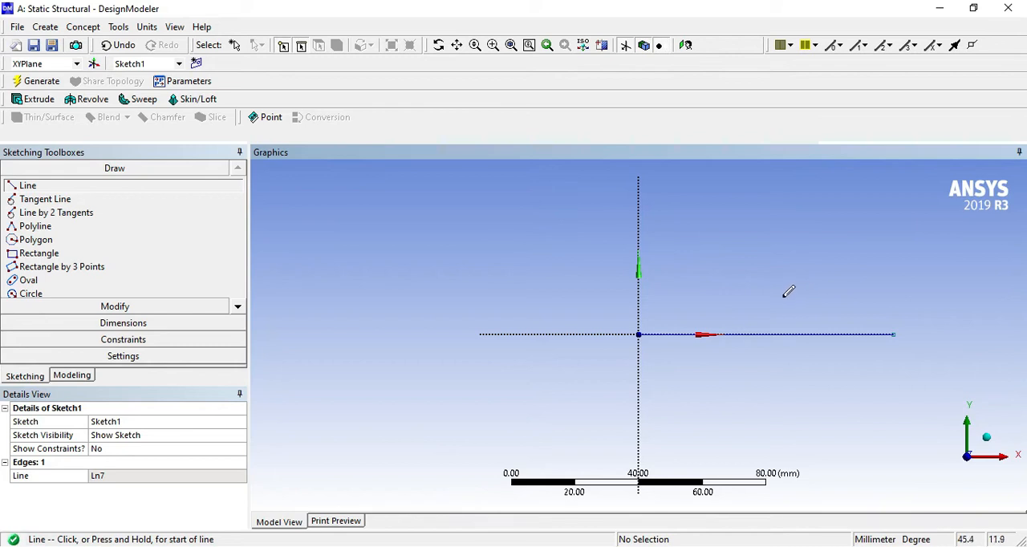
mouse_move(783, 294)
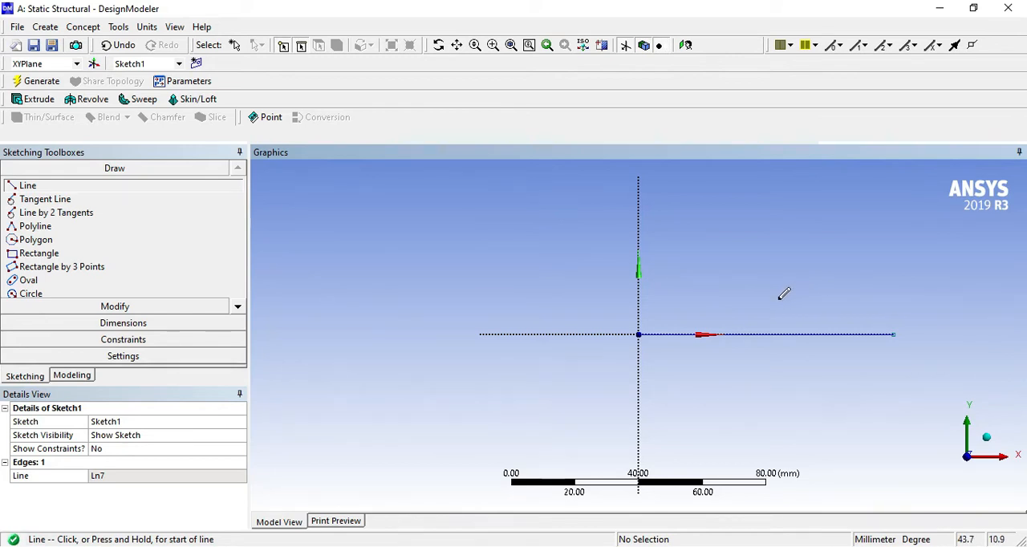
left_click_drag(784, 295, 442, 311)
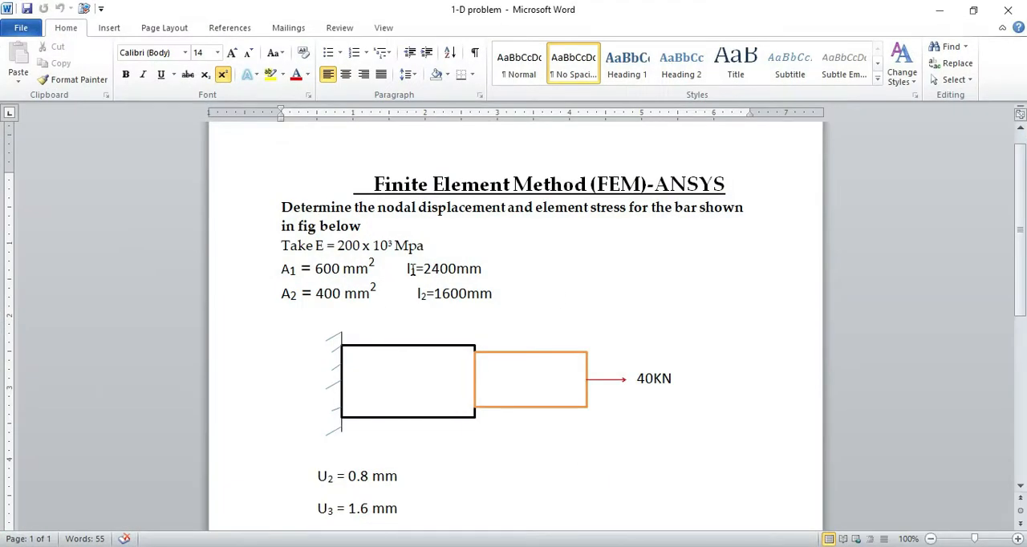
left_click_drag(343, 270, 488, 269)
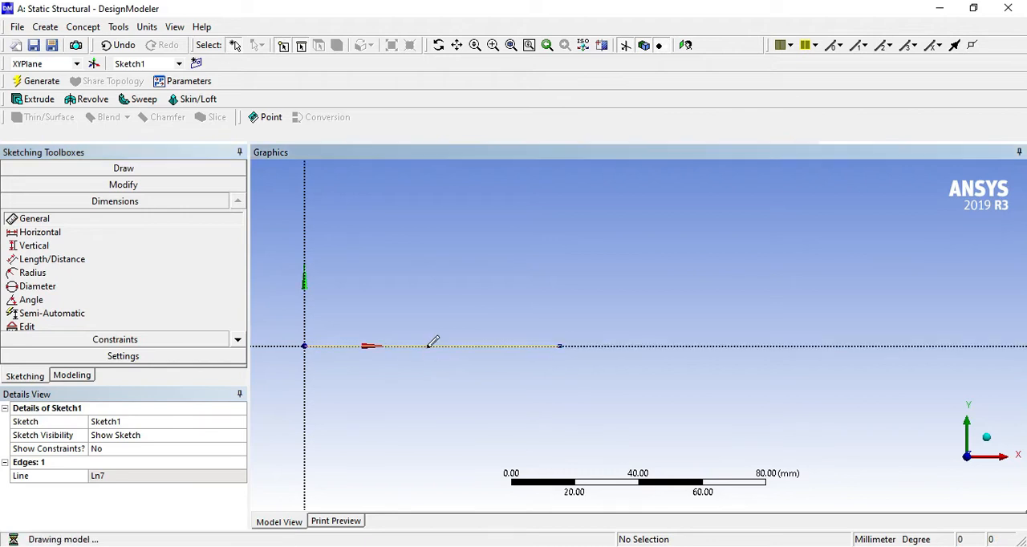
left_click(430, 345)
type("2400")
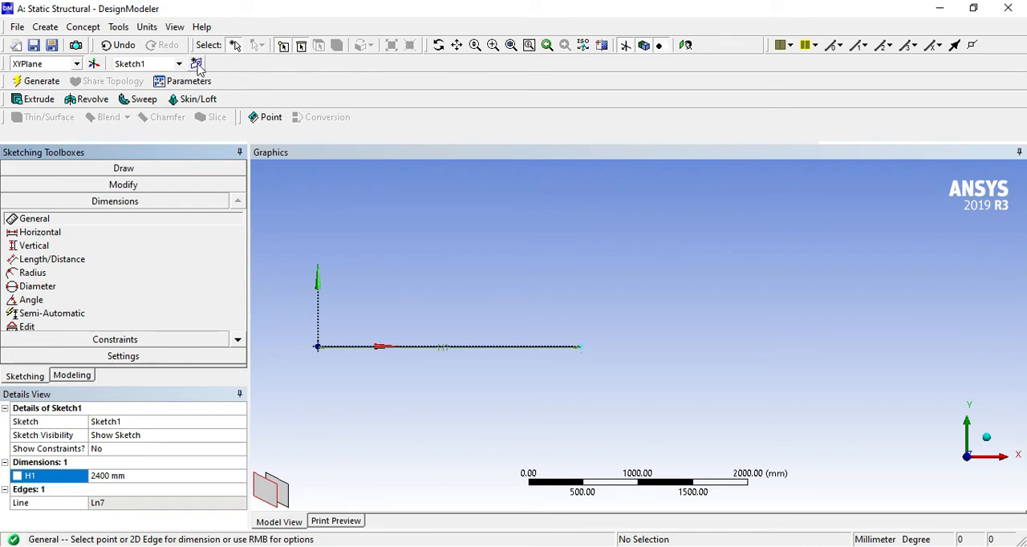
- Create Sketch2 with a line continuing from the first and dimension it H2 = 1600 mm
left_click(195, 64)
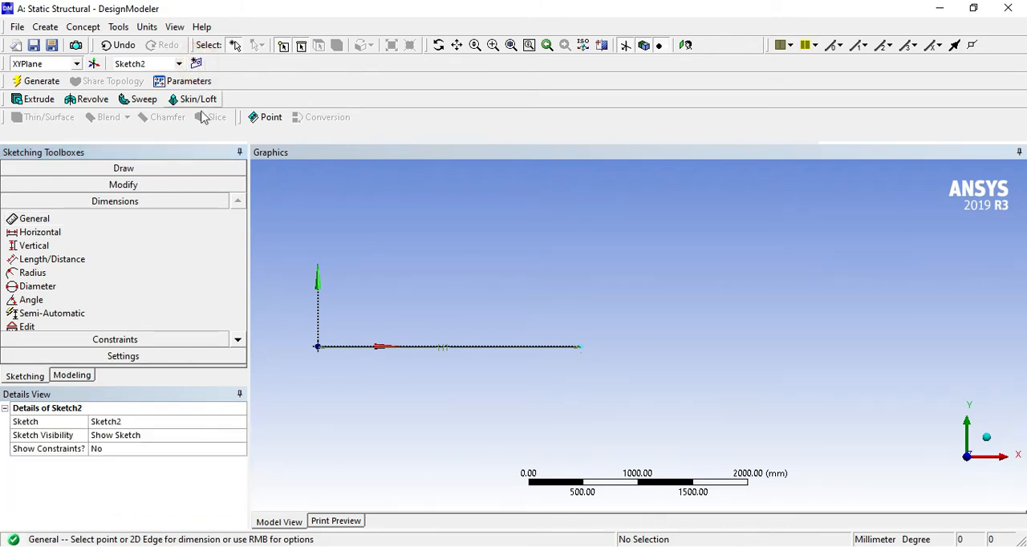
left_click(122, 167)
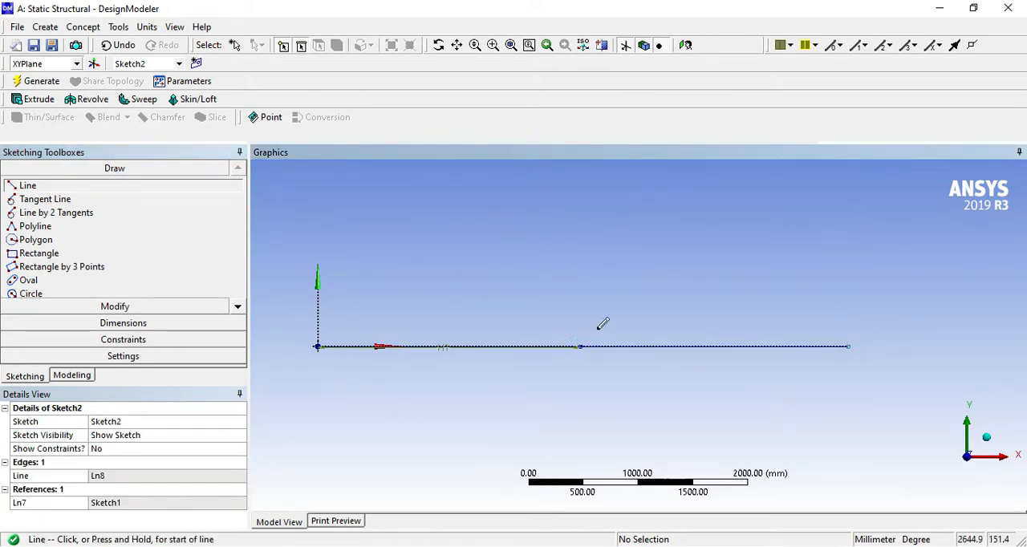
left_click(122, 322)
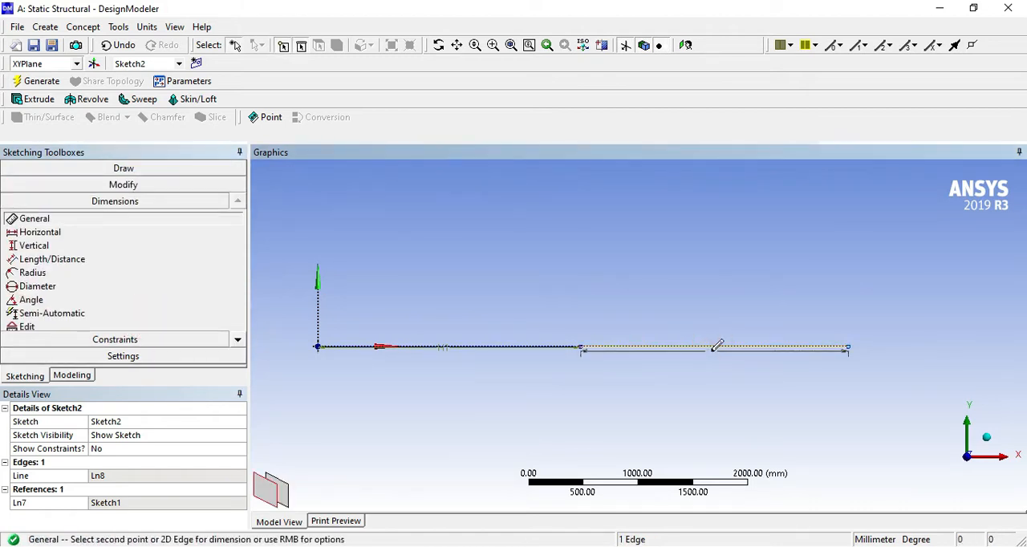
left_click(718, 347)
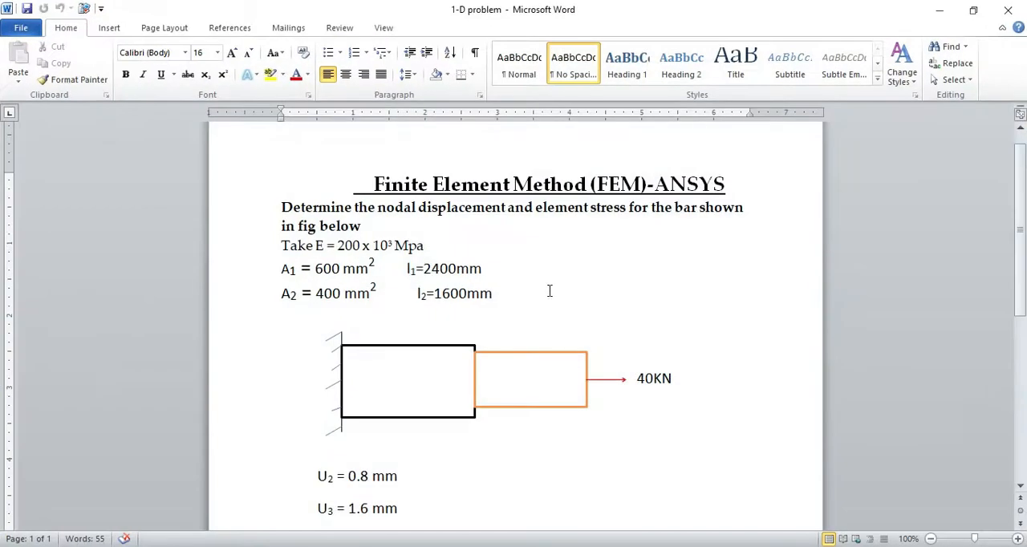
mouse_move(475, 293)
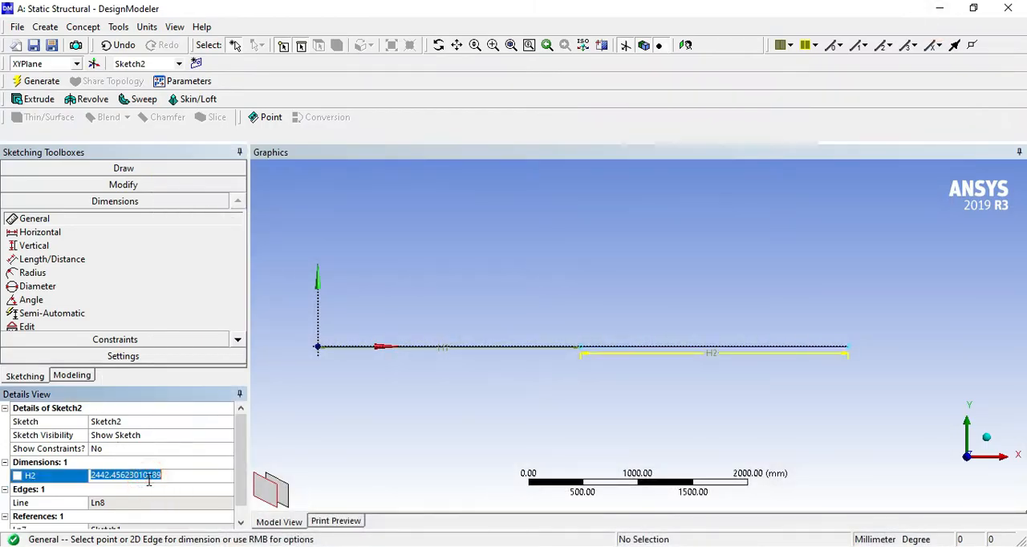
type("1600 mm")
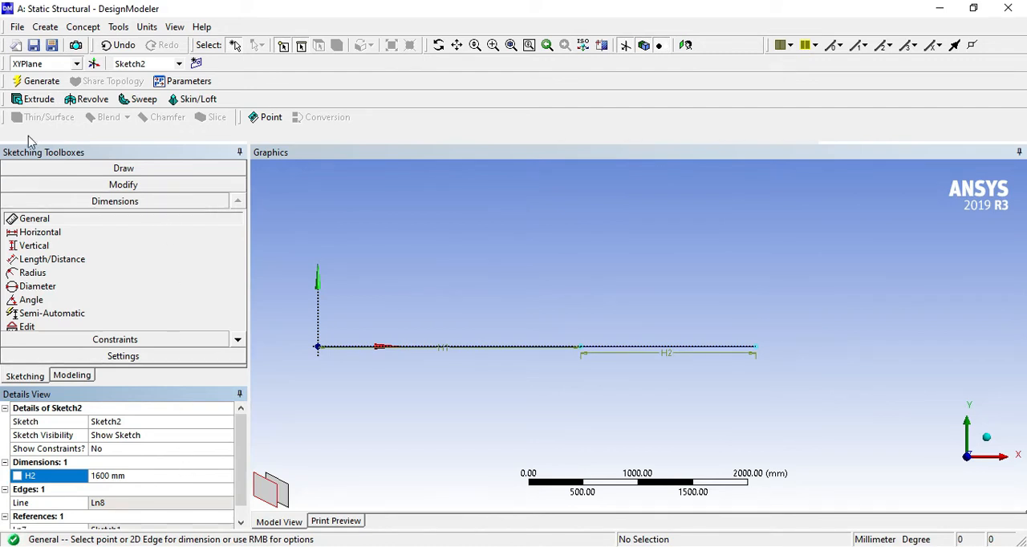
left_click(70, 374)
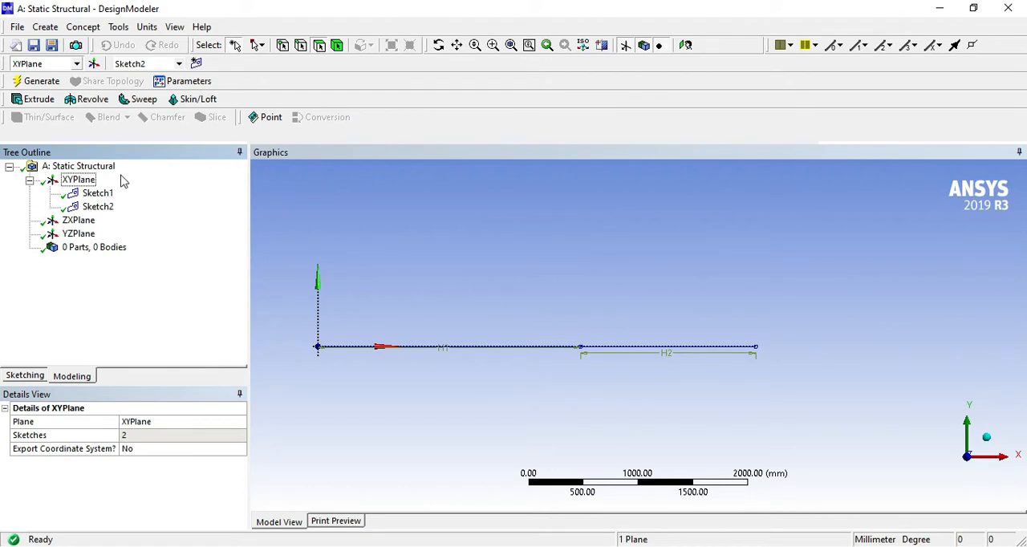
- Use Lines From Sketches with the sketch edge as base object and generate line body Line1
left_click(97, 206)
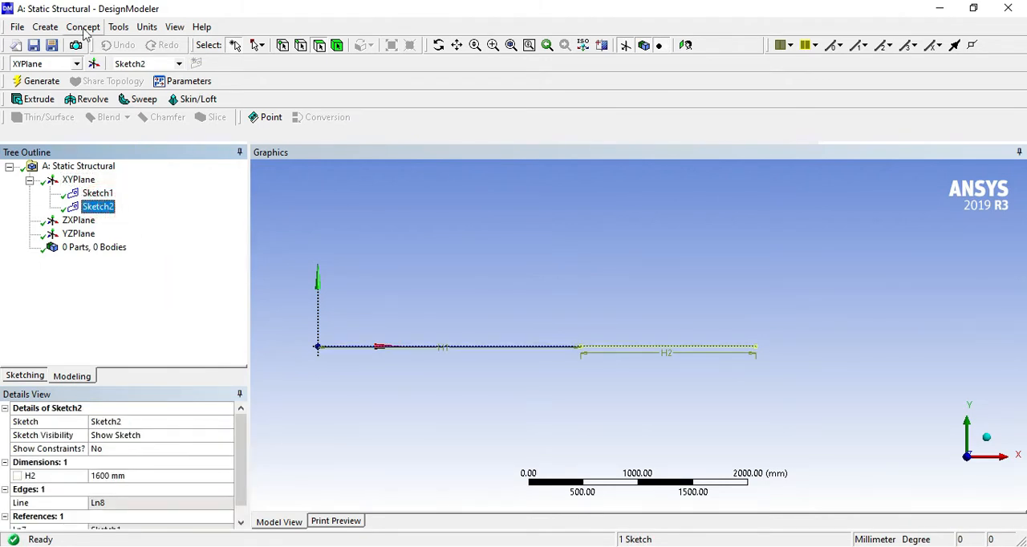
left_click(84, 26)
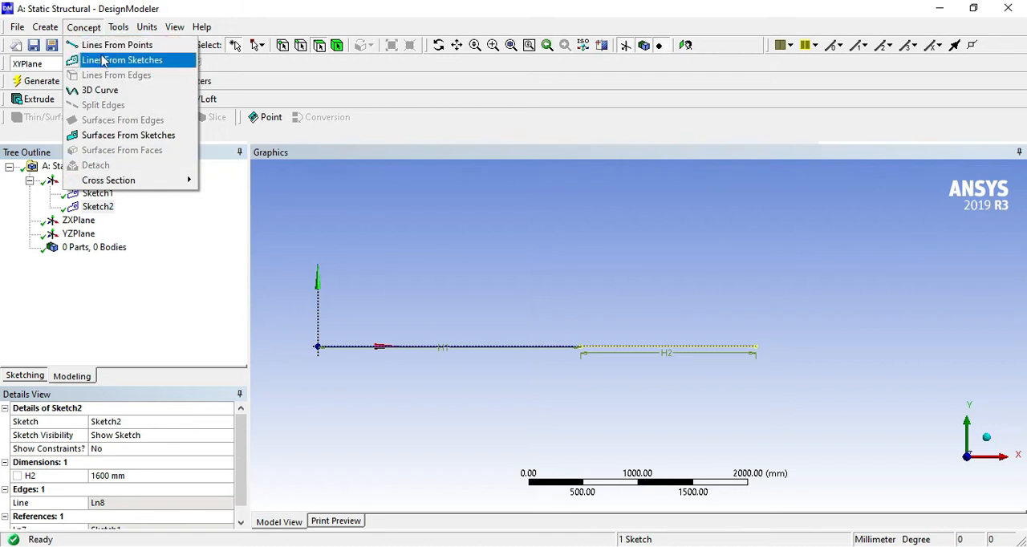
left_click(121, 59)
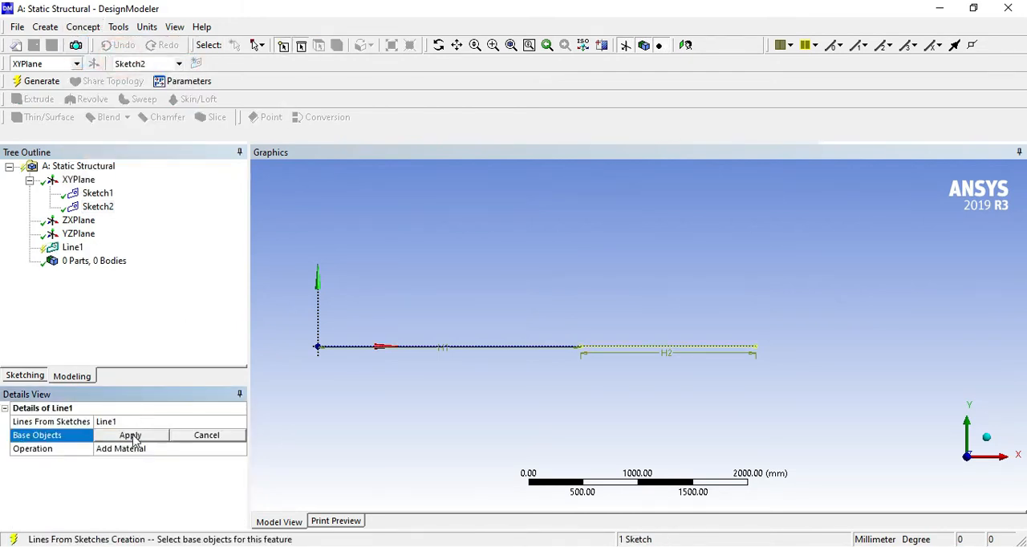
left_click(459, 347)
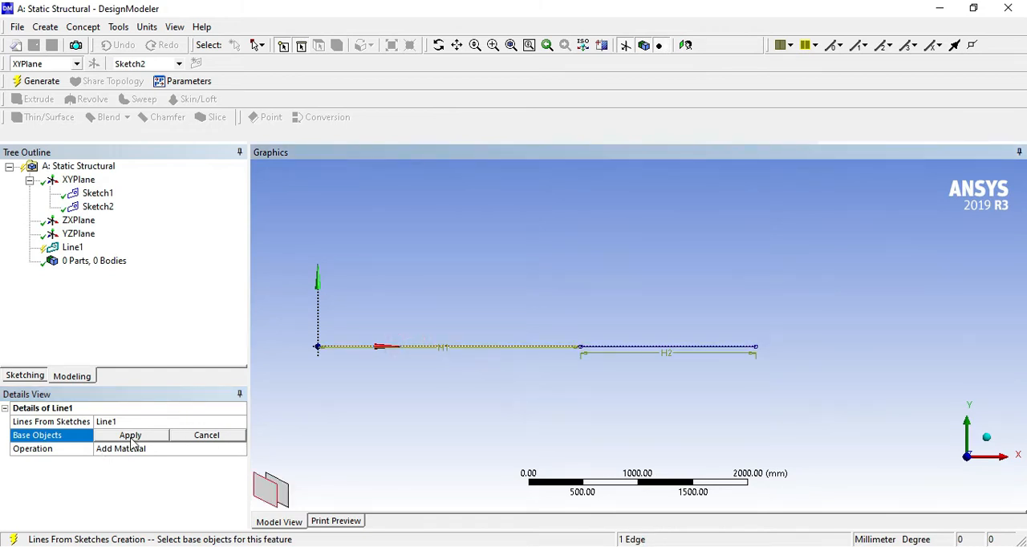
left_click(130, 435)
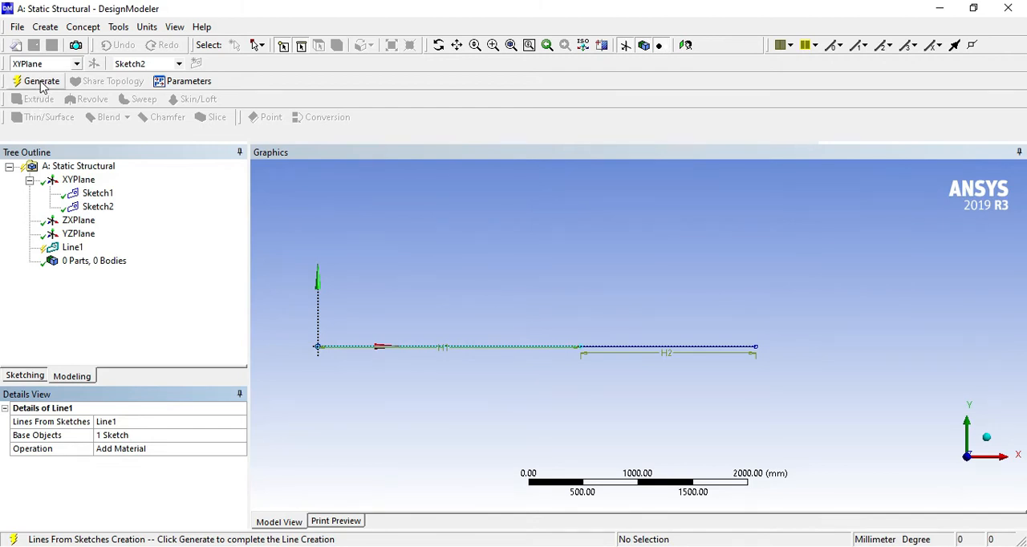
left_click(41, 80)
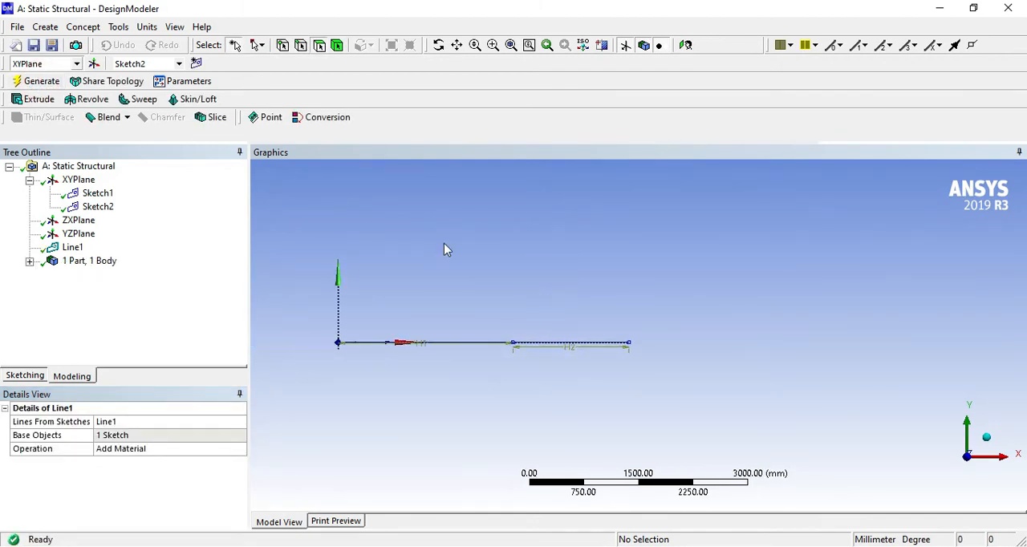
- Generate Line2 from the second sketch with Operation set to Add Frozen, giving 2 Parts, 2 Bodies
left_click(97, 29)
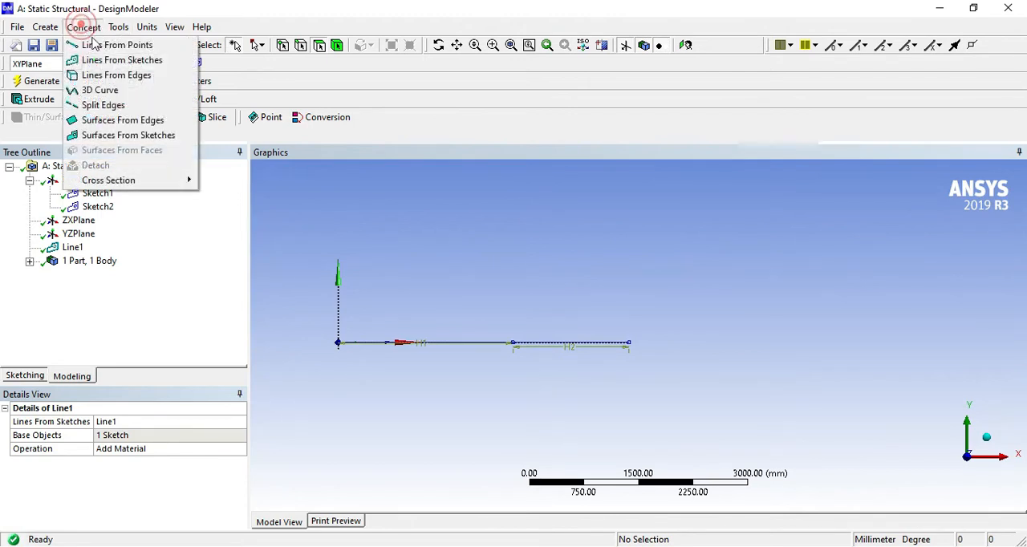
left_click(122, 59)
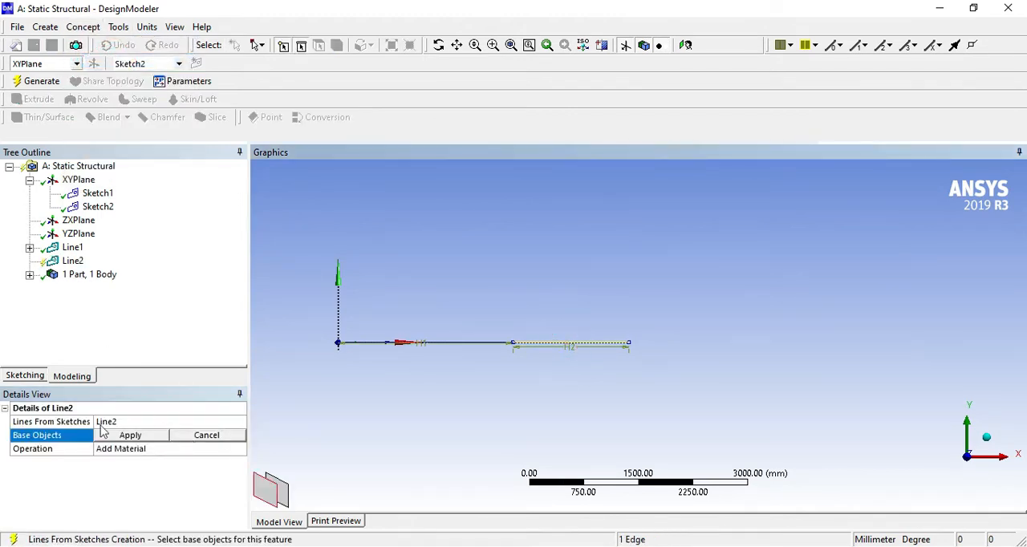
left_click(130, 434)
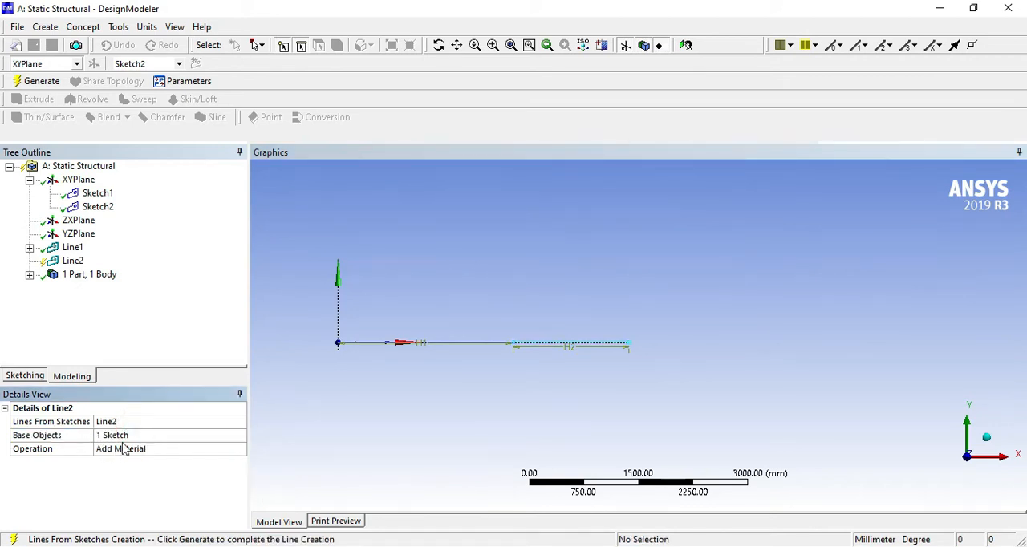
left_click(238, 449)
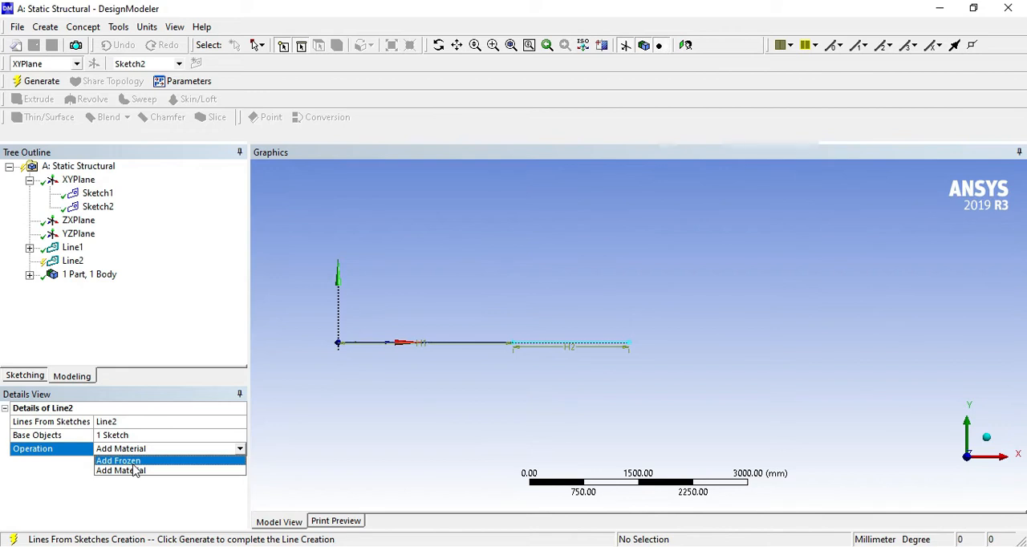
left_click(122, 459)
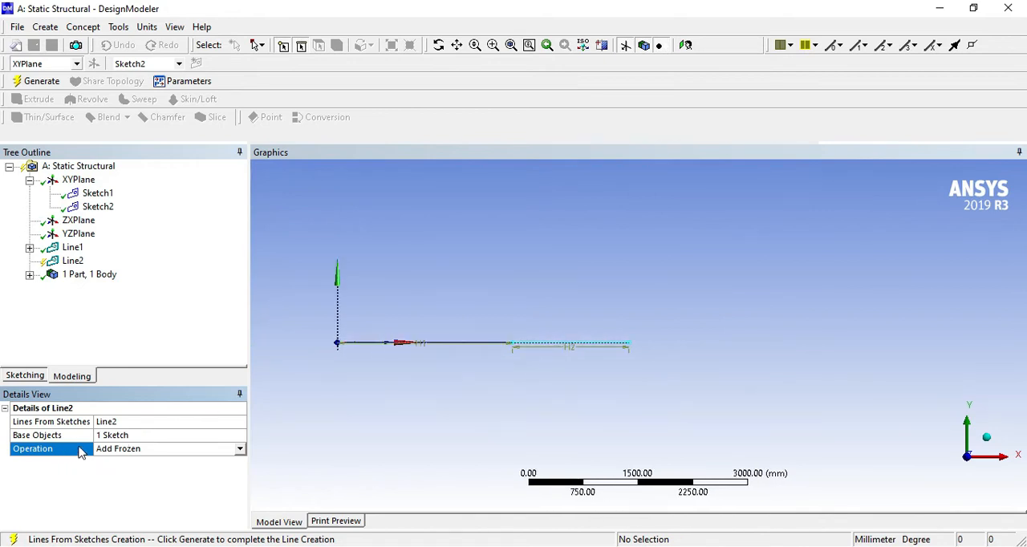
mouse_move(496, 269)
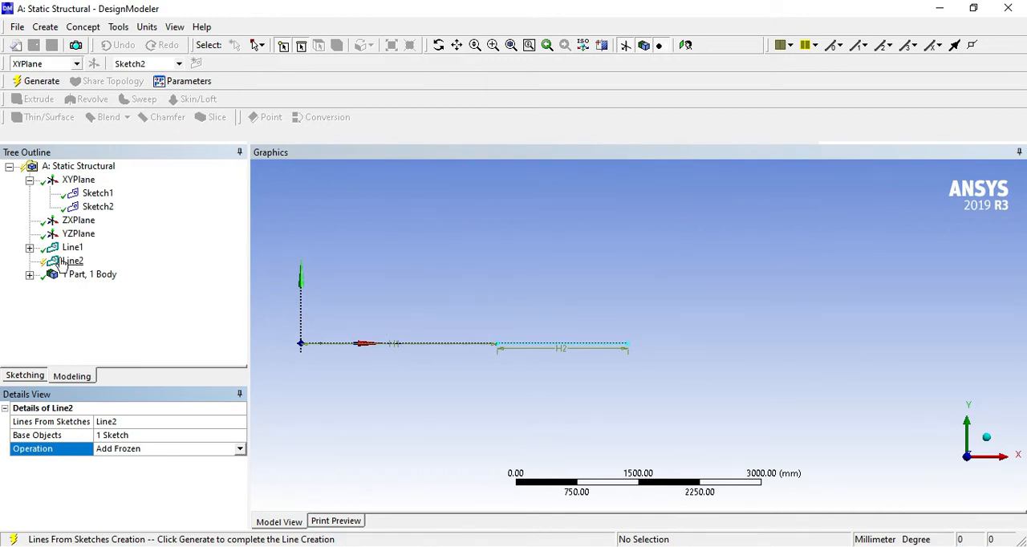
left_click(24, 80)
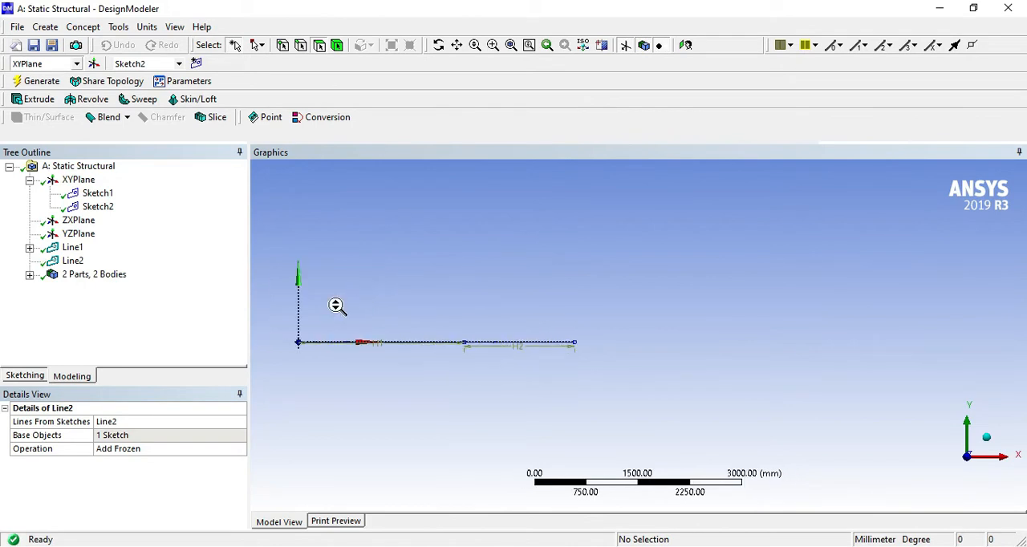
left_click(90, 29)
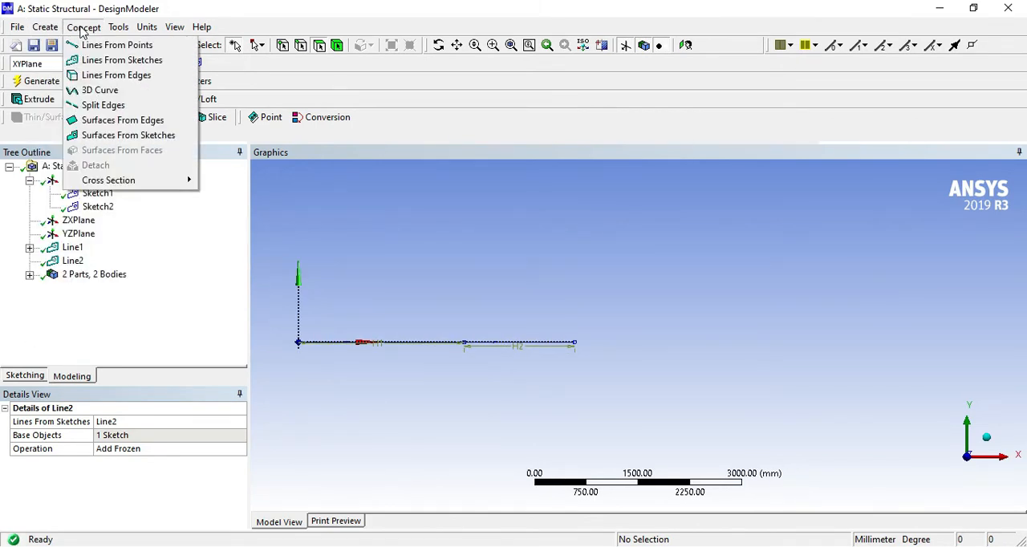
mouse_move(109, 179)
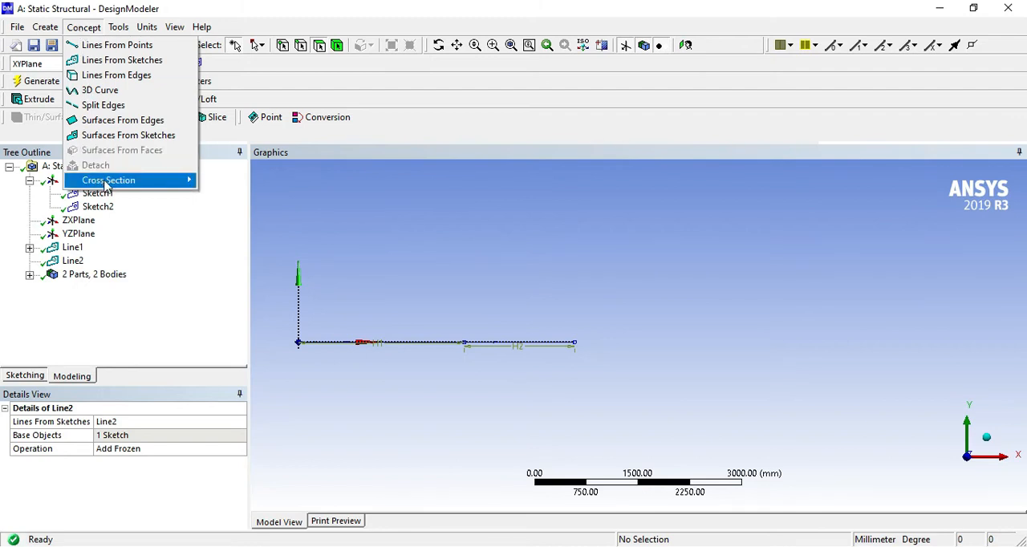
- Create rectangular cross section Rect1 with B 30 mm and H 20 mm
left_click(110, 180)
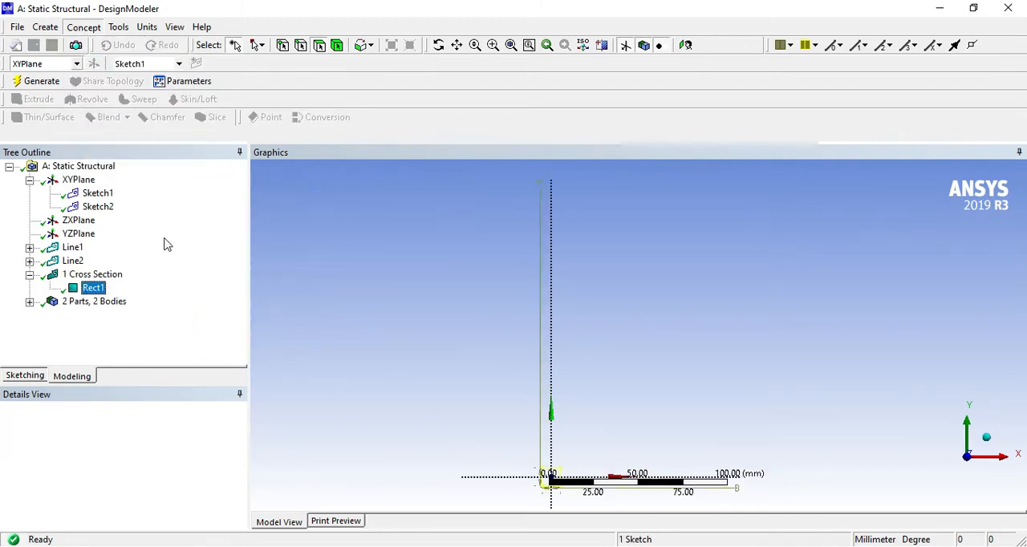
left_click(93, 287)
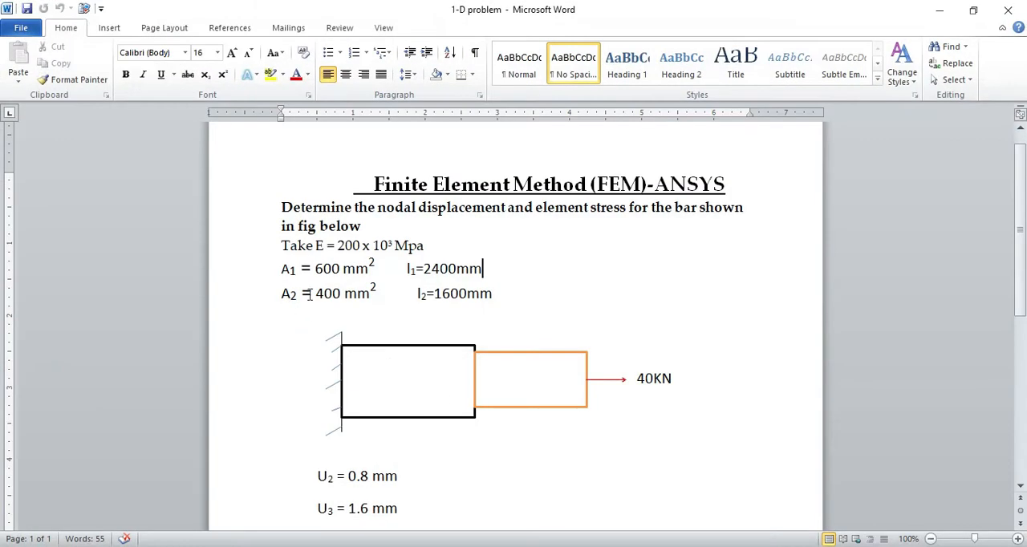
mouse_move(397, 385)
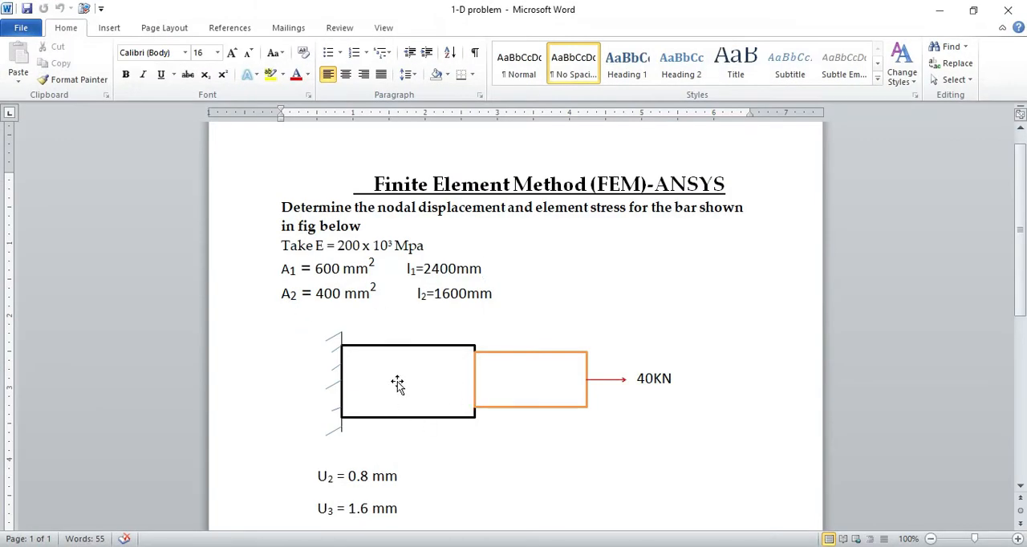
mouse_move(871, 37)
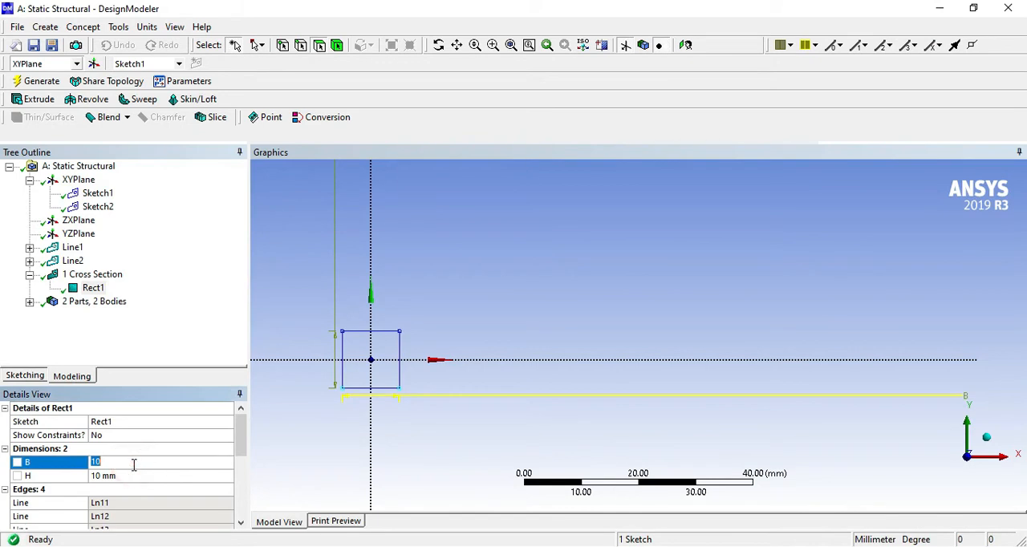
type("30 mm")
left_click(161, 475)
type("20")
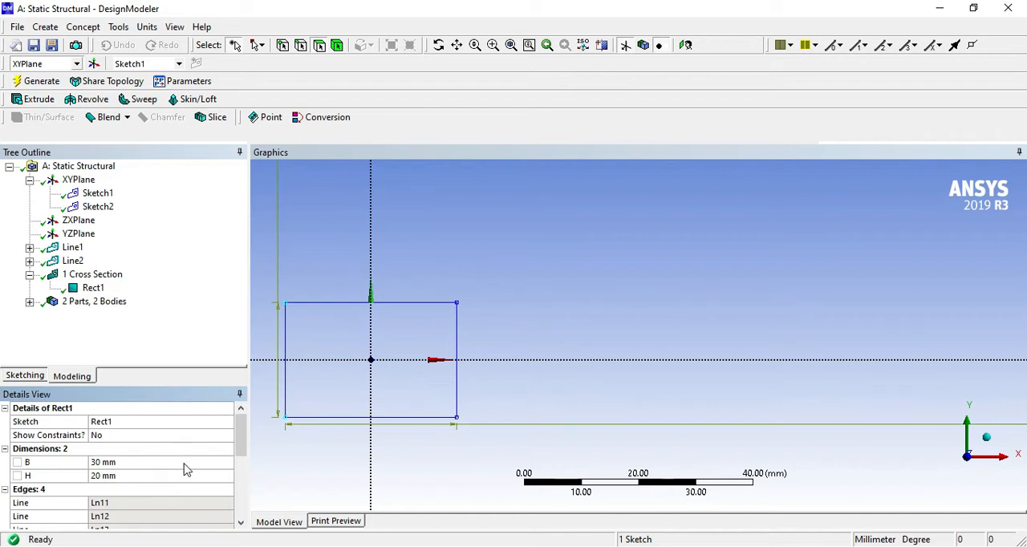
mouse_move(213, 382)
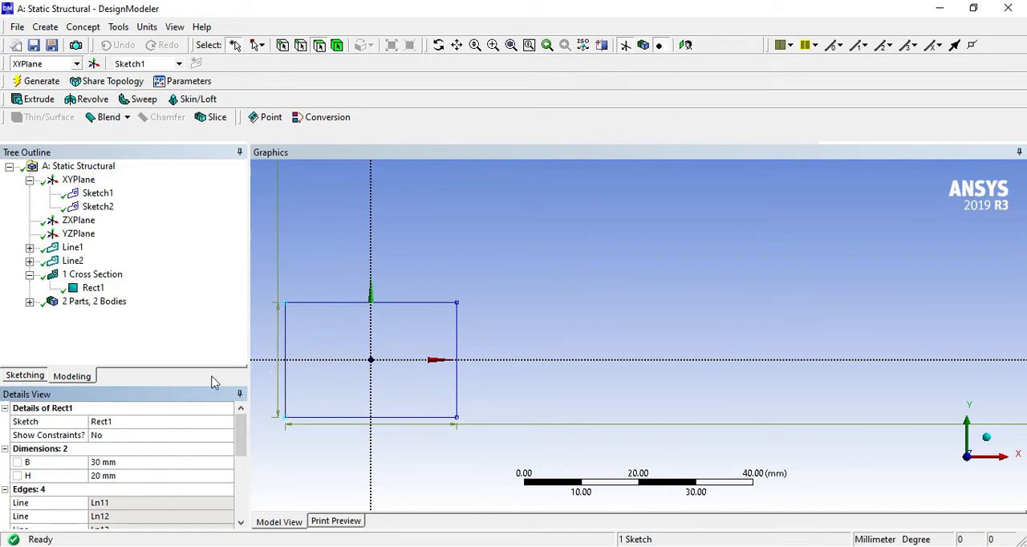
mouse_move(449, 324)
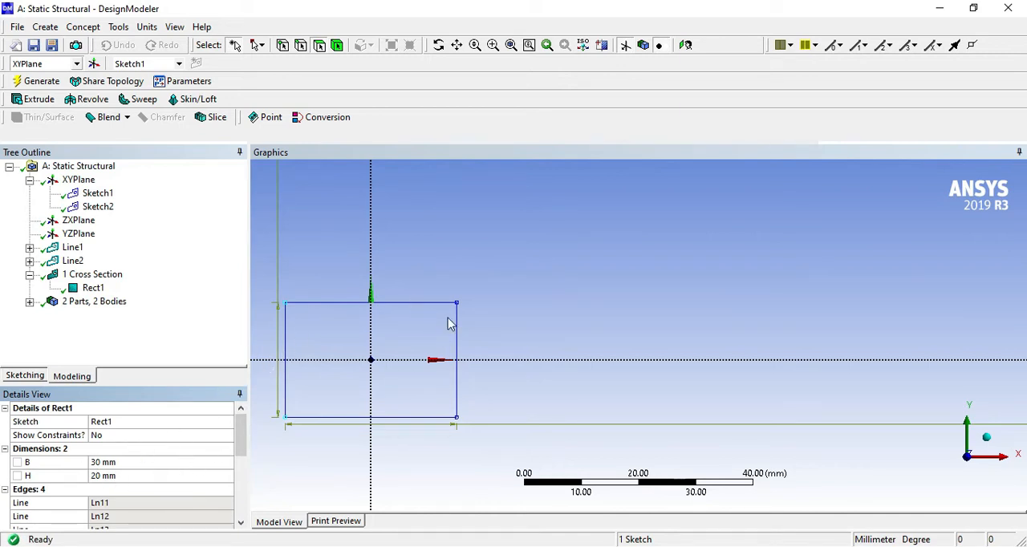
mouse_move(385, 351)
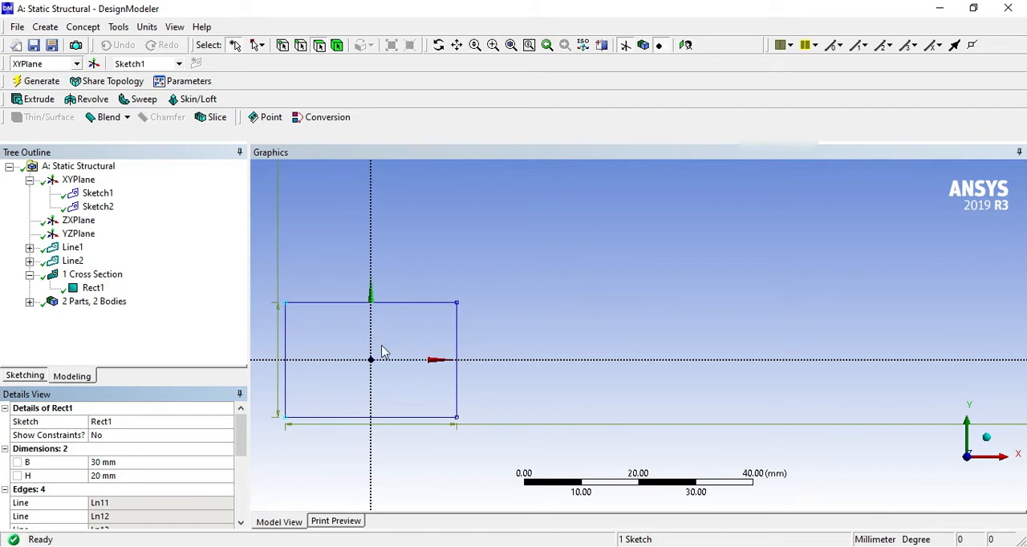
mouse_move(148, 339)
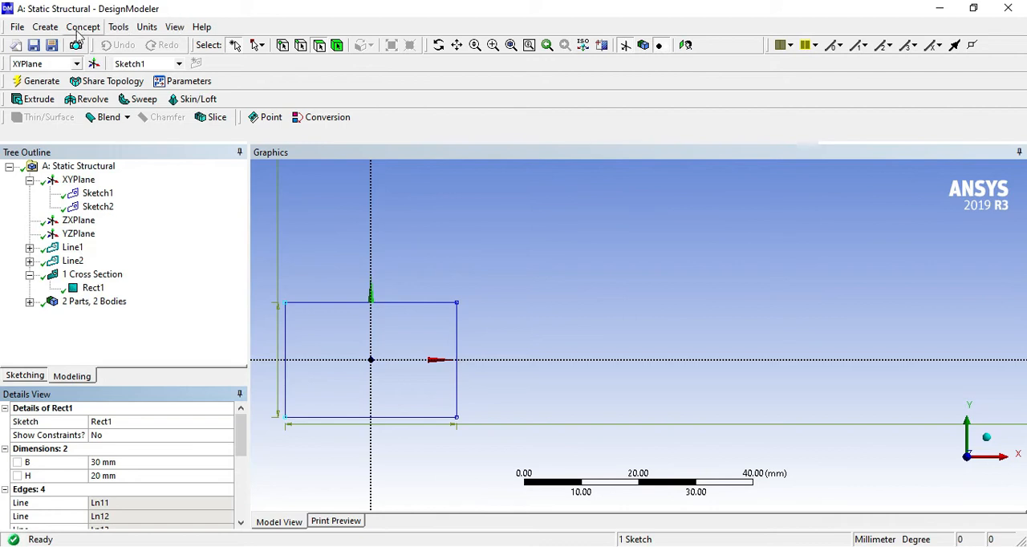
left_click(83, 25)
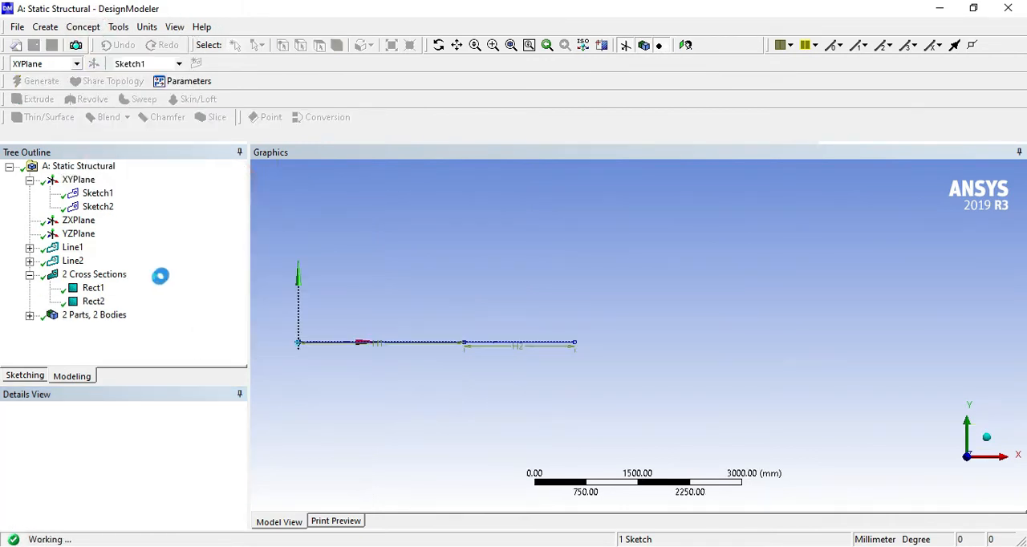
- Size Rect2 to 20 × 20 mm and select a line body for section assignment
left_click(93, 300)
type("1")
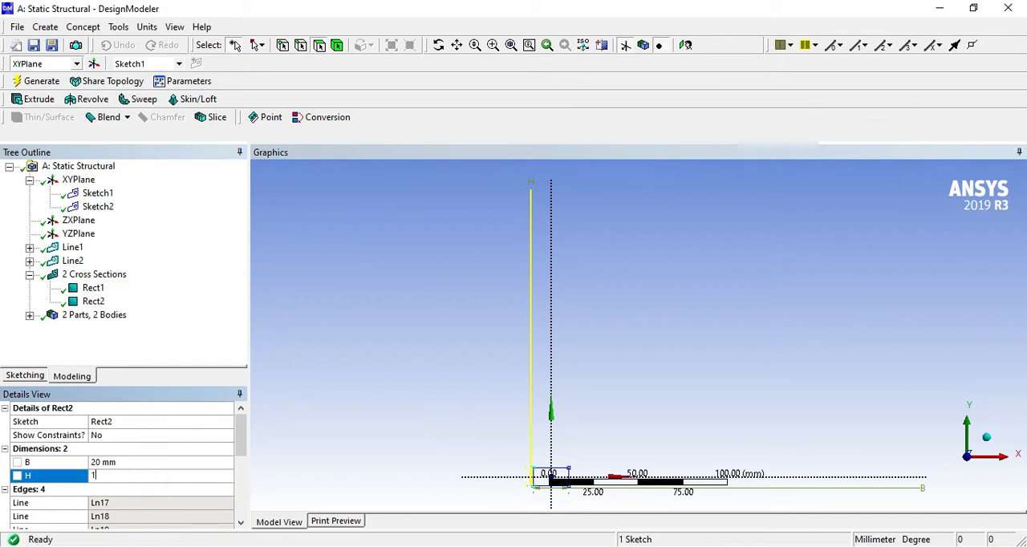
type("0 mm")
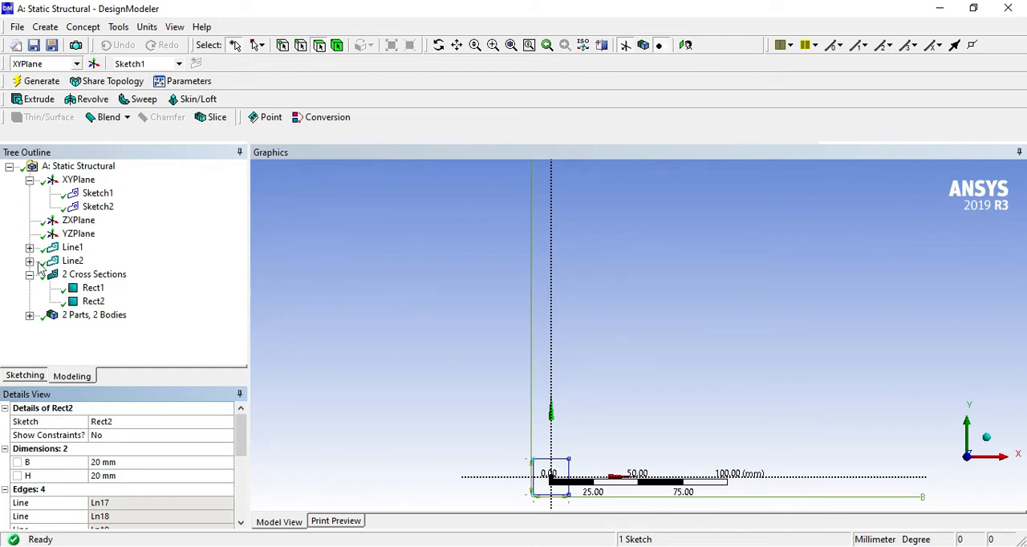
left_click(30, 315)
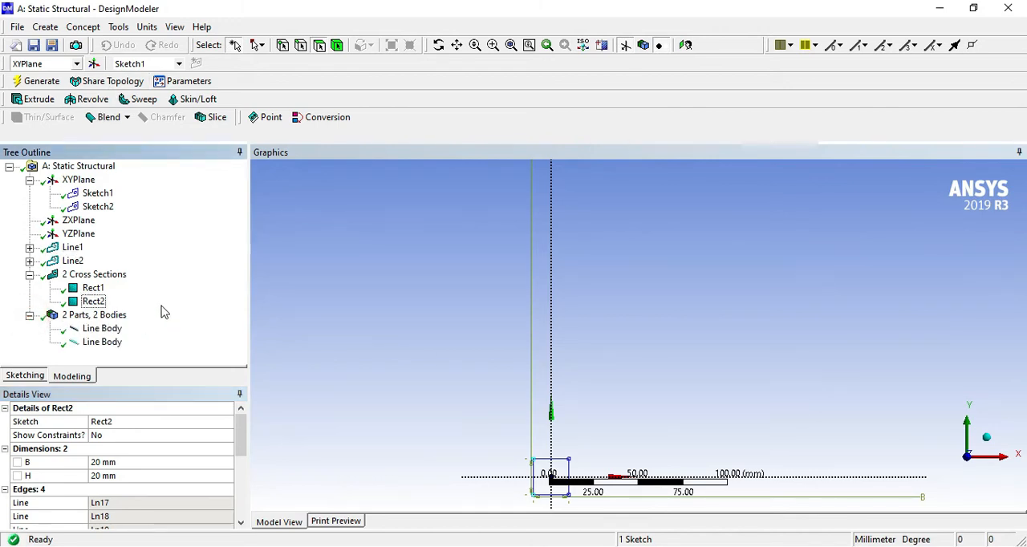
mouse_move(334, 334)
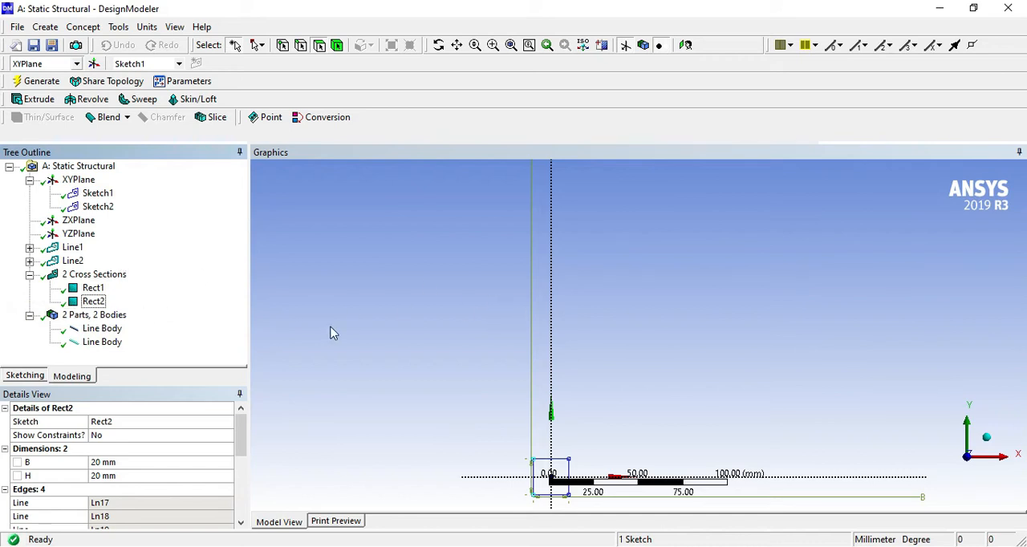
left_click(103, 327)
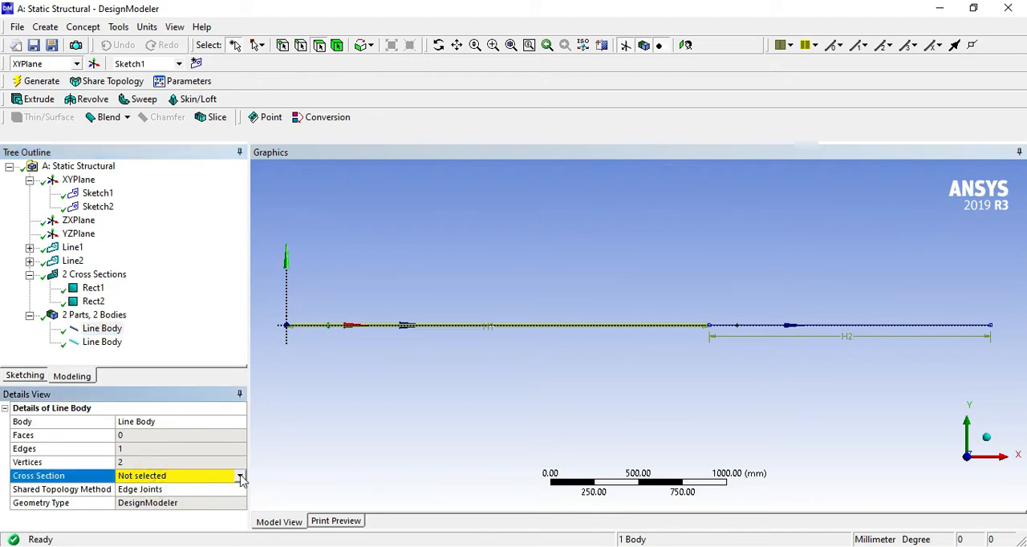
- Assign the cross section to the line body and form both line bodies into one part
left_click(239, 475)
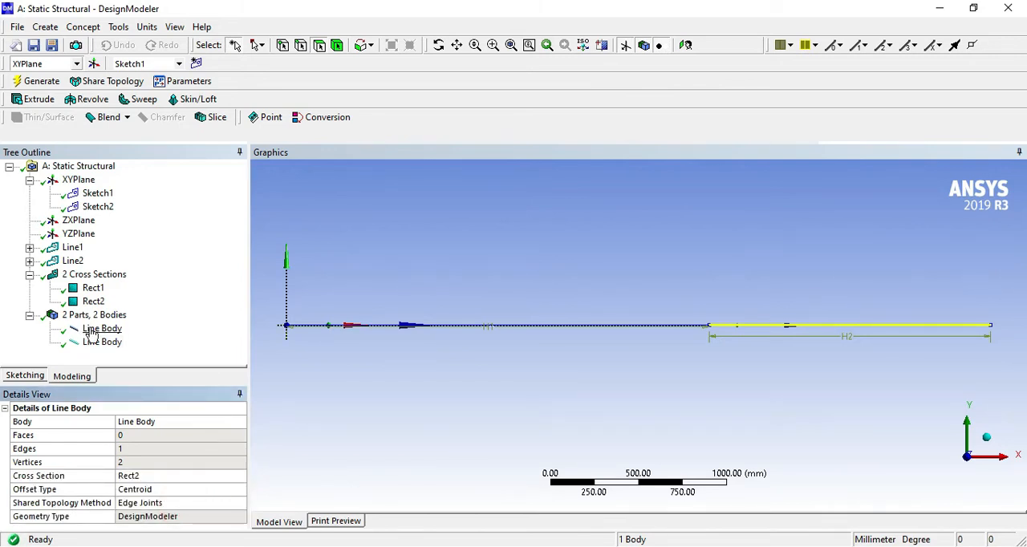
left_click(101, 329)
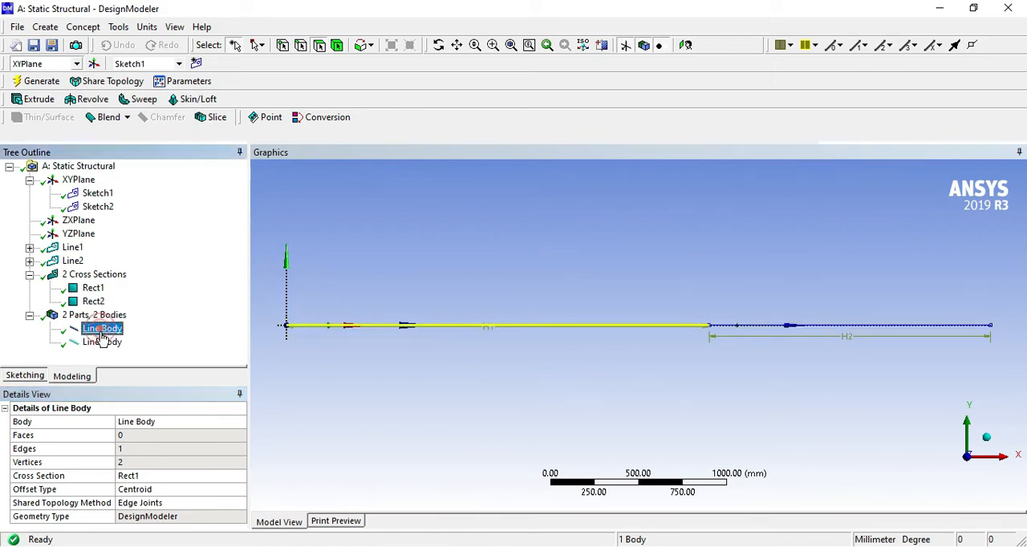
left_click(103, 343)
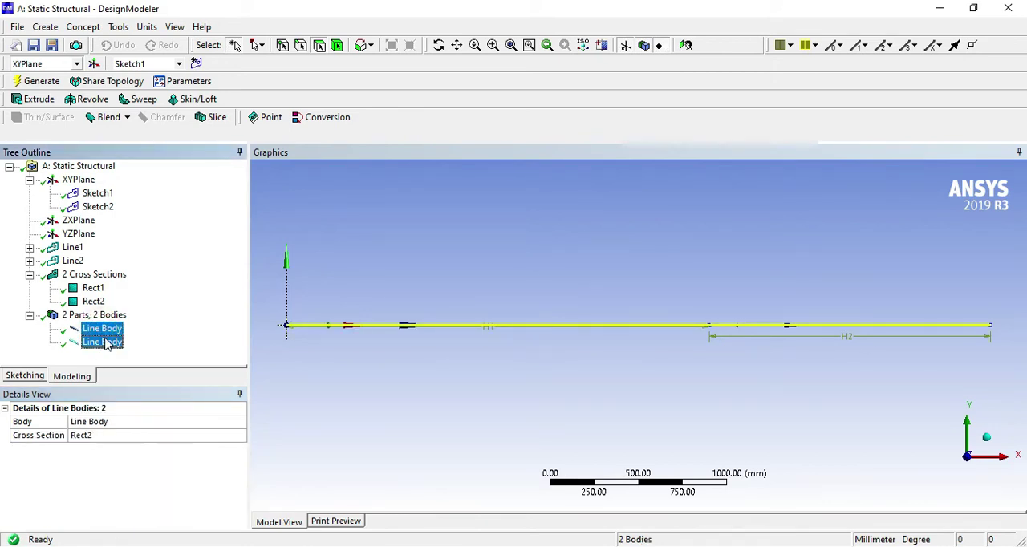
right_click(100, 340)
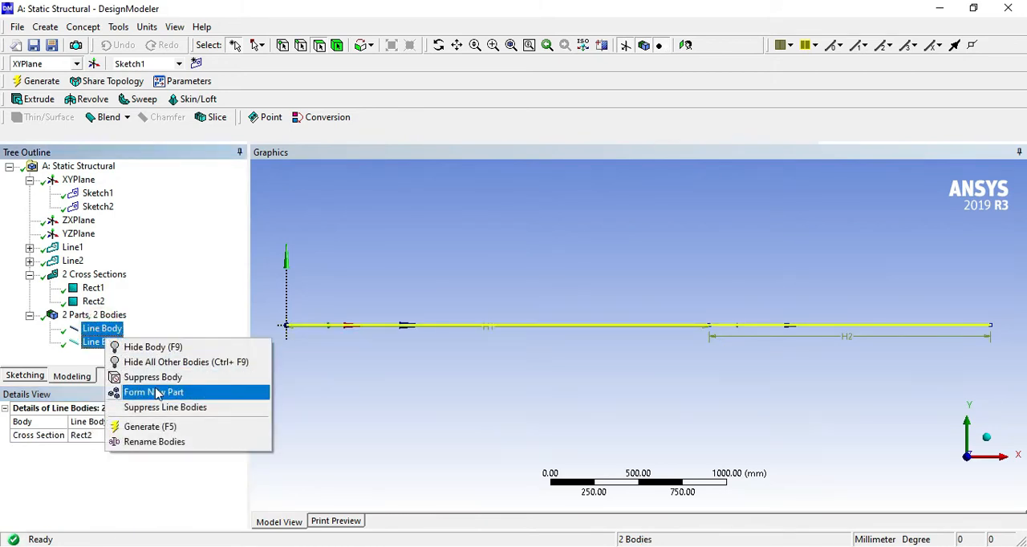
left_click(154, 392)
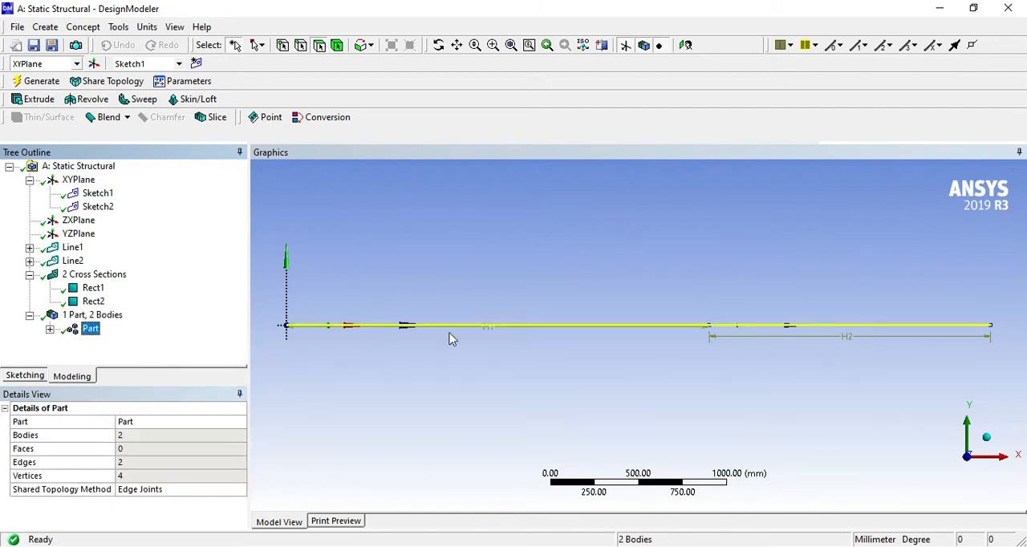
- Rotate the bar obliquely and turn on Display Edge Direction
left_click_drag(449, 336, 494, 320)
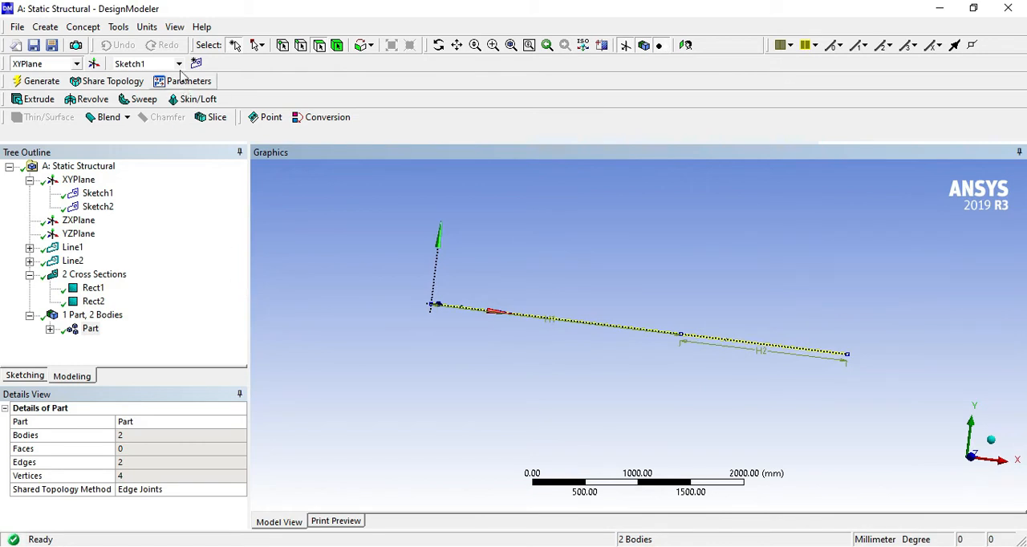
left_click(173, 25)
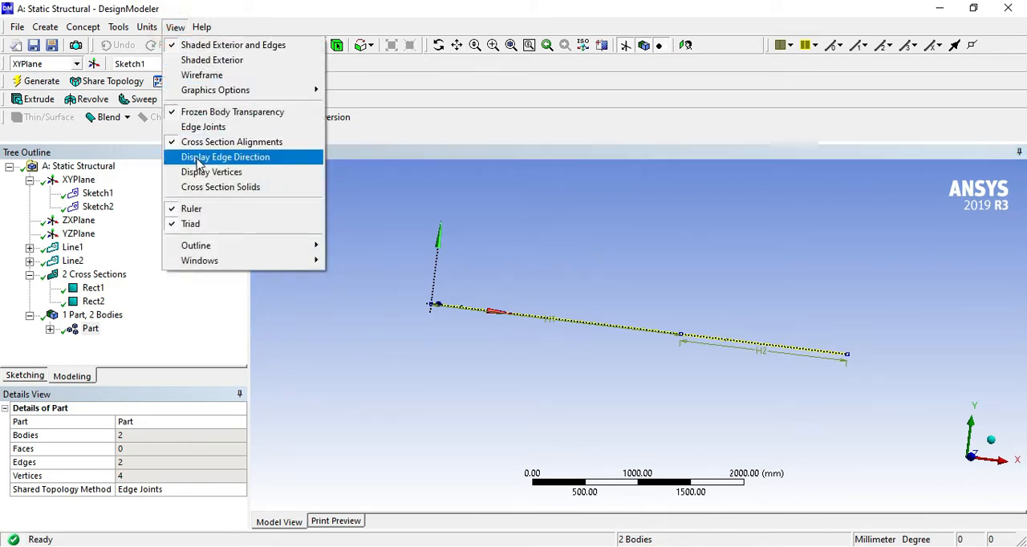
left_click(224, 157)
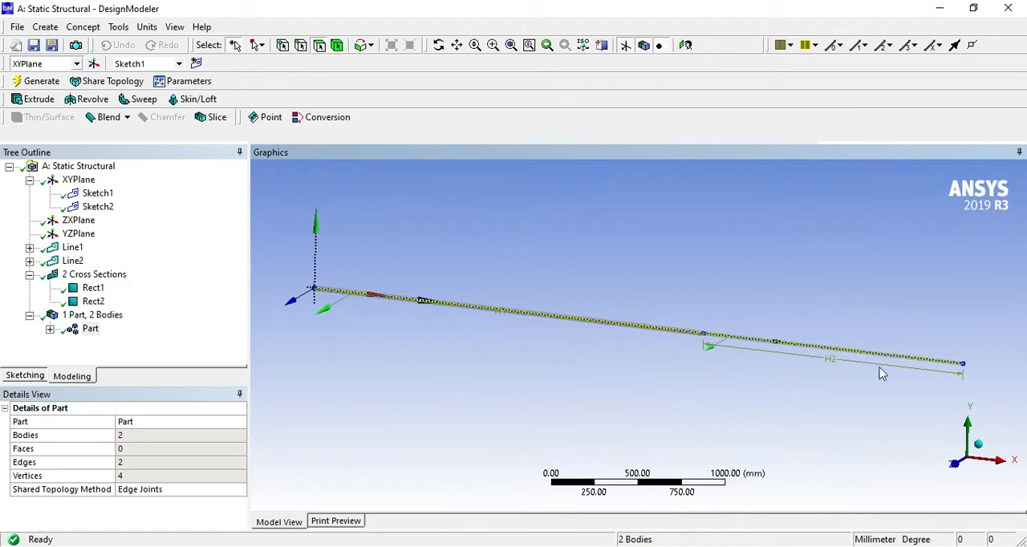
mouse_move(881, 115)
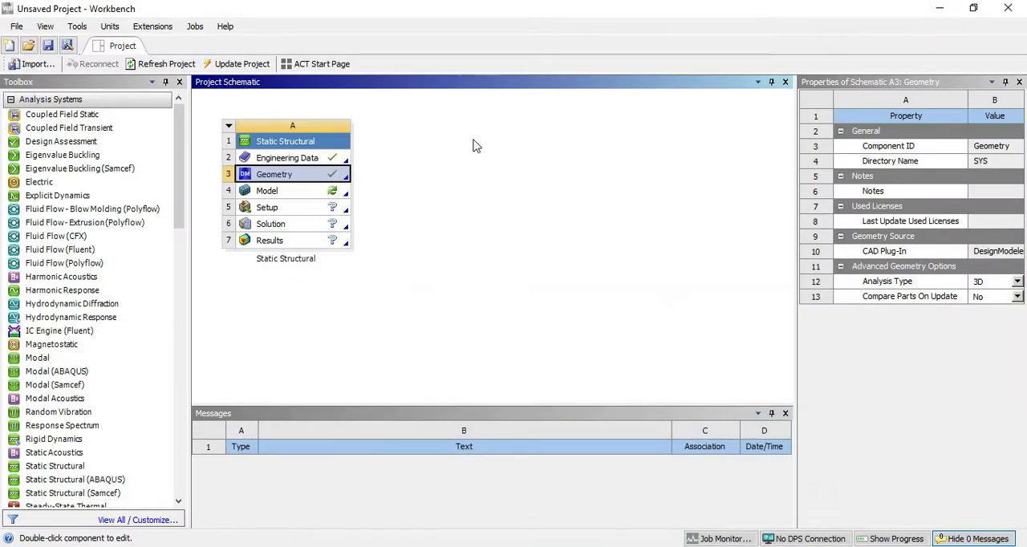
- Launch ANSYS Mechanical from the Static Structural Model cell
left_click(273, 191)
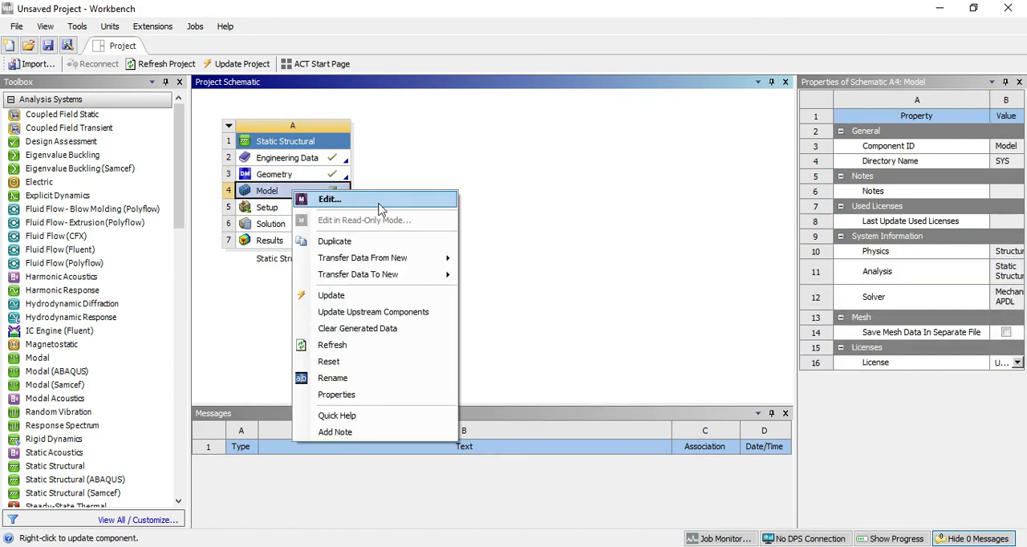
left_click(329, 199)
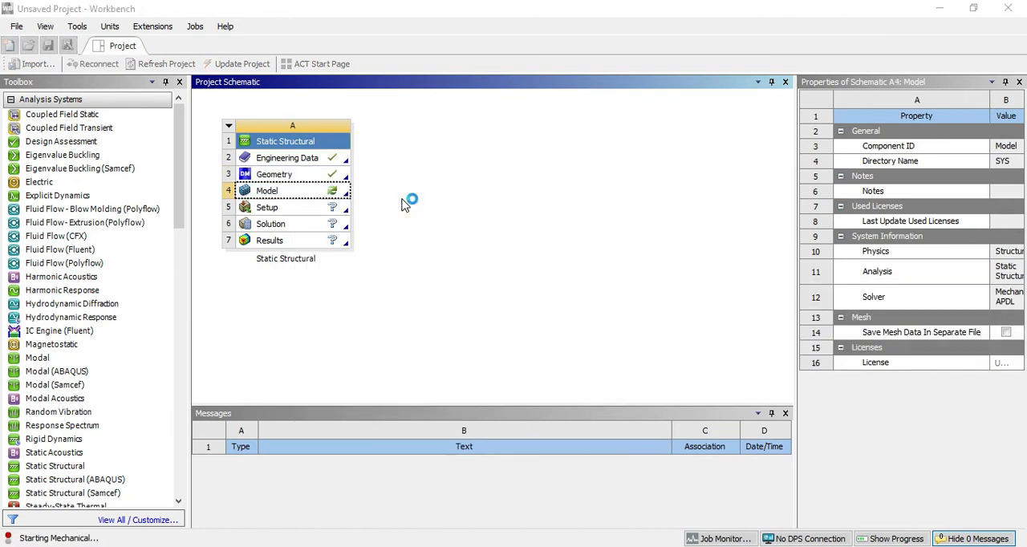
mouse_move(406, 205)
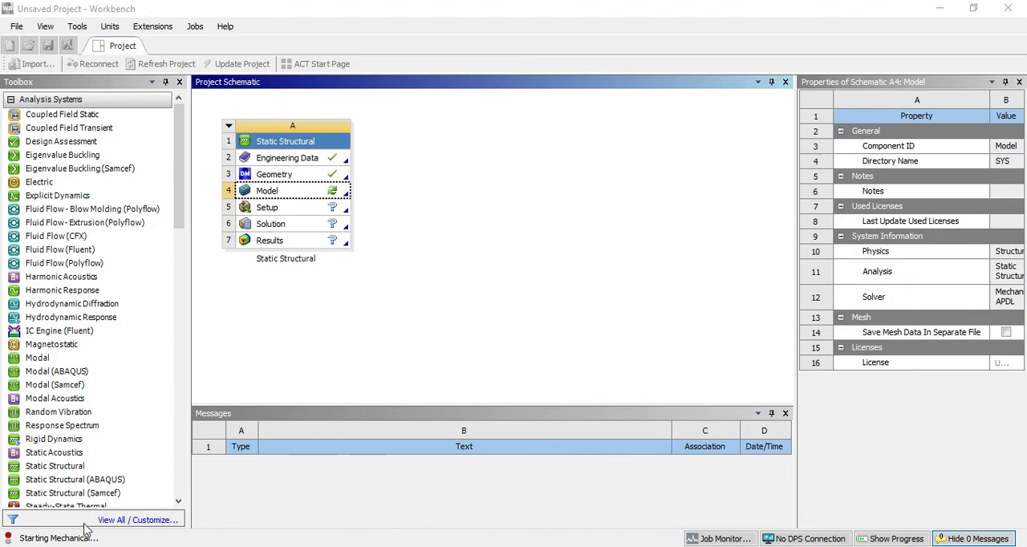
mouse_move(109, 545)
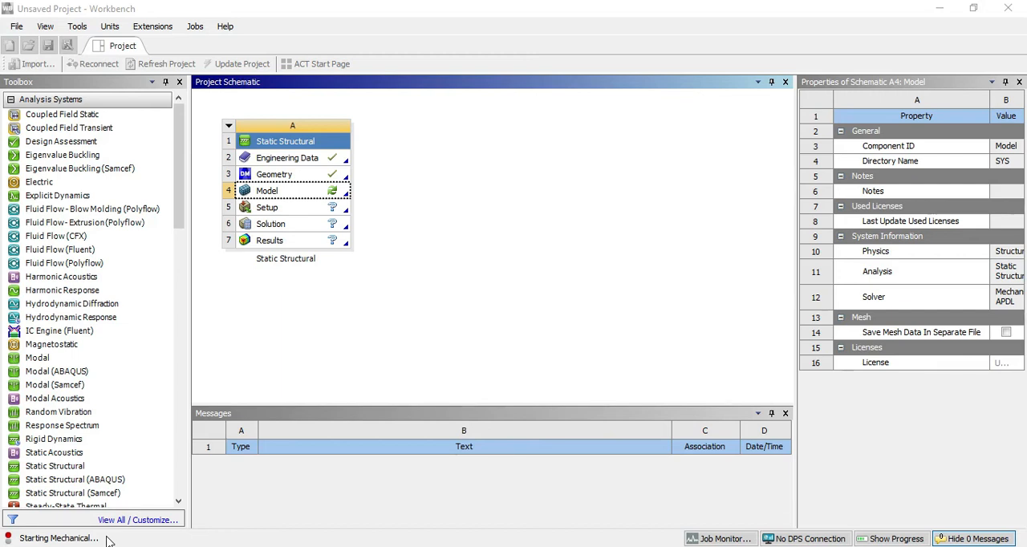
double_click(266, 191)
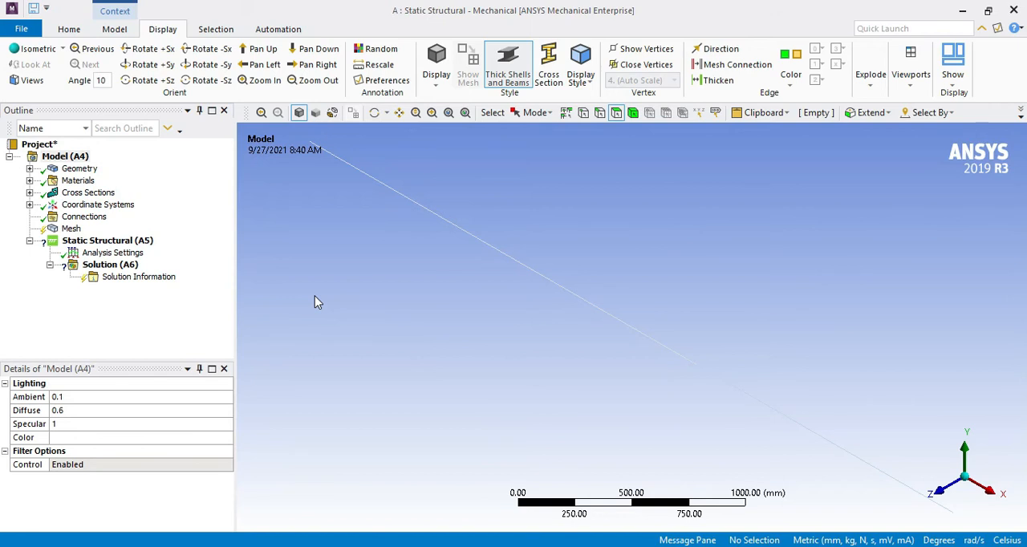
mouse_move(453, 244)
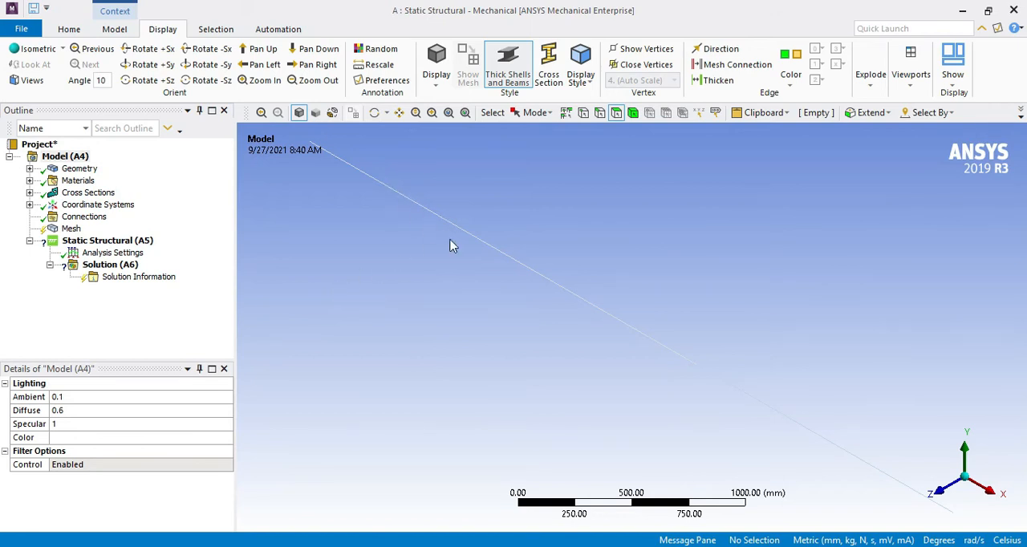
mouse_move(593, 329)
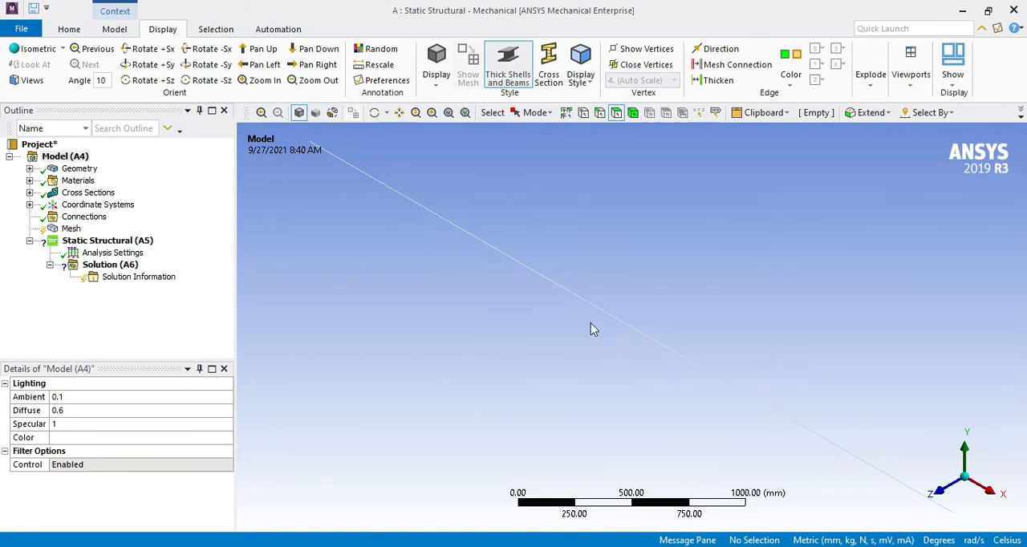
mouse_move(548, 64)
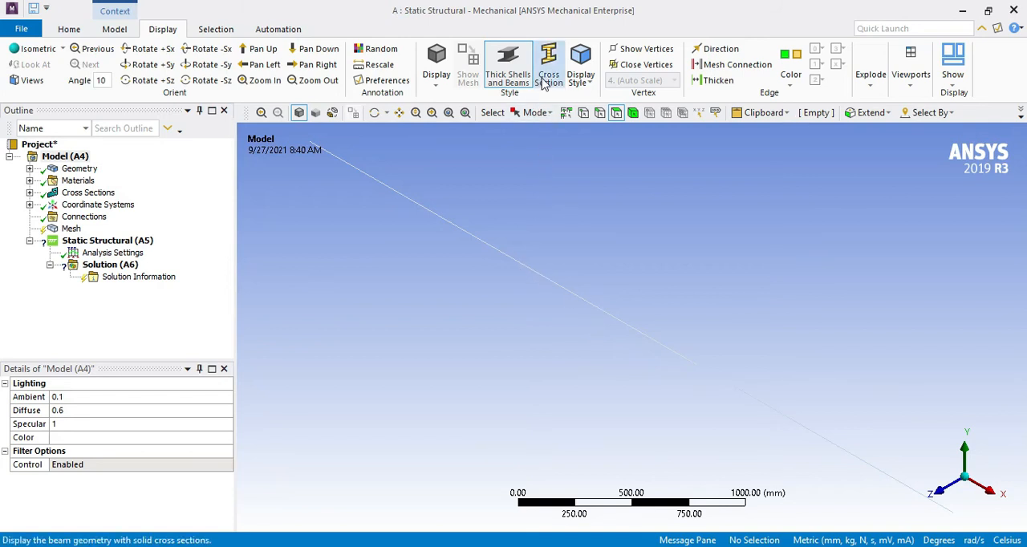
mouse_move(549, 61)
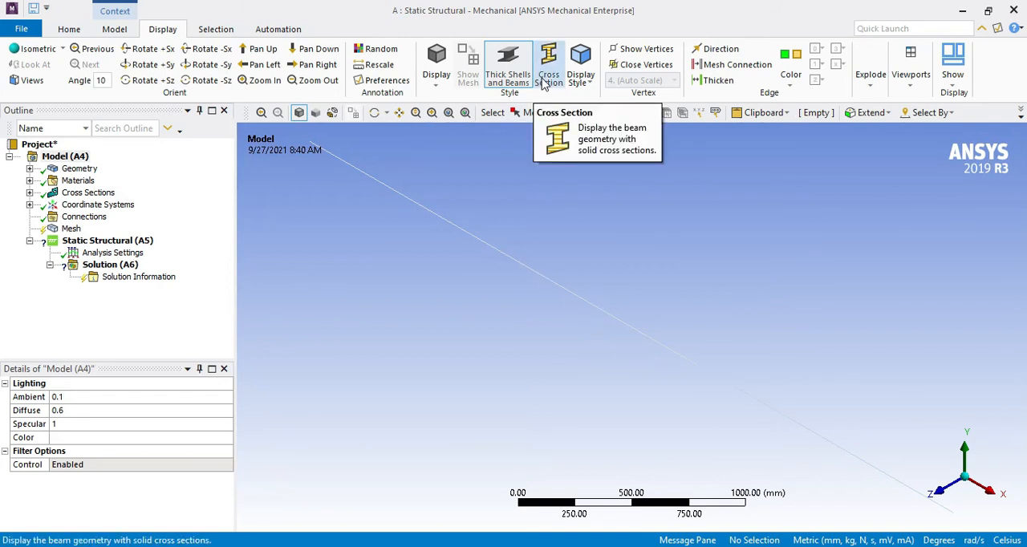
mouse_move(542, 87)
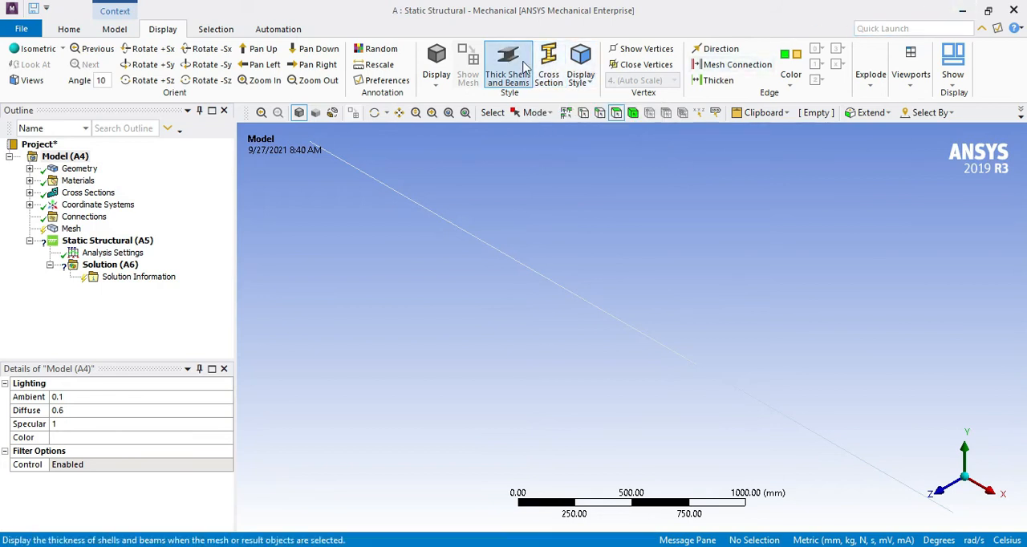
- Enable Thick Shells and Beams to render the beam cross sections
left_click(911, 29)
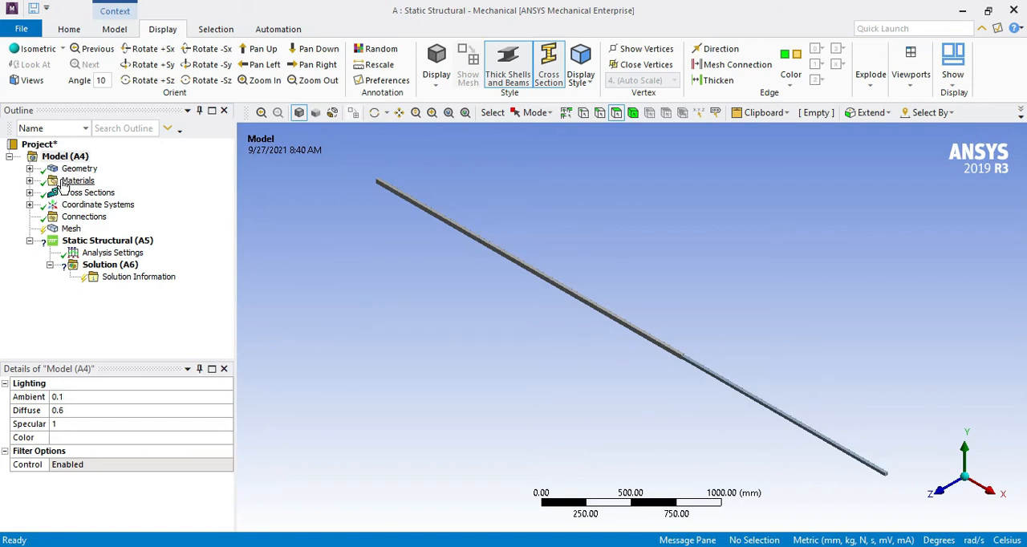
- Assign Mat-1 as the material of the part under Geometry
left_click(31, 167)
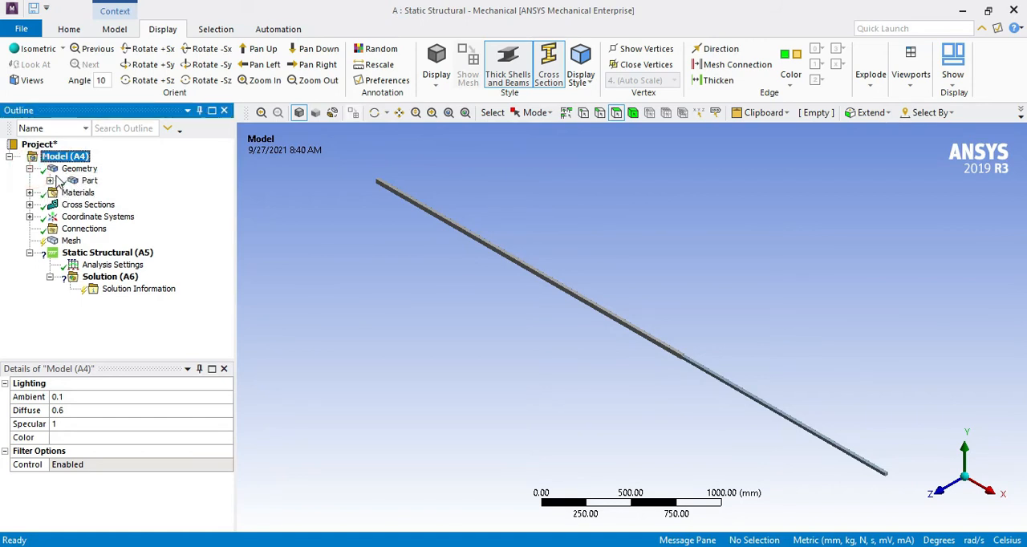
left_click(52, 180)
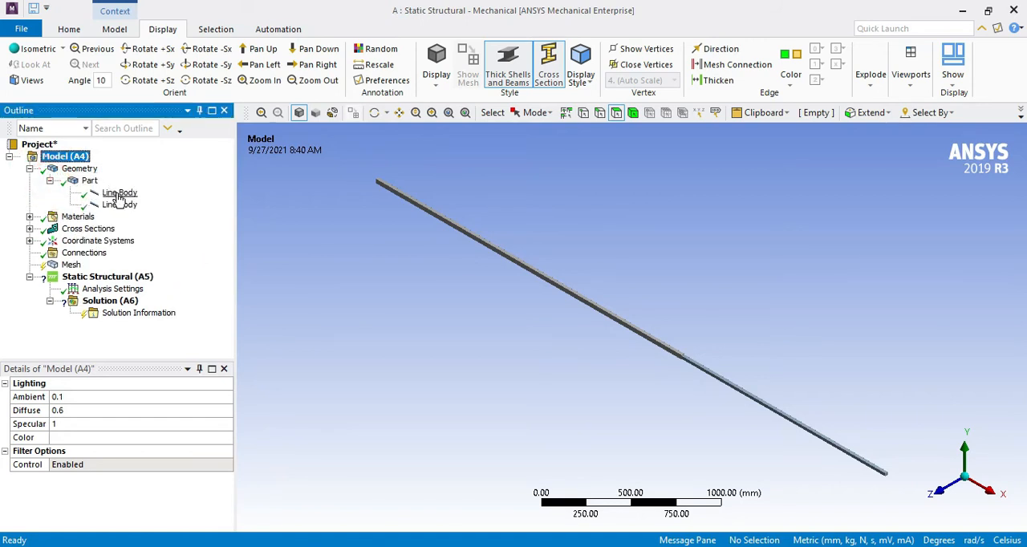
mouse_move(129, 217)
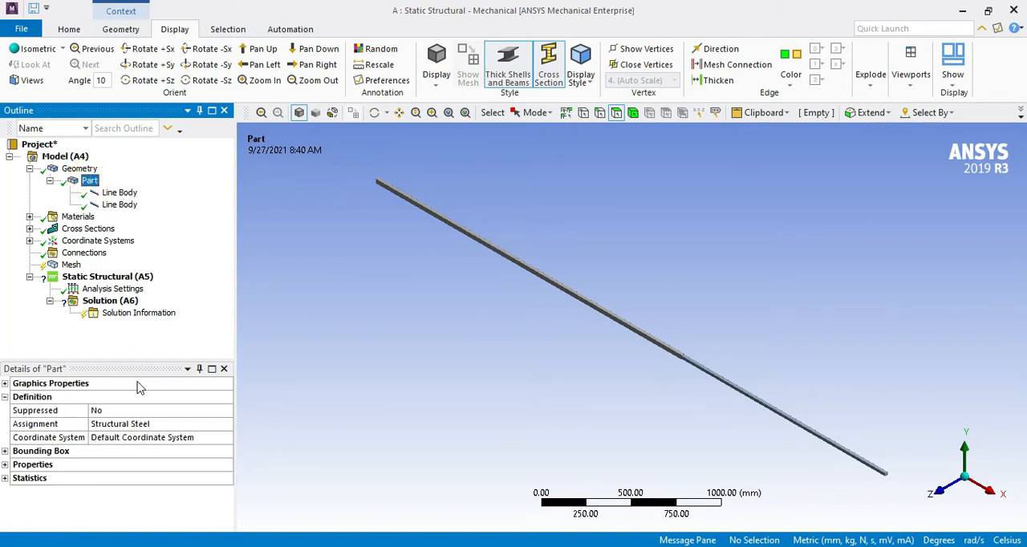
left_click(228, 423)
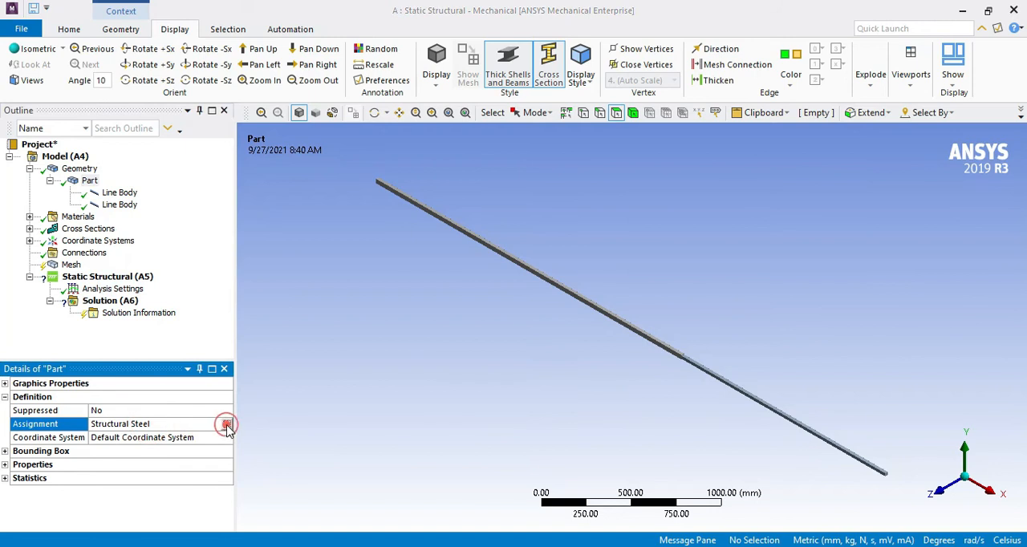
left_click(226, 423)
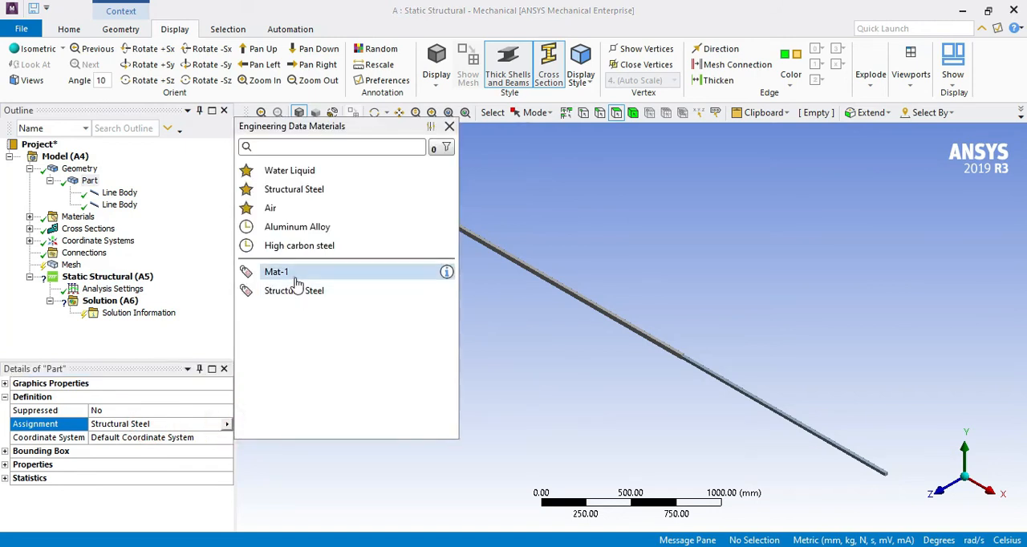
double_click(276, 271)
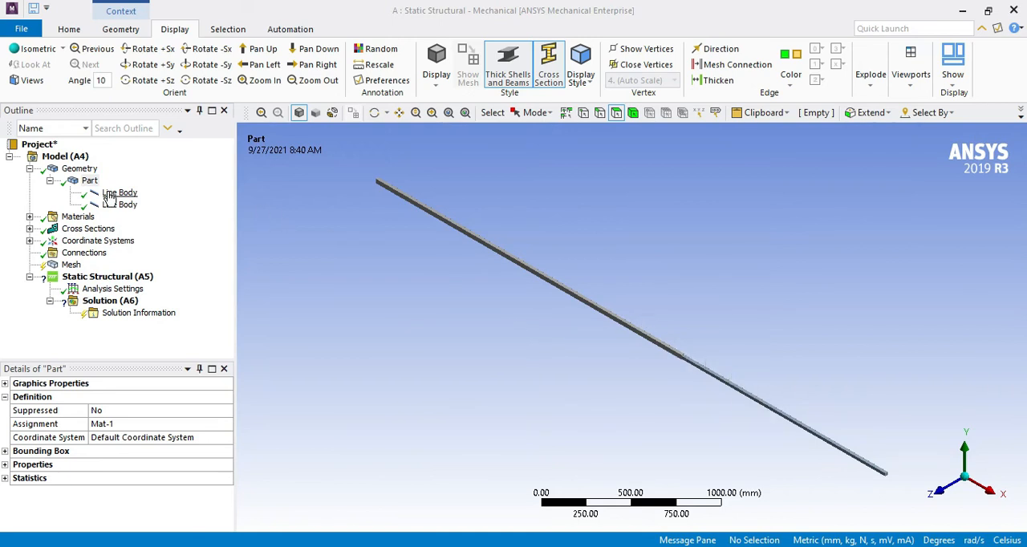
- Verify both line bodies show Rect1/Rect2 sections and Mat-1 material
left_click(119, 193)
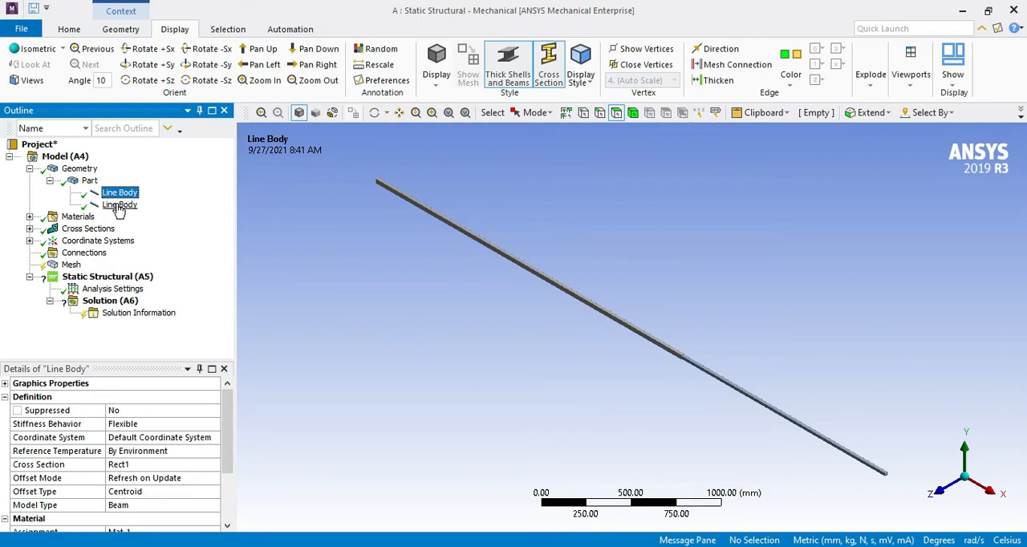
scroll("down", 3)
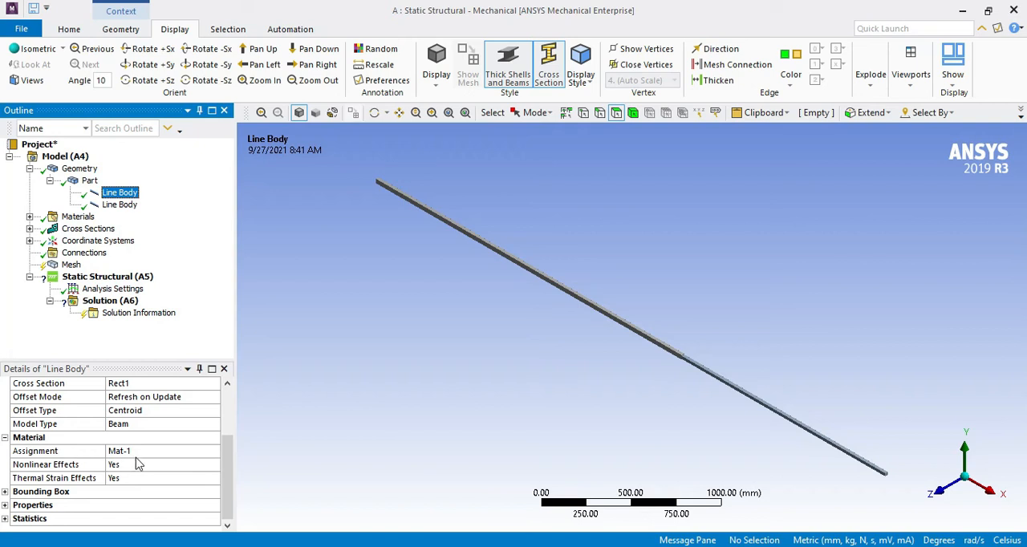
left_click(118, 205)
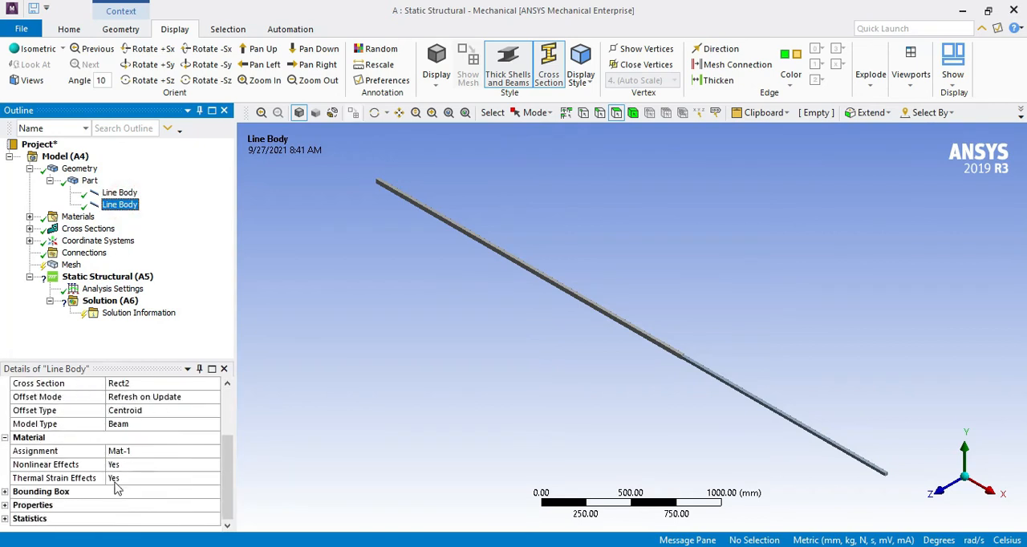
mouse_move(136, 453)
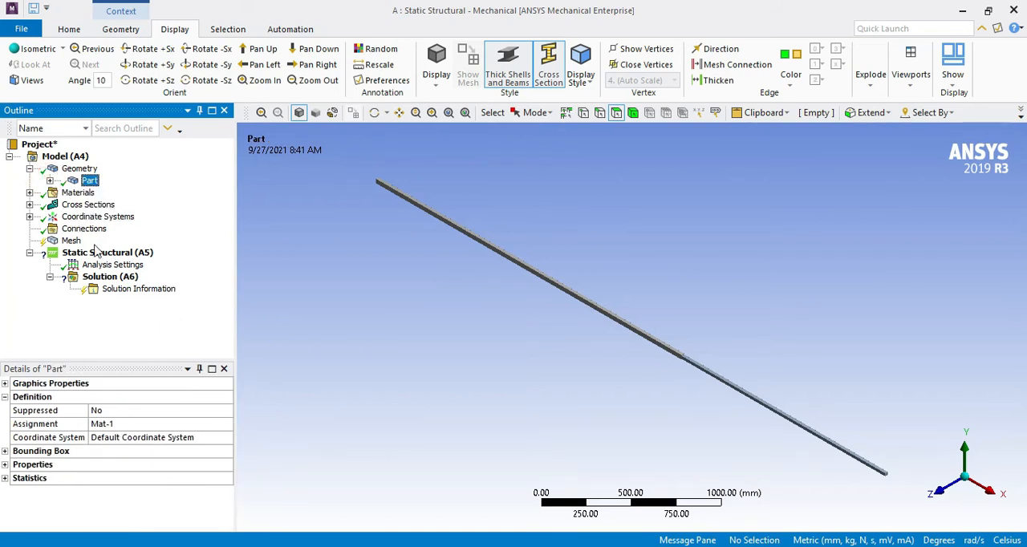
mouse_move(71, 240)
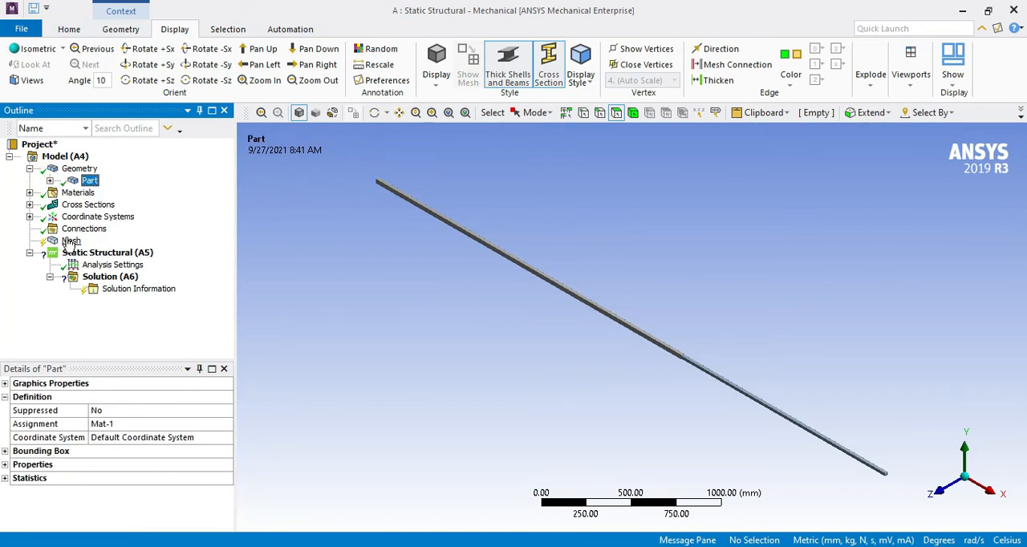
- Generate the 5 mm mesh and check statistics: 1601 nodes, 800 elements
right_click(70, 241)
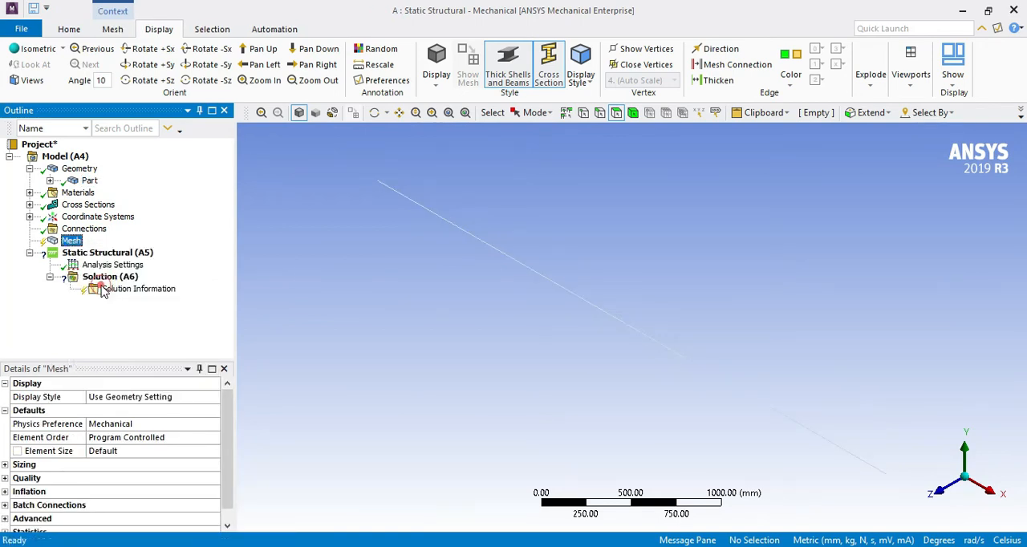
left_click(71, 240)
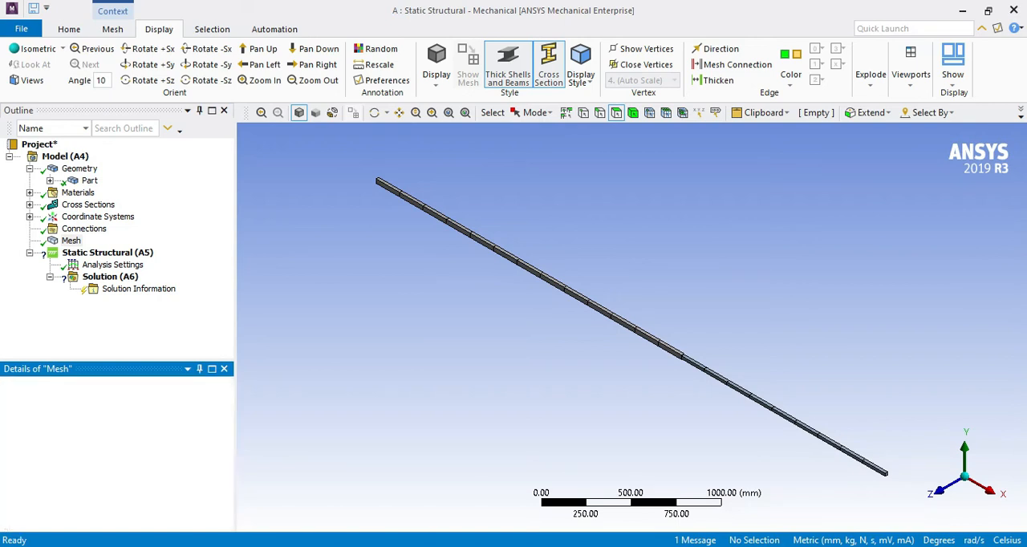
left_click(71, 240)
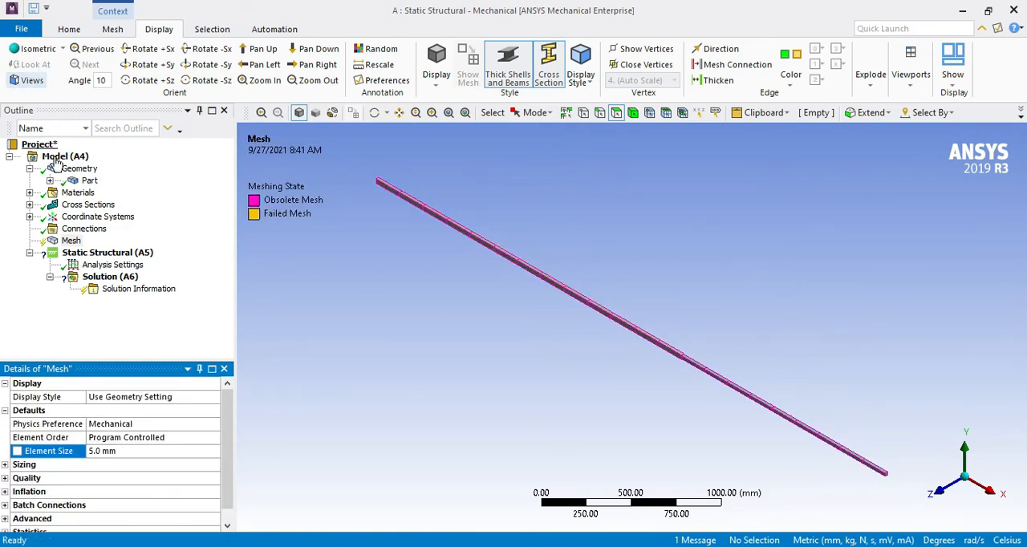
right_click(71, 240)
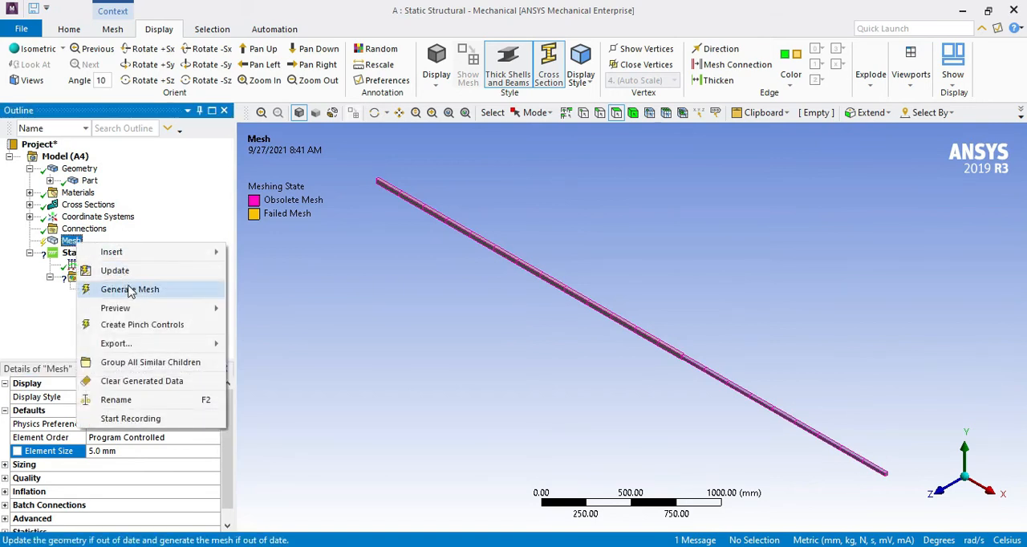
left_click(130, 289)
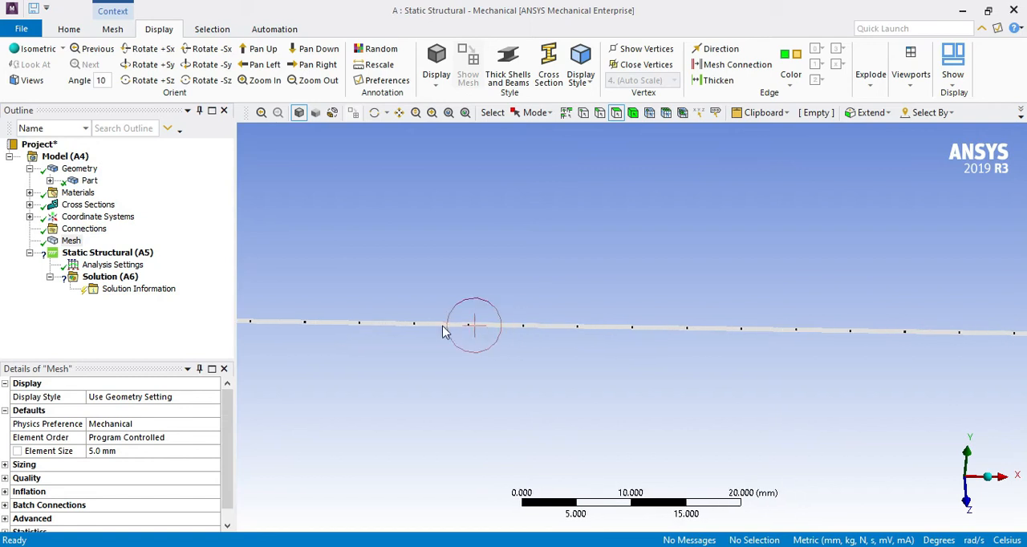
mouse_move(552, 324)
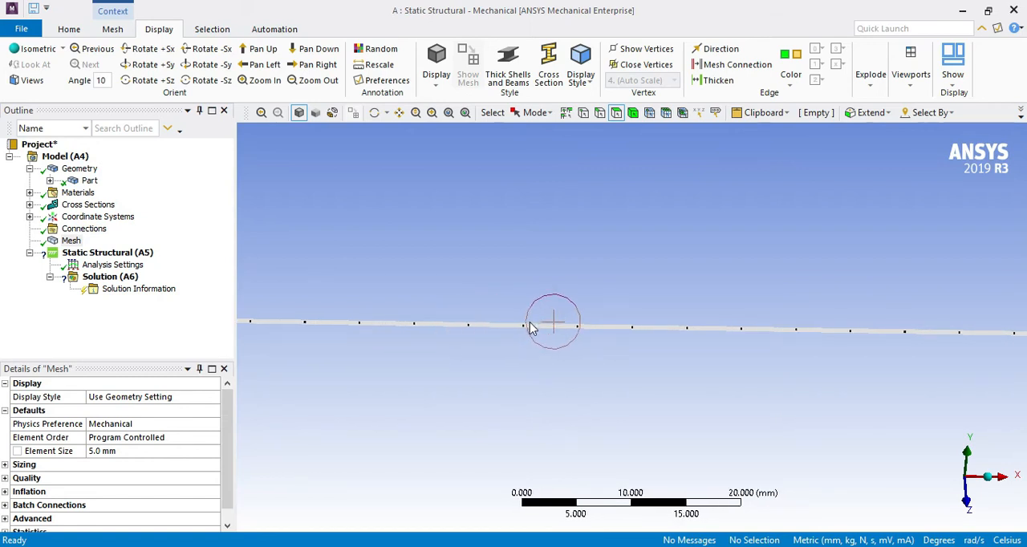
mouse_move(806, 344)
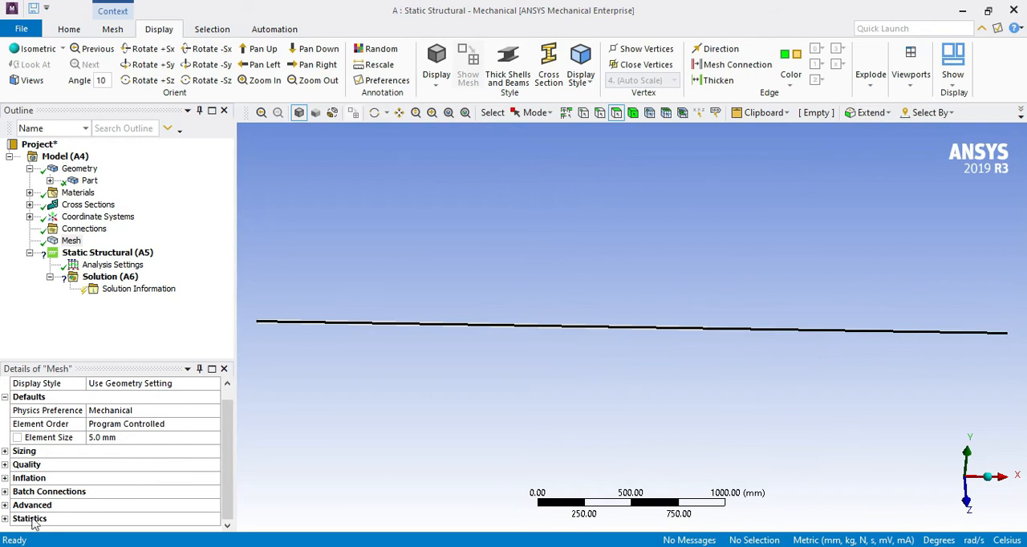
left_click(29, 520)
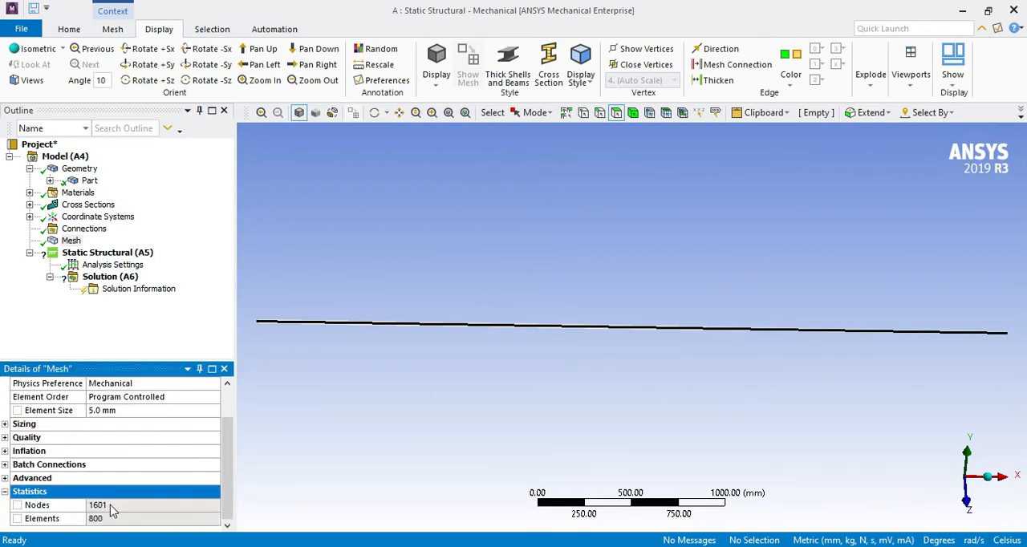
mouse_move(109, 481)
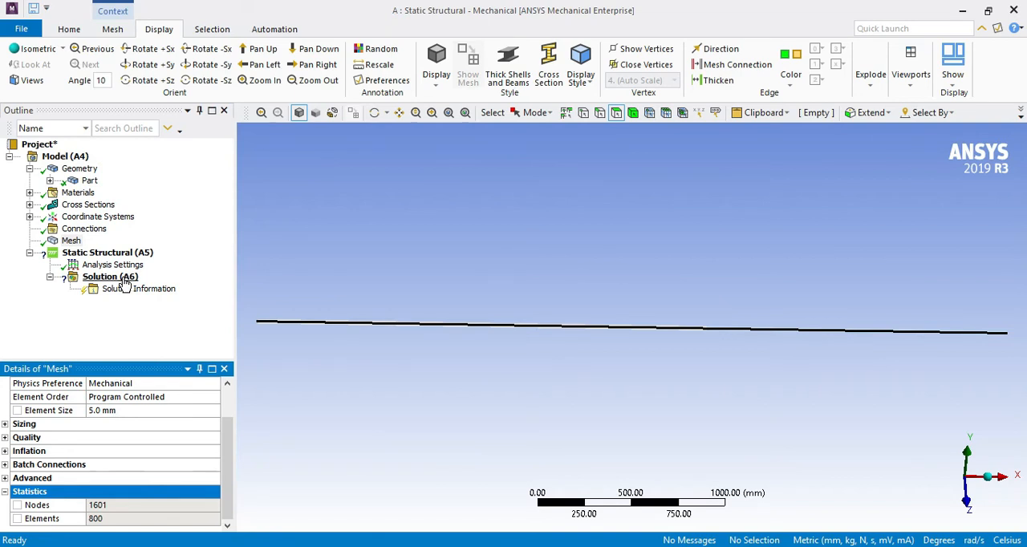
- Insert a Beam Tool result under Solution (A6)
right_click(109, 276)
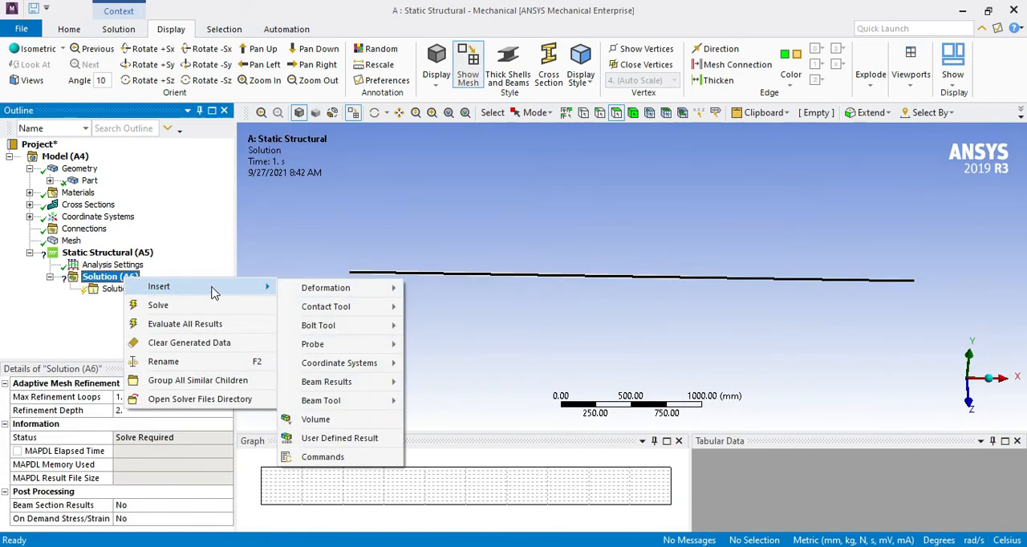
mouse_move(320, 401)
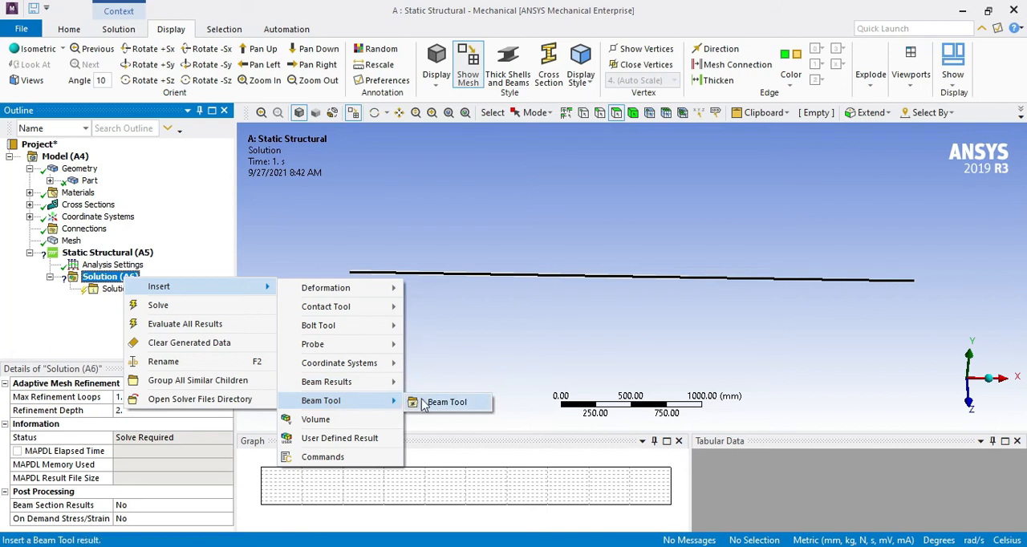
left_click(446, 401)
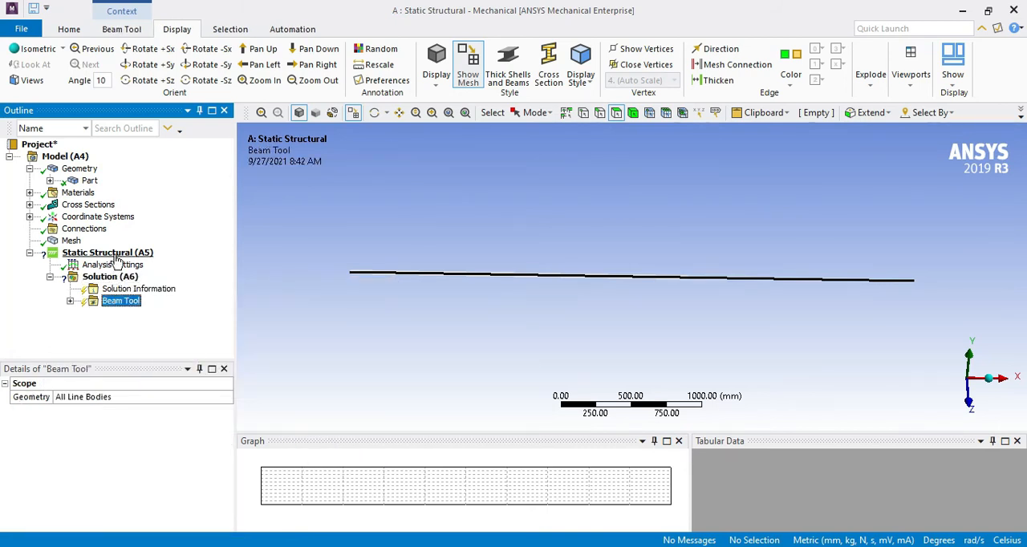
- Add a Fixed Support on the left end vertex and begin inserting a Force load
right_click(105, 252)
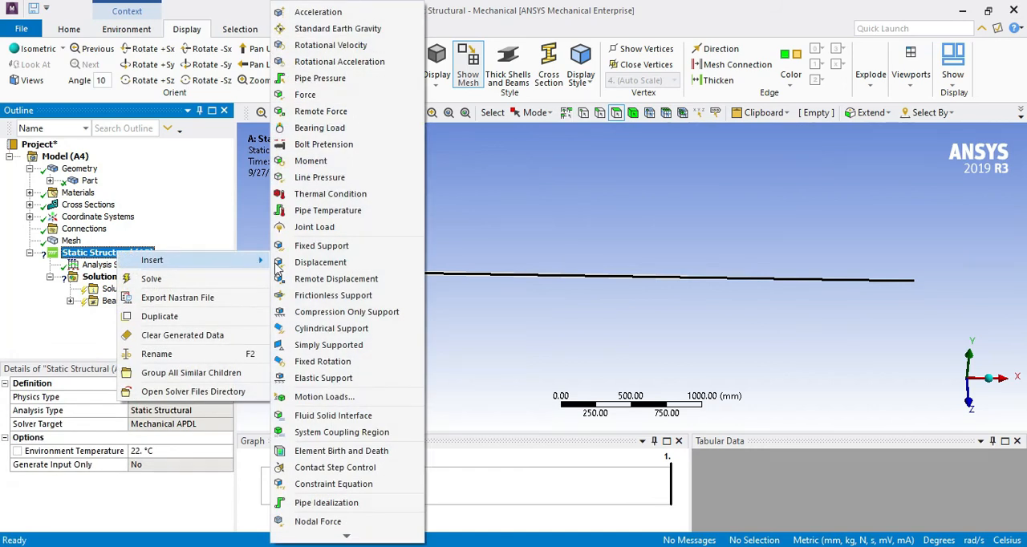
left_click(322, 245)
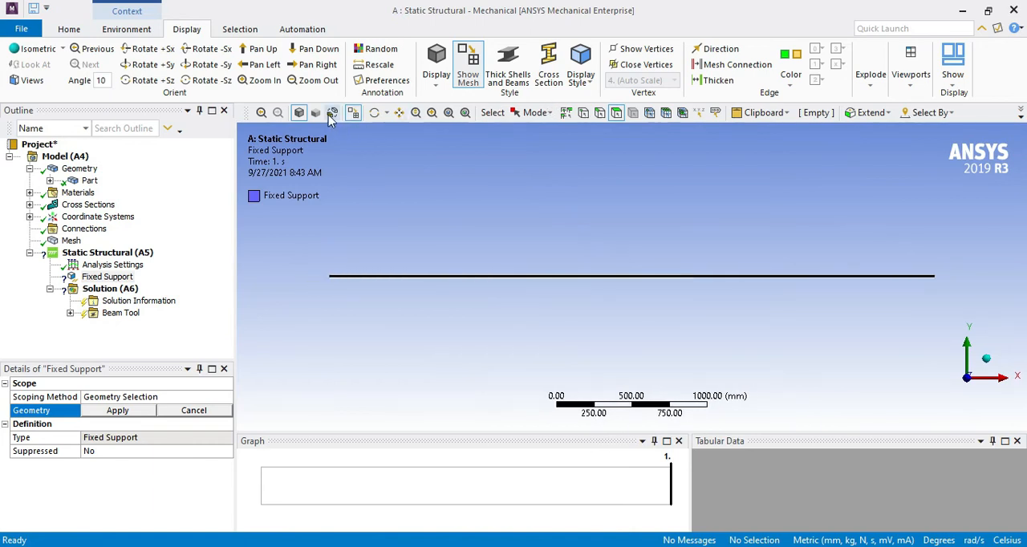
mouse_move(616, 112)
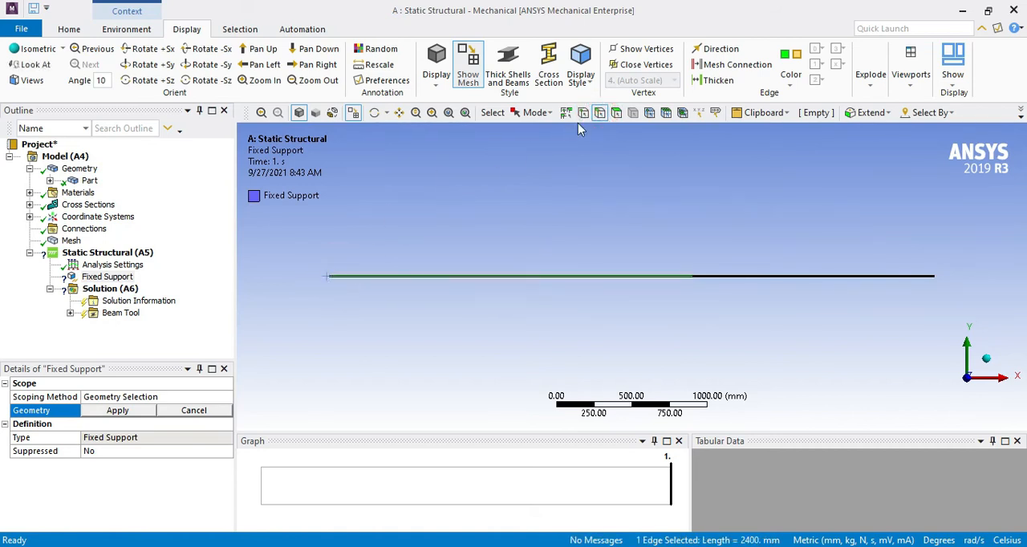
mouse_move(600, 112)
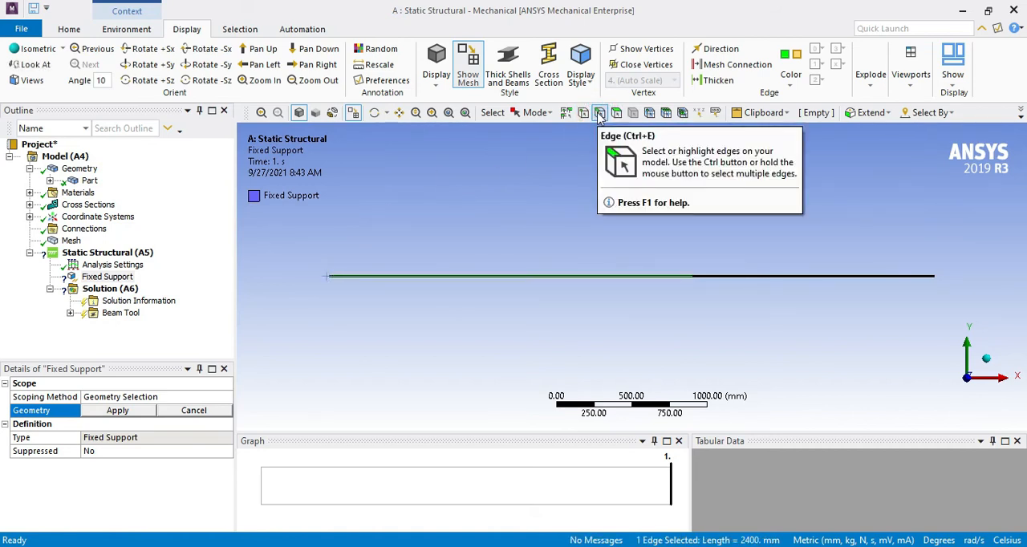
mouse_move(582, 113)
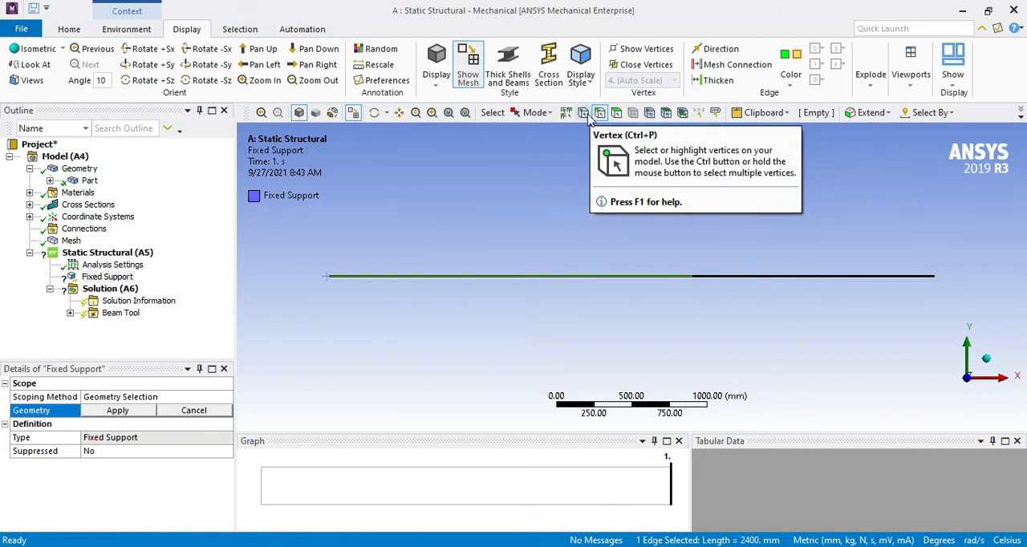
left_click(329, 276)
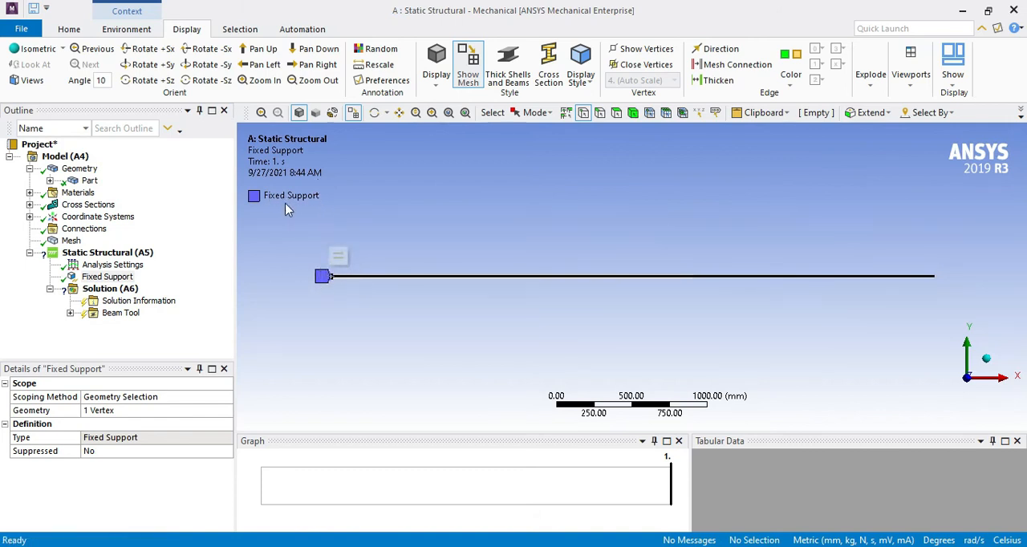
right_click(96, 252)
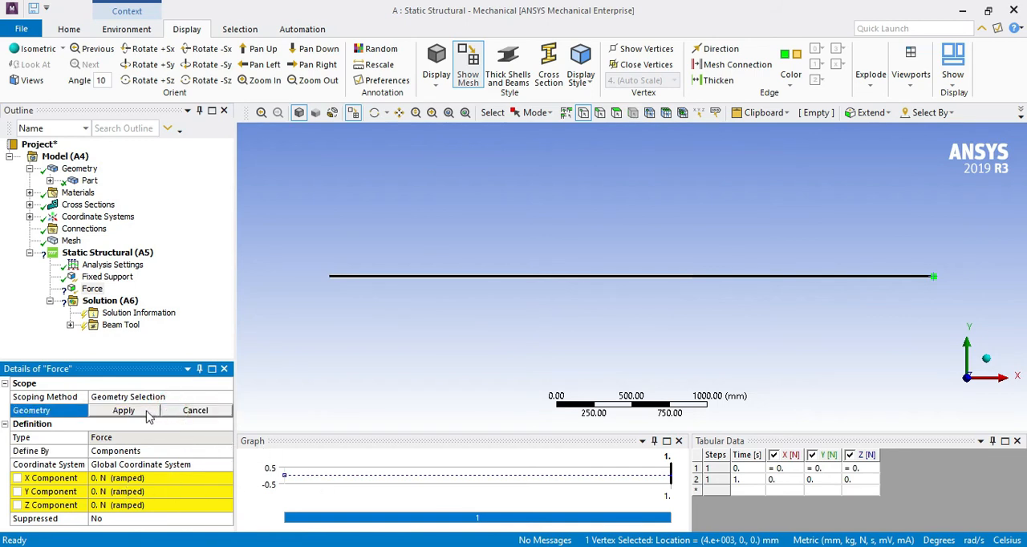
- Scope the Force to the right-end vertex with X component 40000 N
left_click(124, 411)
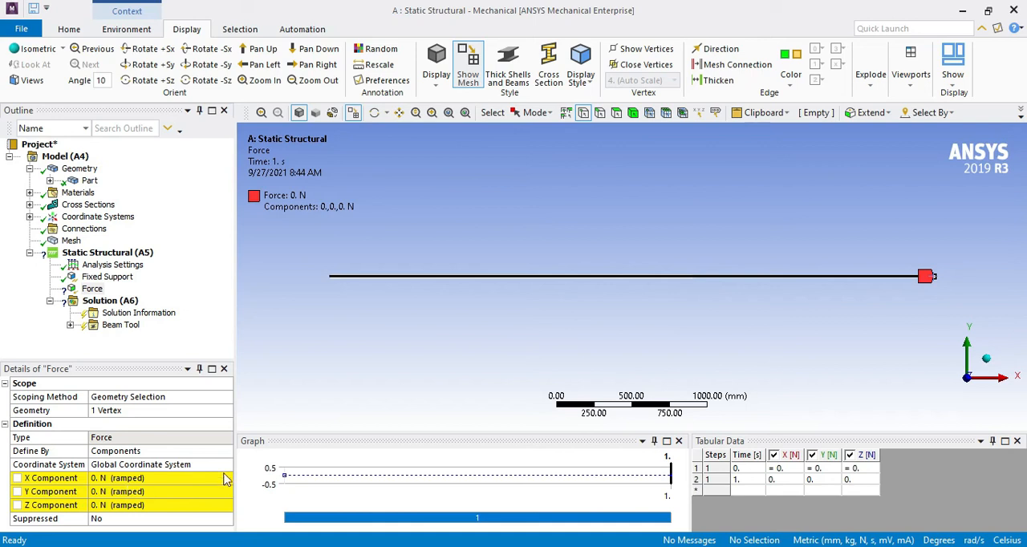
mouse_move(158, 486)
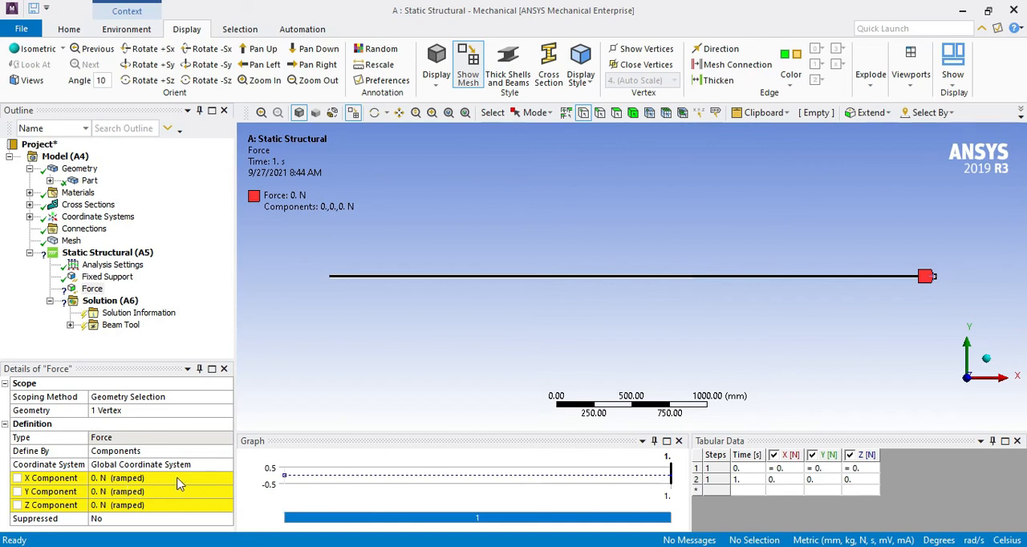
type("40000")
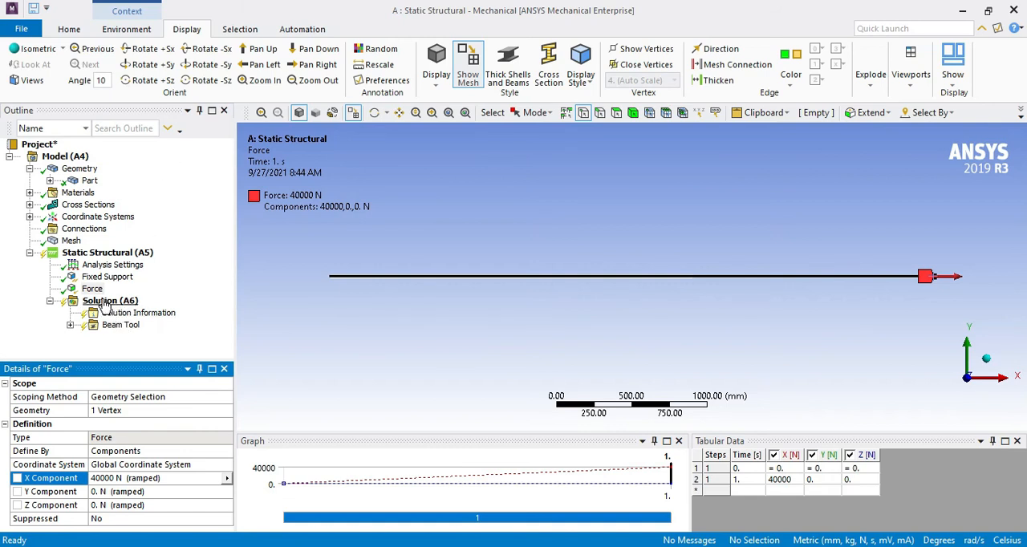
mouse_move(324, 271)
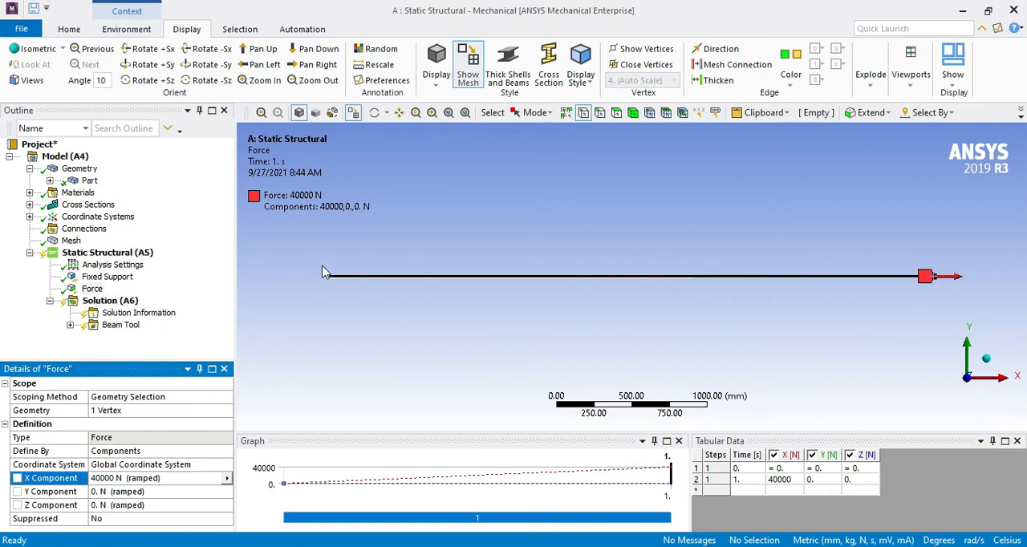
mouse_move(971, 288)
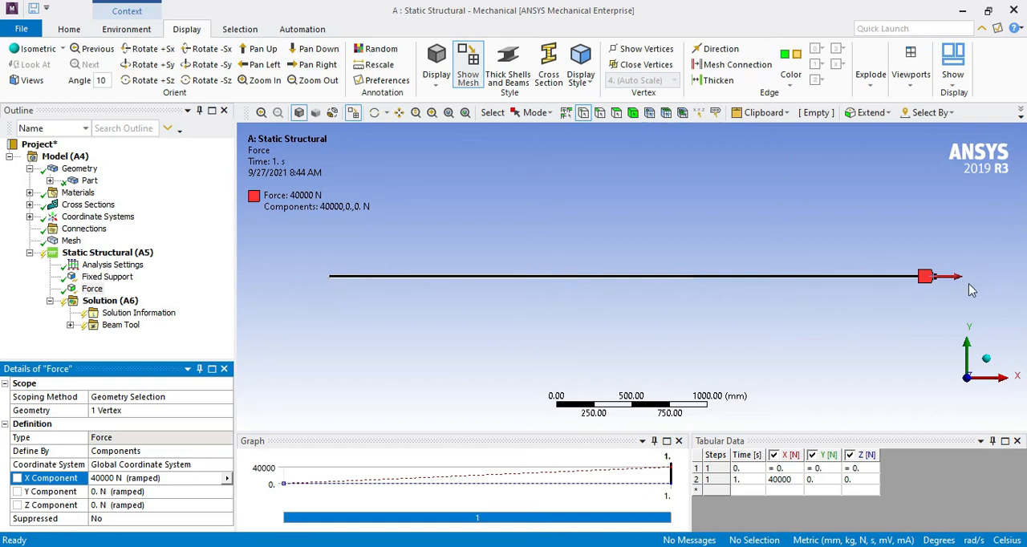
mouse_move(943, 294)
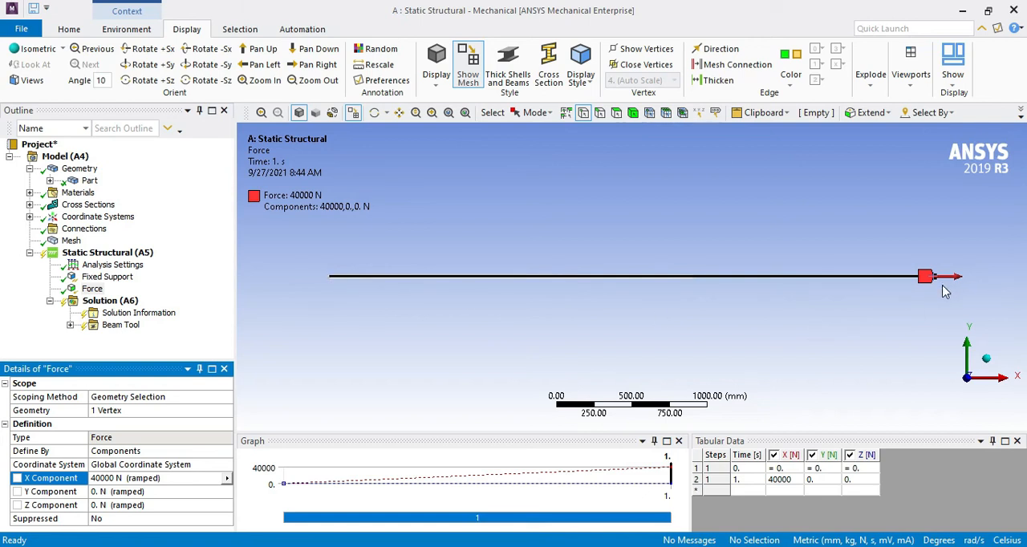
mouse_move(972, 286)
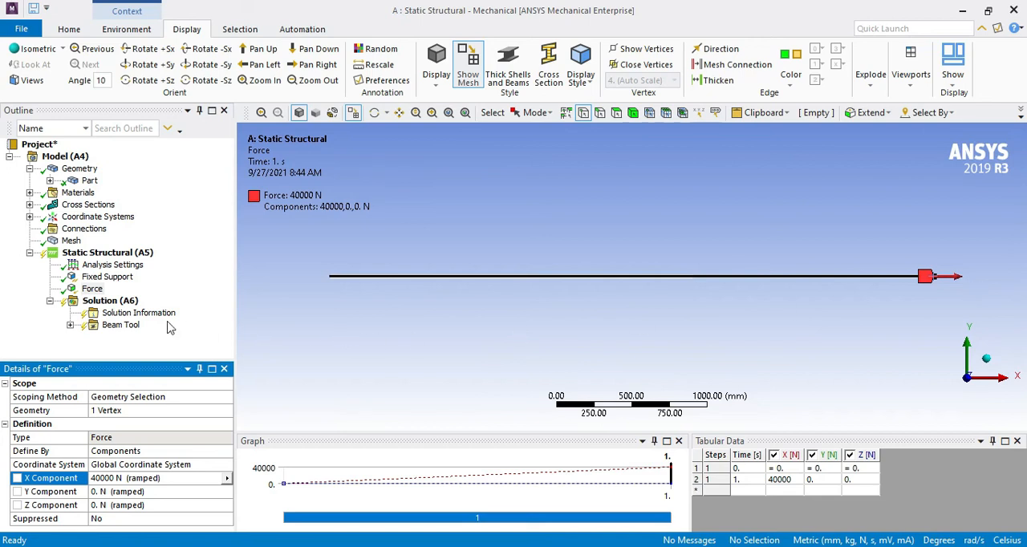
- Solve the static structural analysis and expand the Beam Tool to its direct and combined stress results
right_click(109, 300)
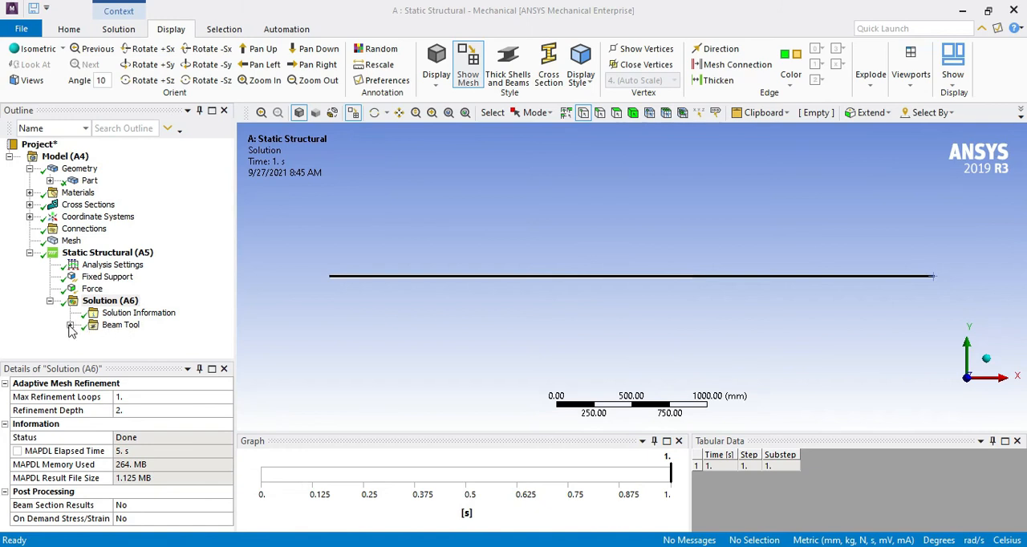
left_click(69, 324)
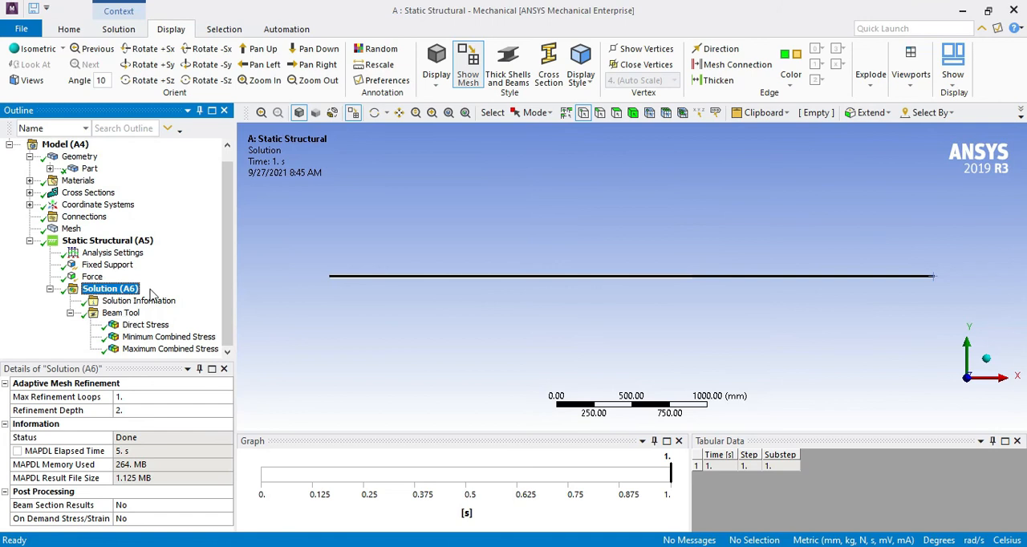
mouse_move(439, 268)
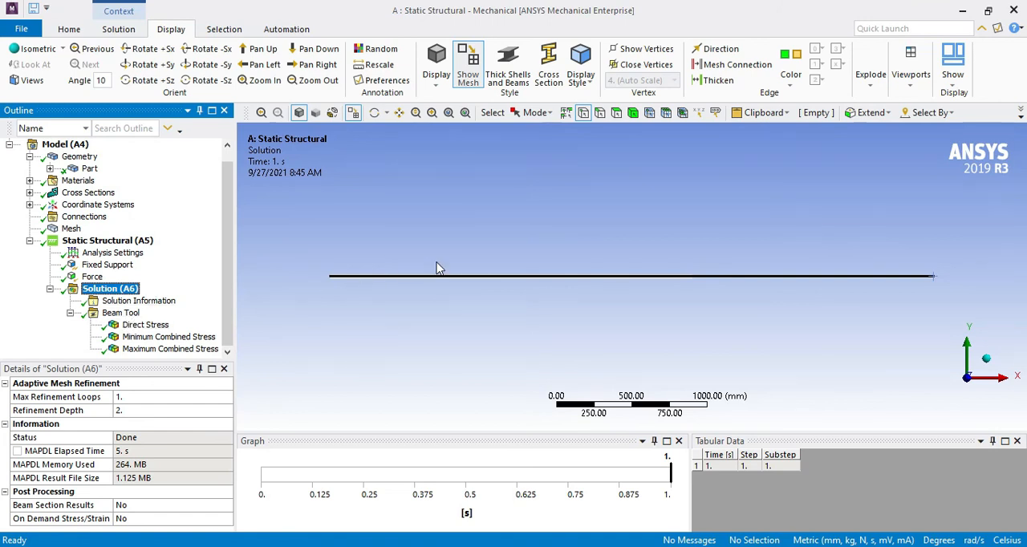
mouse_move(507, 296)
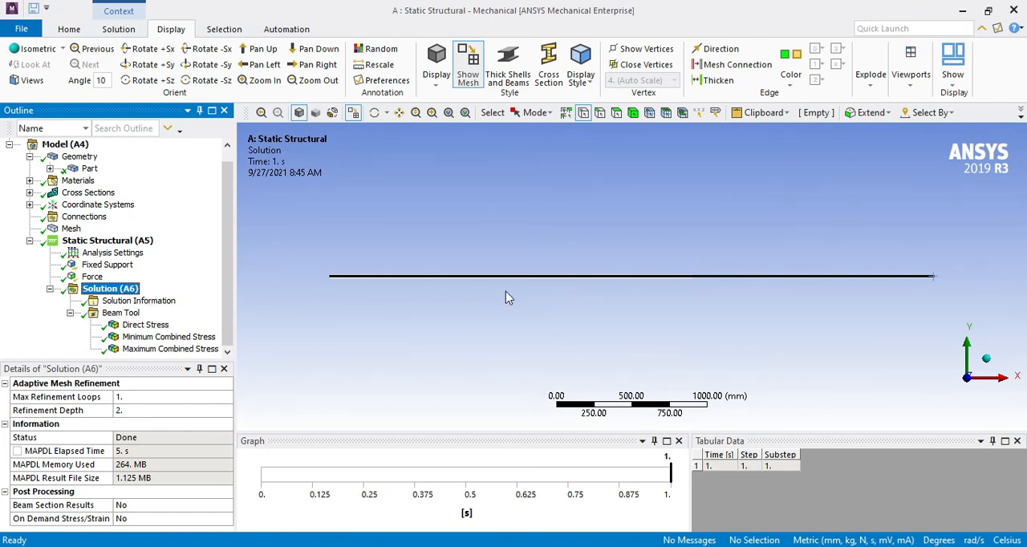
mouse_move(619, 281)
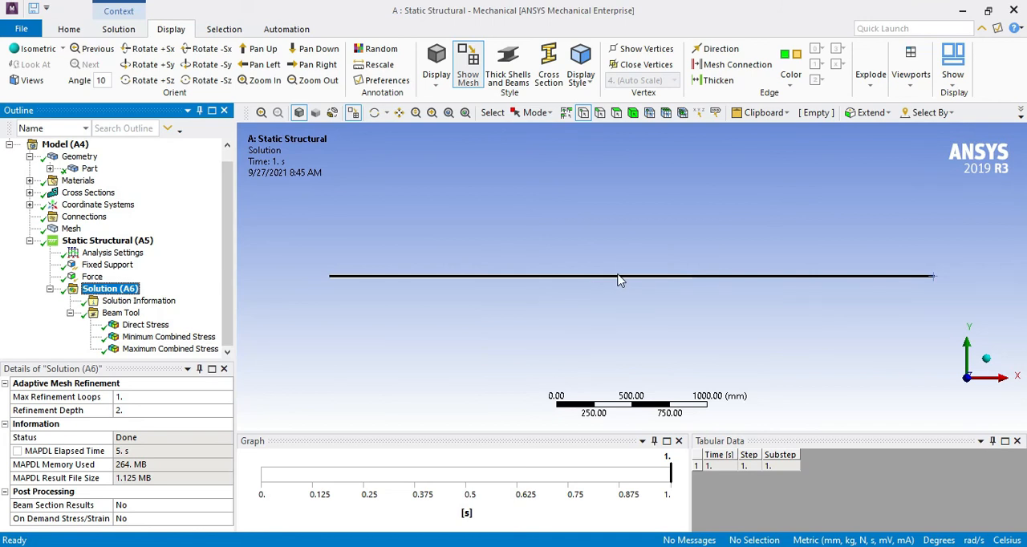
mouse_move(430, 295)
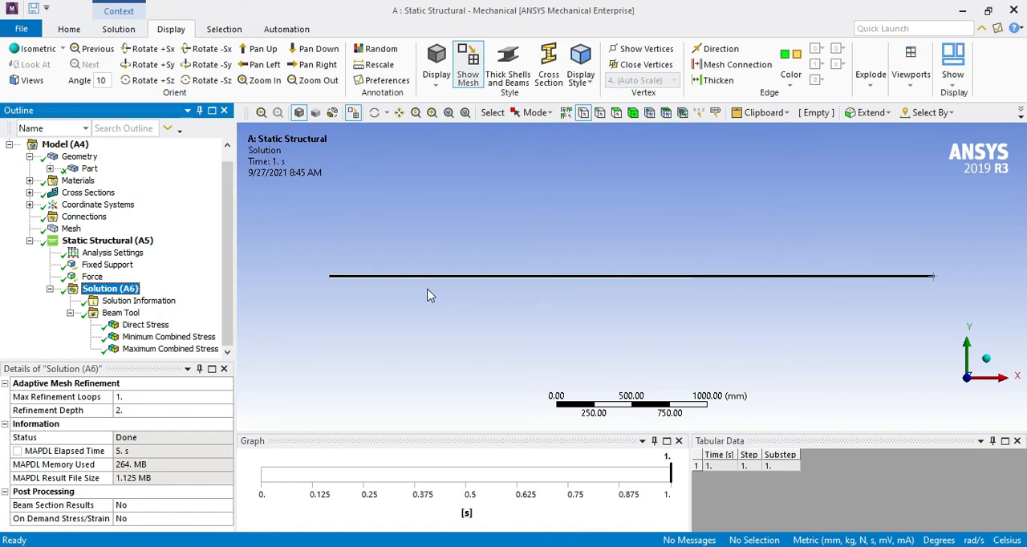
left_click(122, 312)
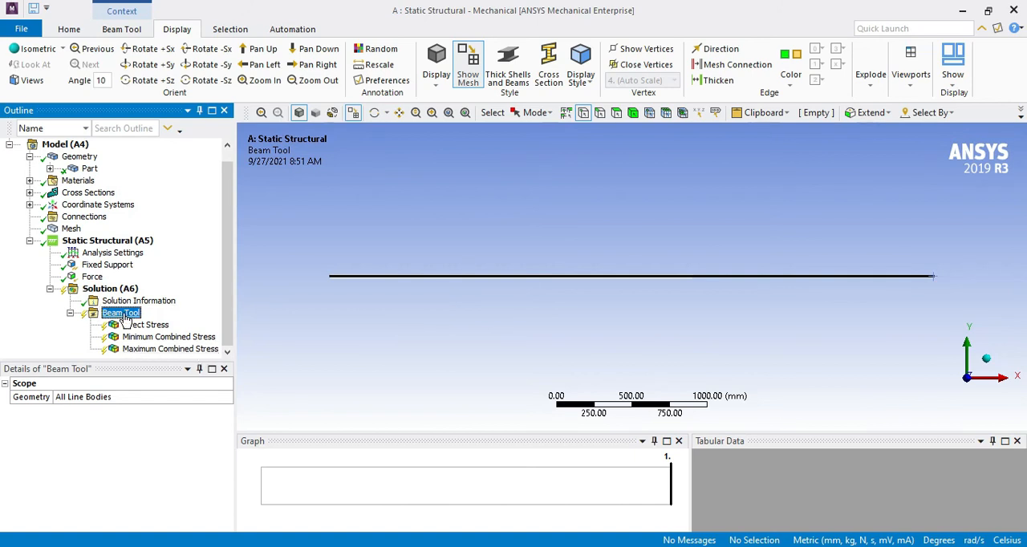
- Insert a Total Deformation beam result and evaluate all results, giving direct stress 66.667–100 MPa
right_click(121, 313)
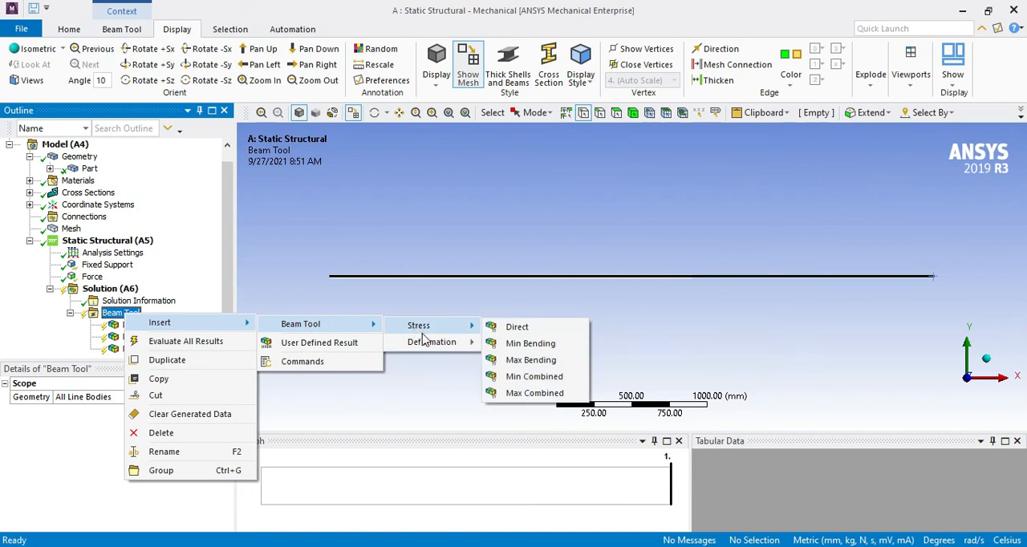
mouse_move(430, 341)
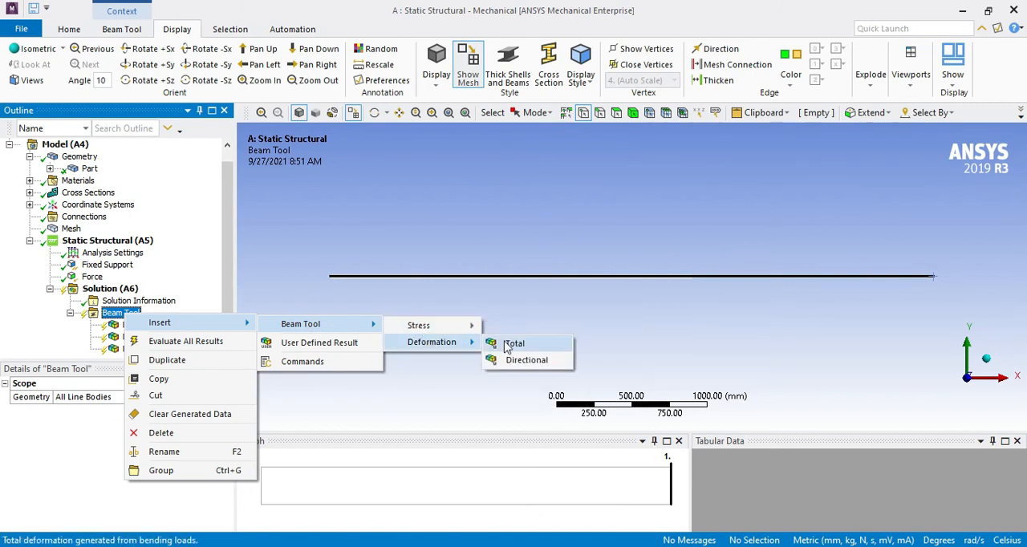
mouse_move(528, 359)
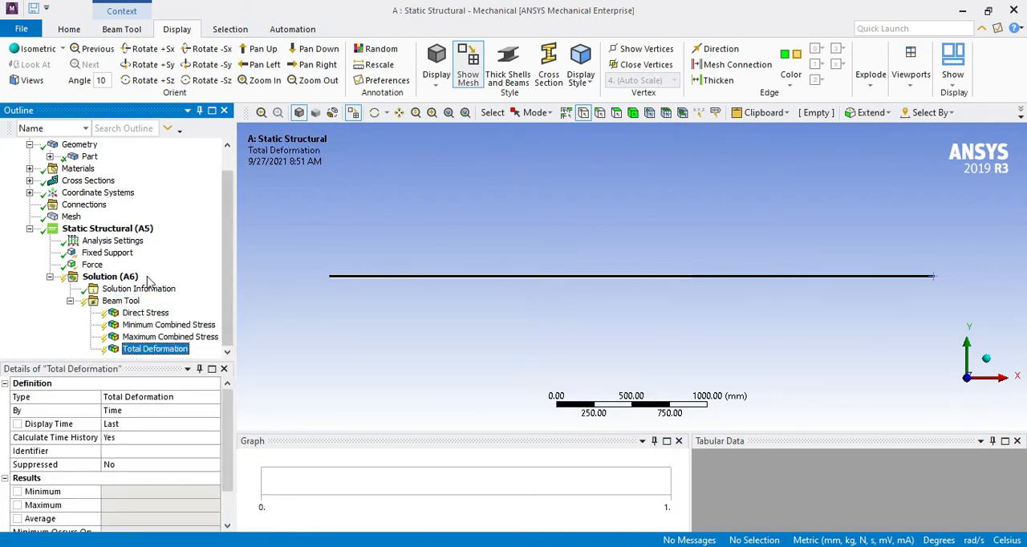
right_click(109, 276)
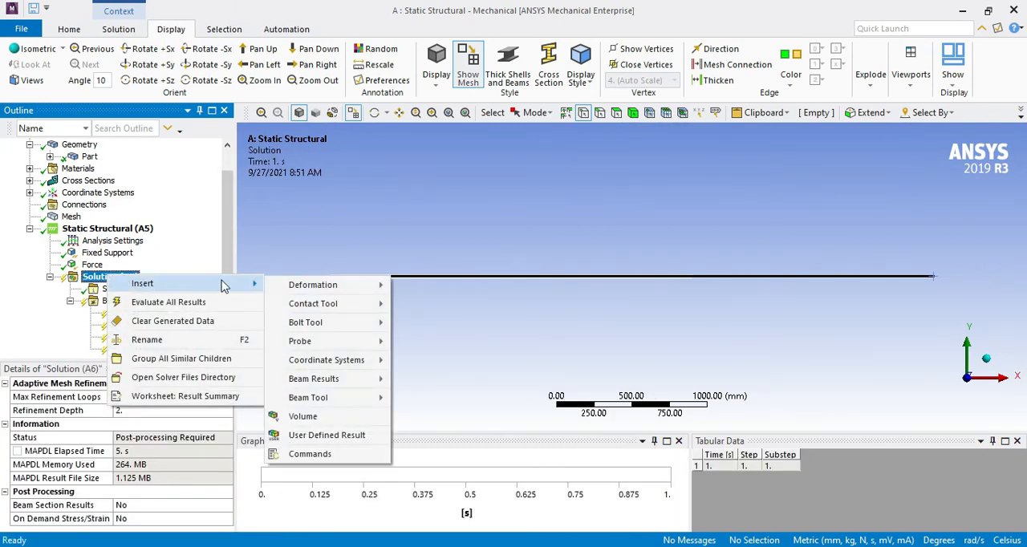
mouse_move(173, 321)
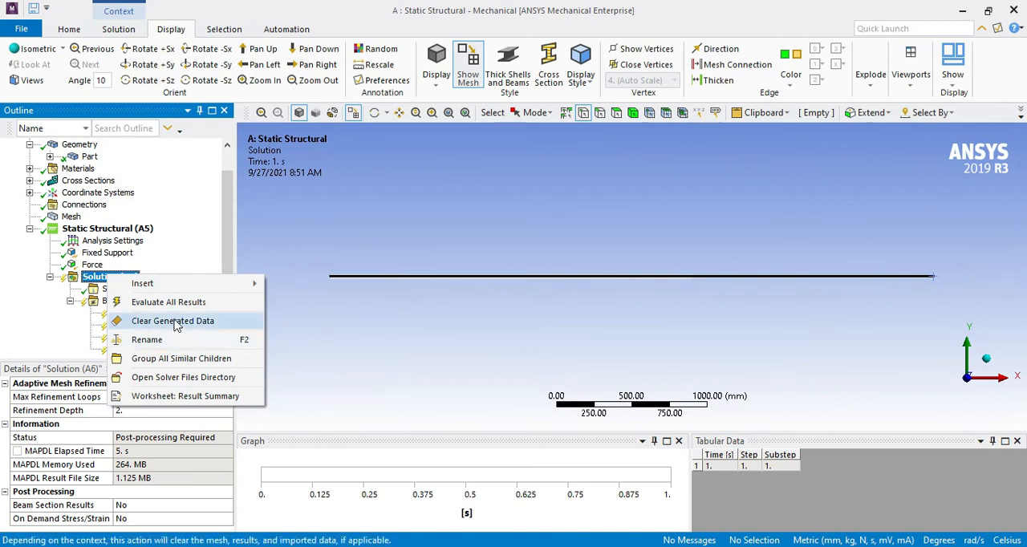
mouse_move(148, 340)
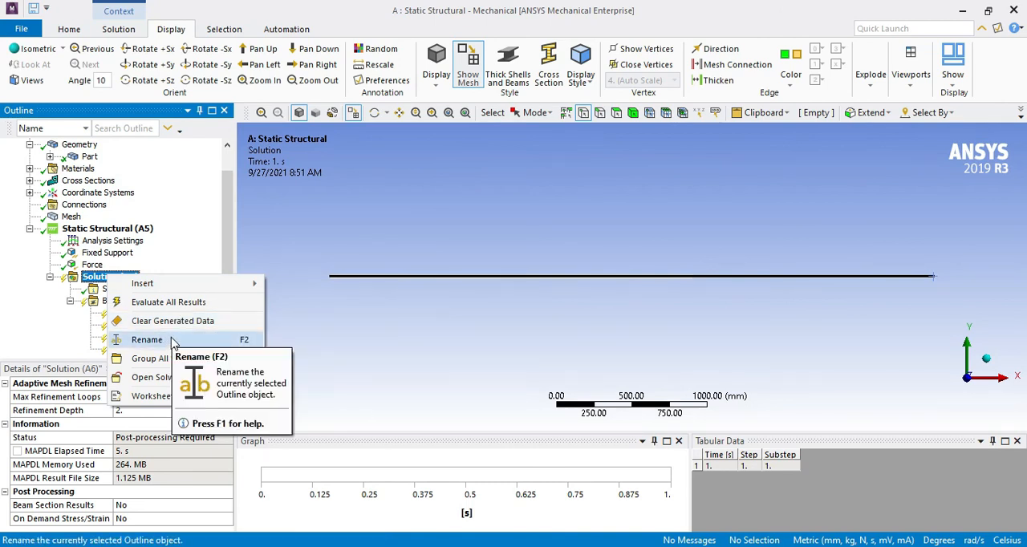
mouse_move(152, 100)
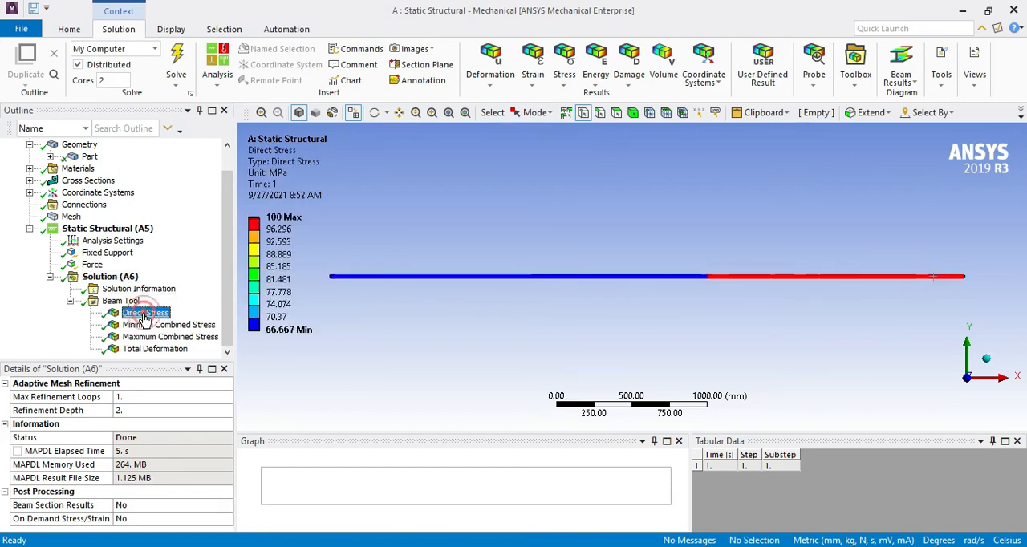
- Show the Direct Stress result of 66.667–100 MPa and inspect its tabular data
left_click(146, 313)
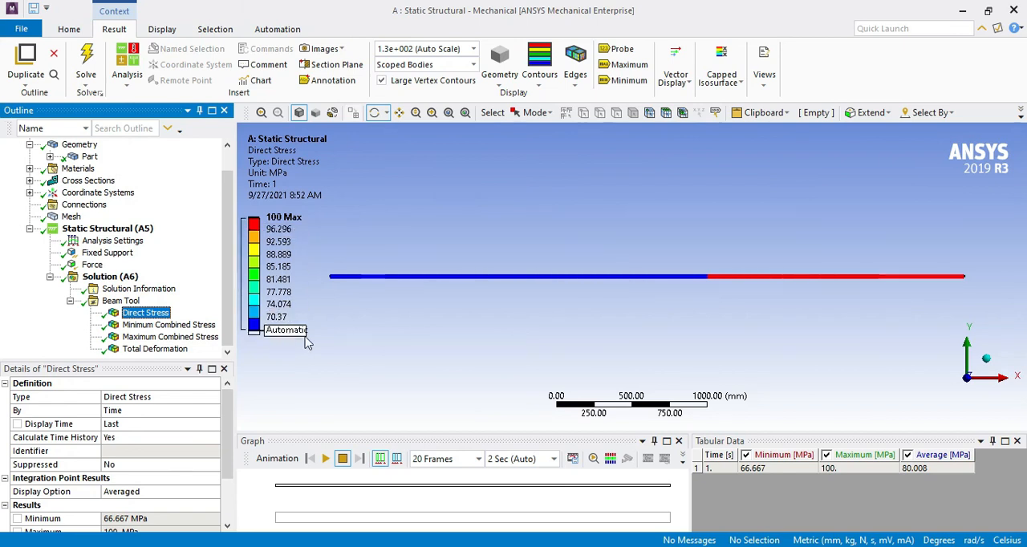
left_click(286, 331)
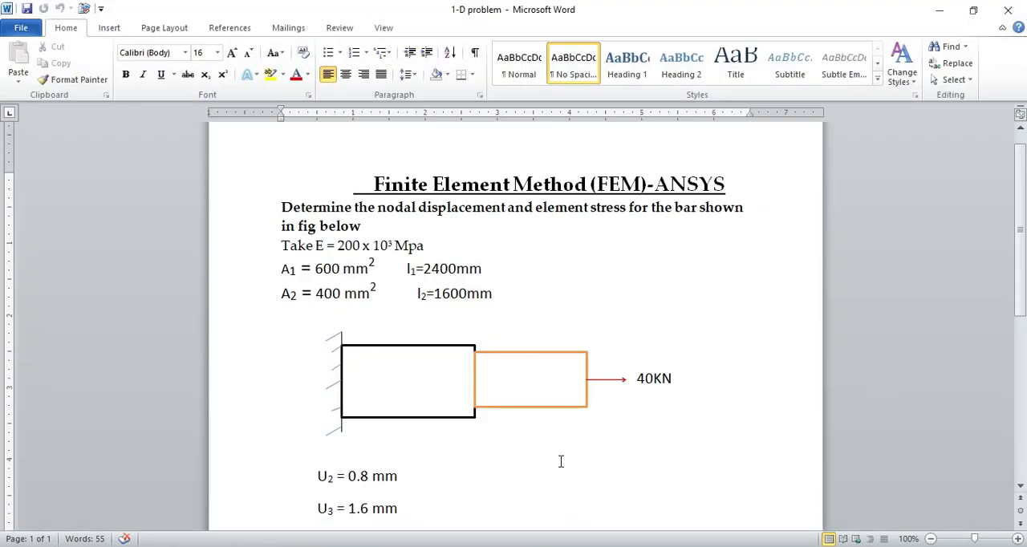
- Locate the hand-calculated element stresses of 66.66 and 100 N/mm² in the Word document
scroll("down", 3)
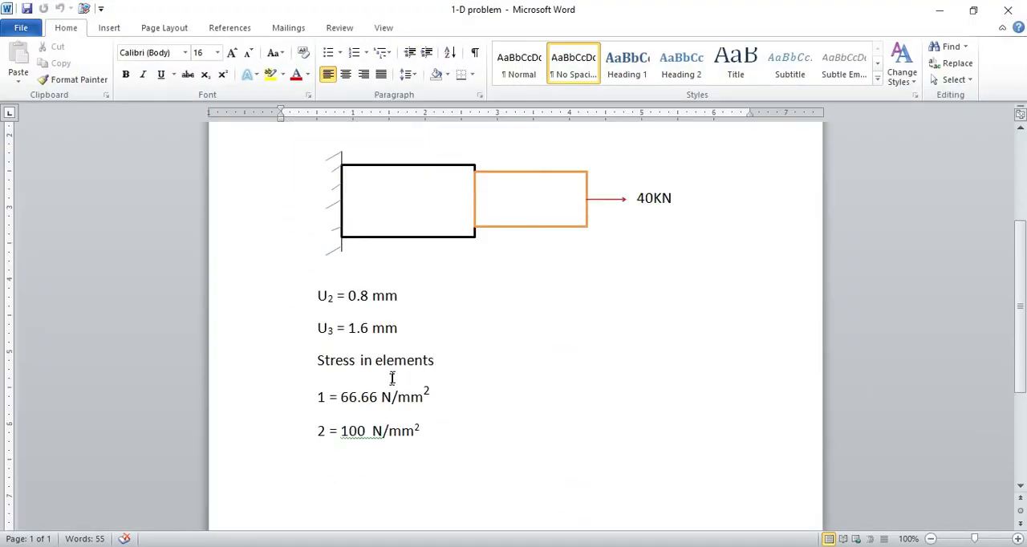
double_click(345, 359)
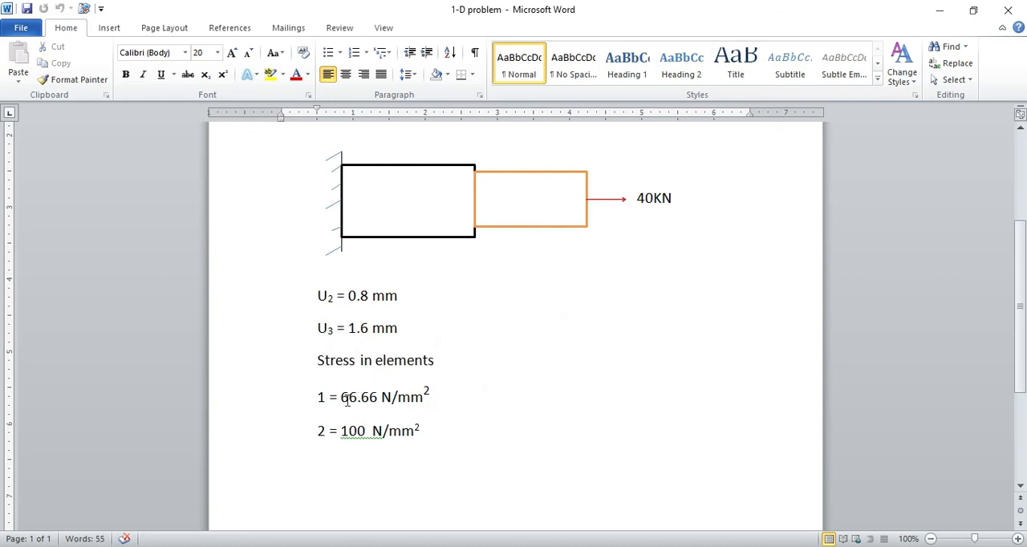
mouse_move(405, 403)
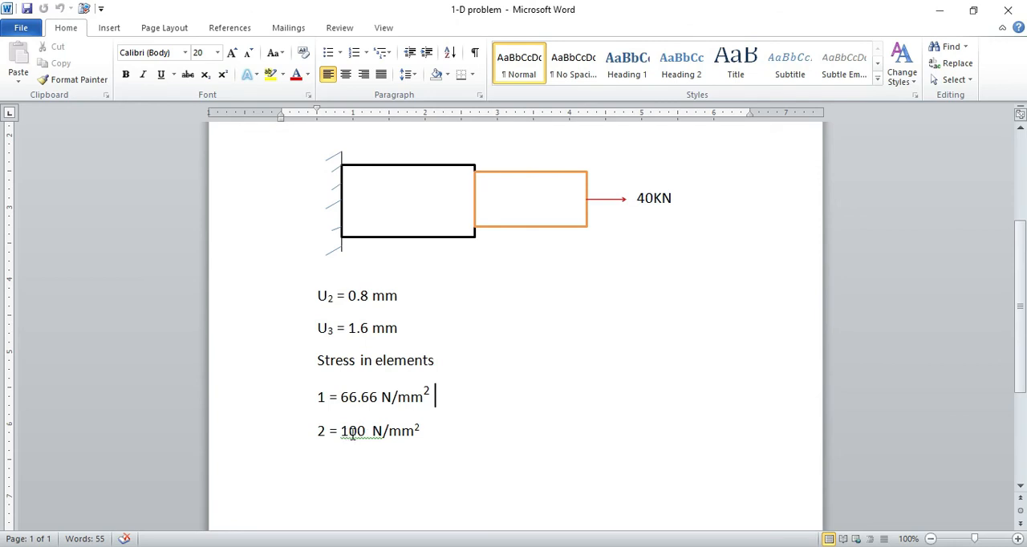
mouse_move(369, 436)
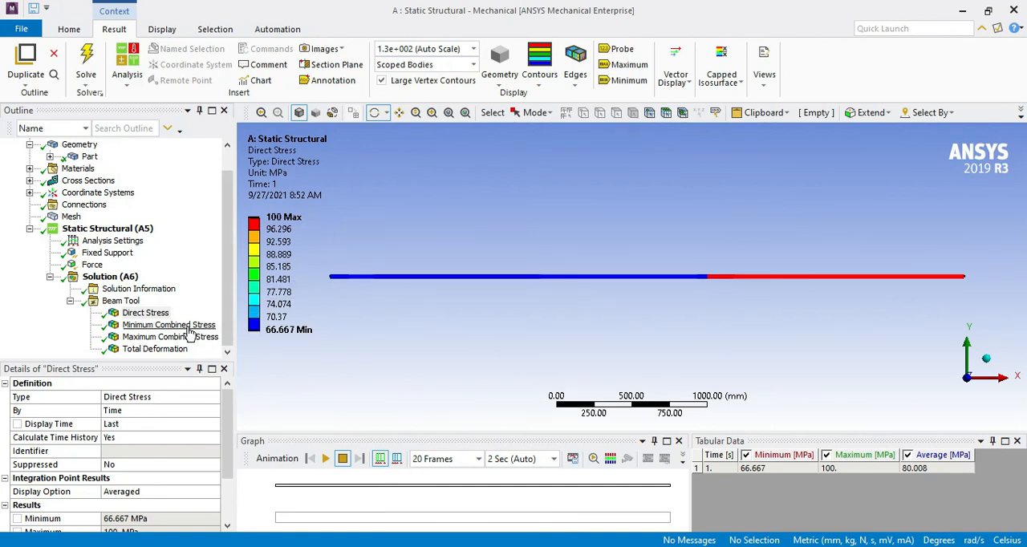
- Review the minimum and maximum combined stress (66.667–100 MPa) and total deformation results
left_click(169, 324)
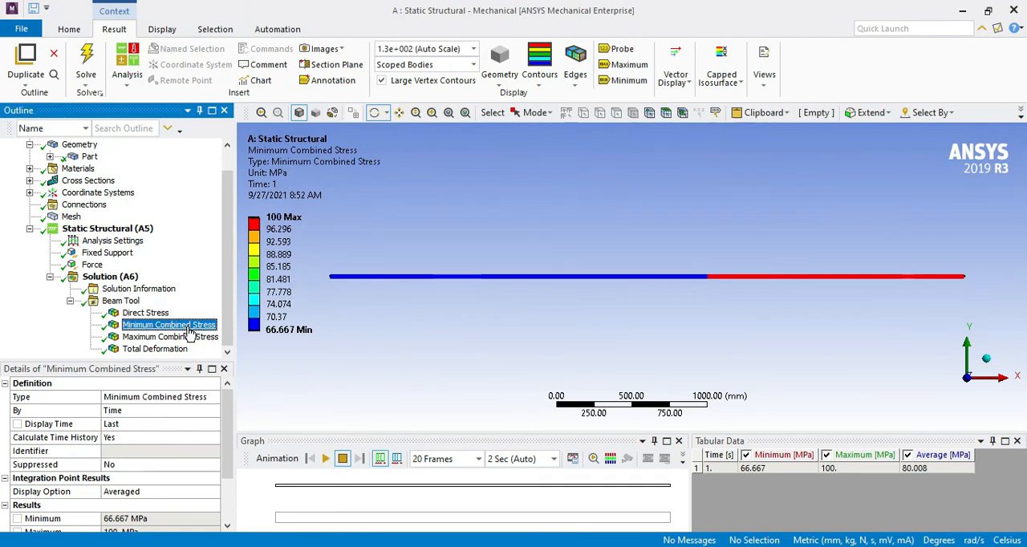
left_click(169, 337)
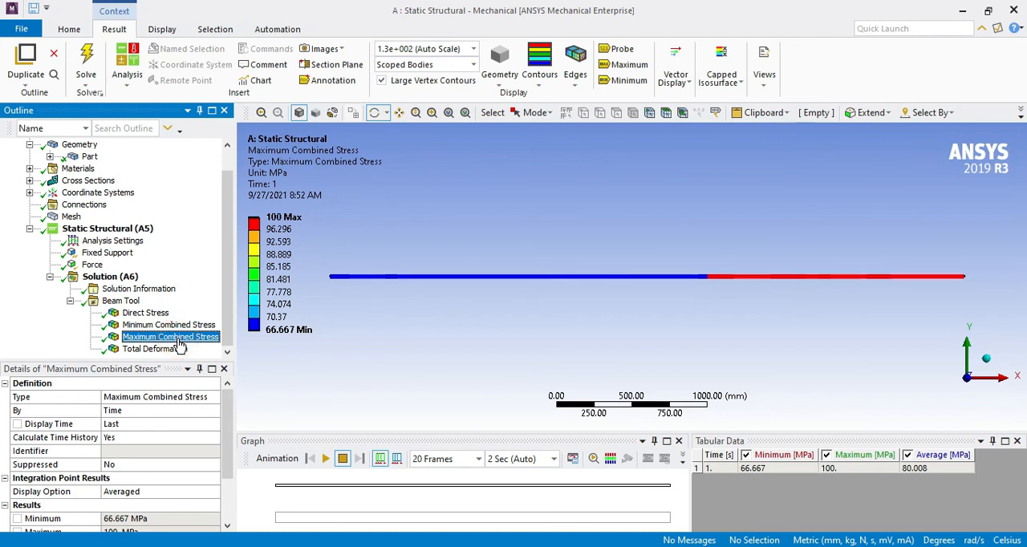
left_click(154, 350)
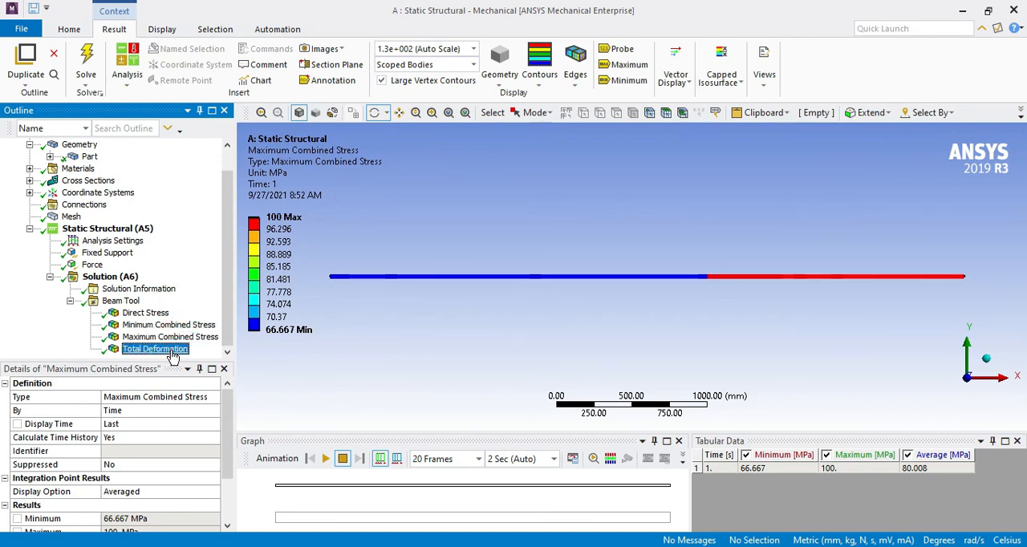
left_click(154, 350)
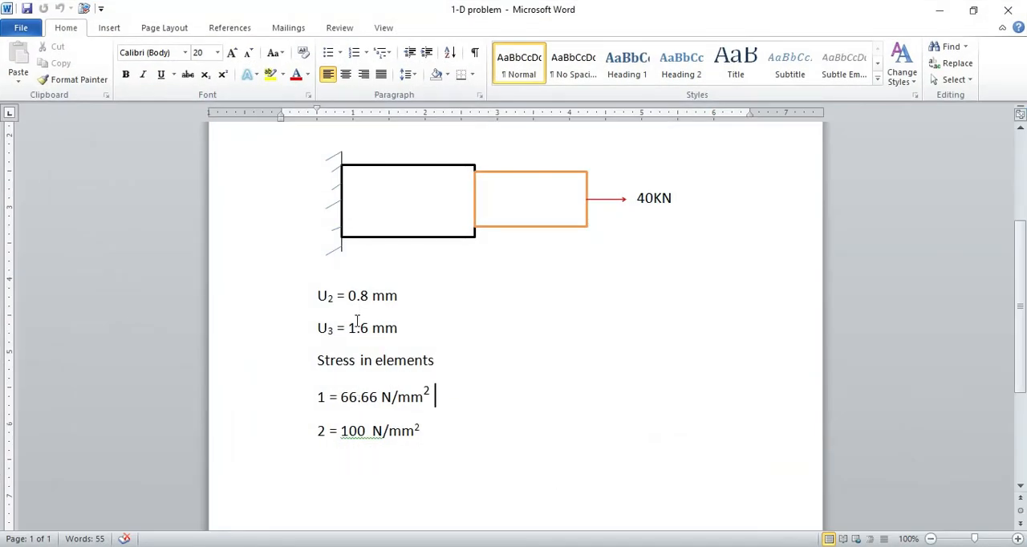
mouse_move(591, 203)
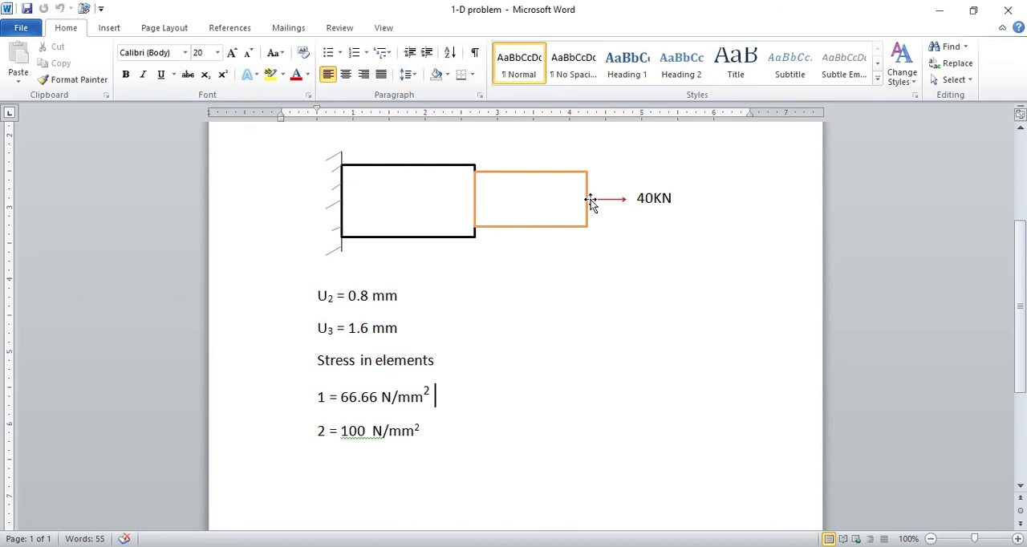
mouse_move(478, 206)
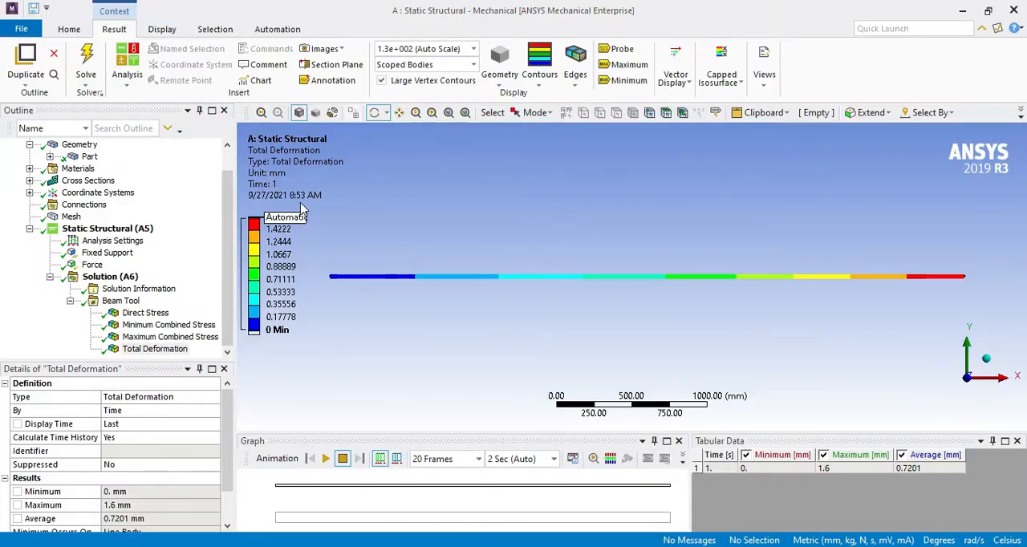
mouse_move(293, 173)
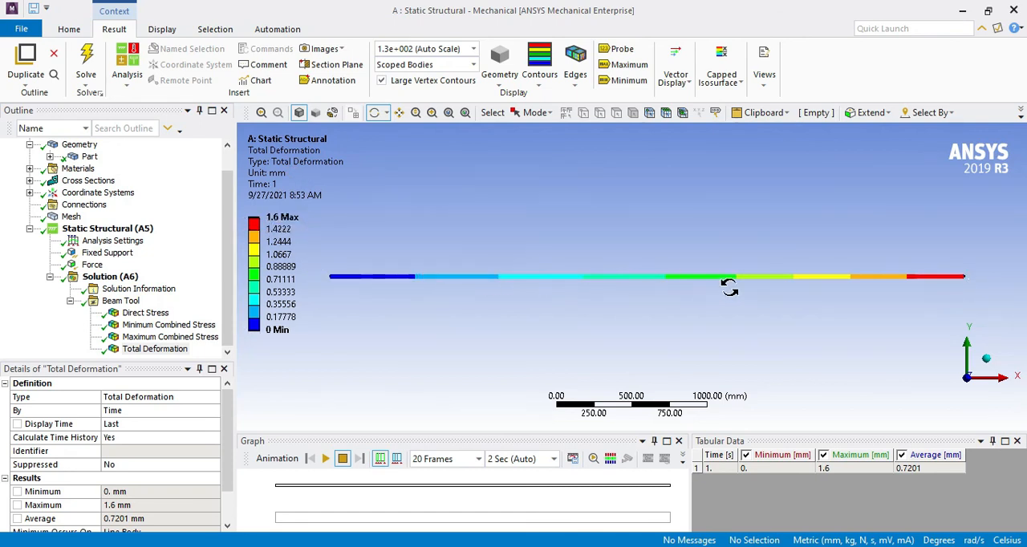
mouse_move(741, 283)
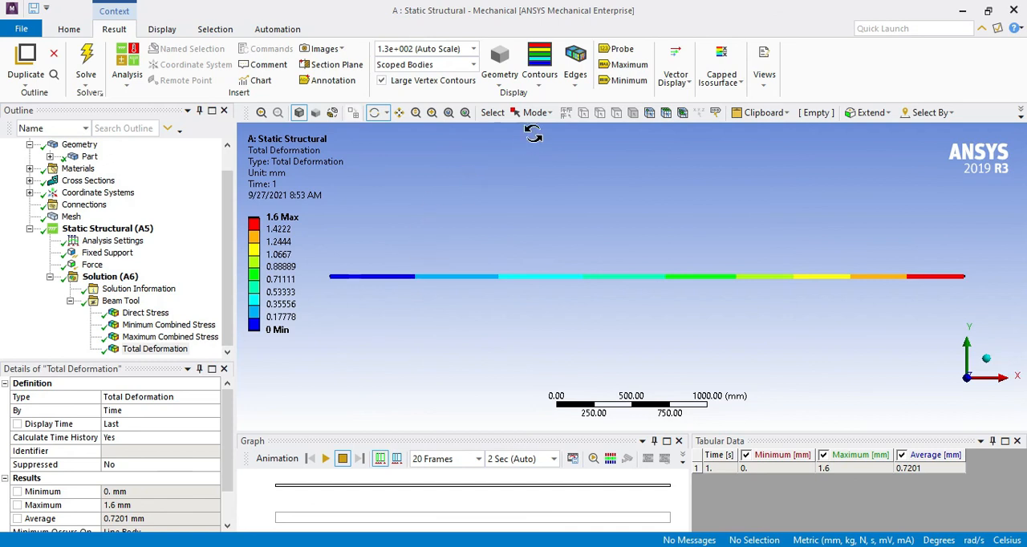
- Enable Thick Shells and Beams display for the 0–1.6 mm Total Deformation result
left_click(162, 29)
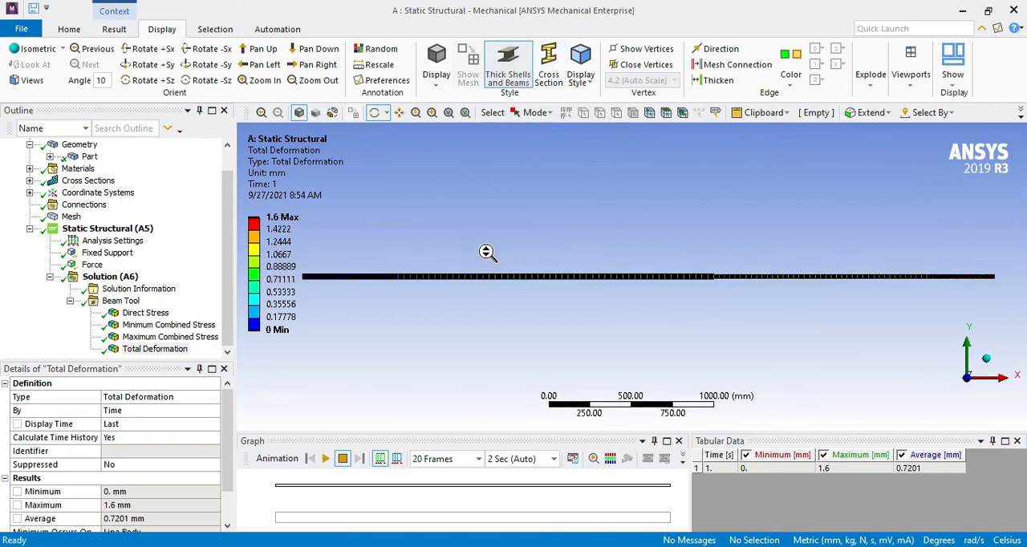
- Animate the bar's total deformation, then animate the Minimum Combined Stress result (66.667–100 MPa)
left_click(312, 459)
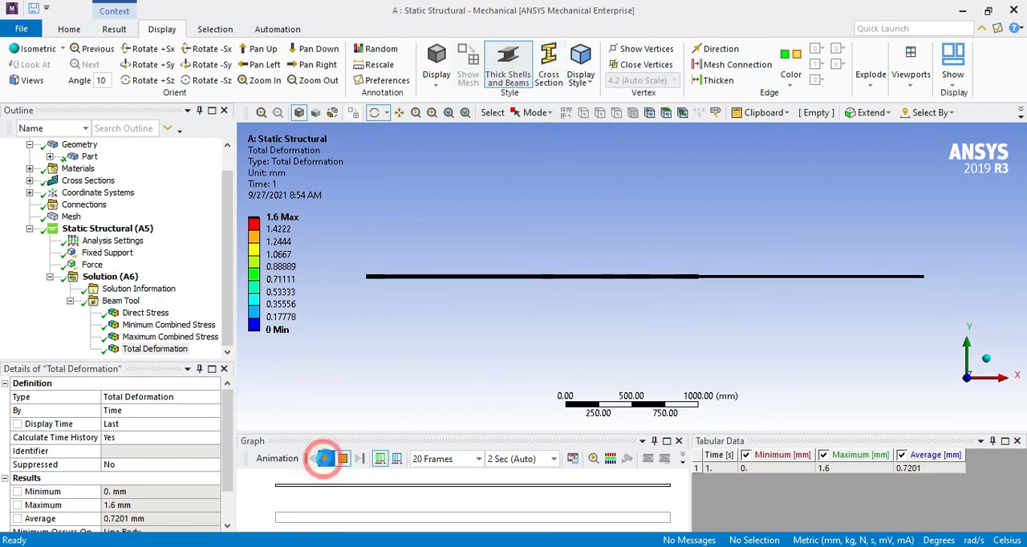
left_click(308, 459)
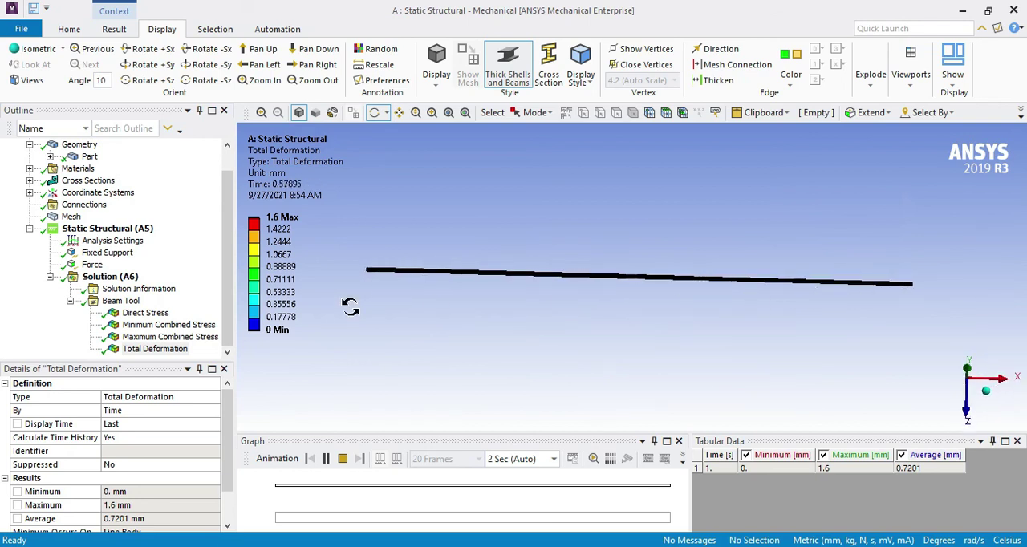
left_click(169, 324)
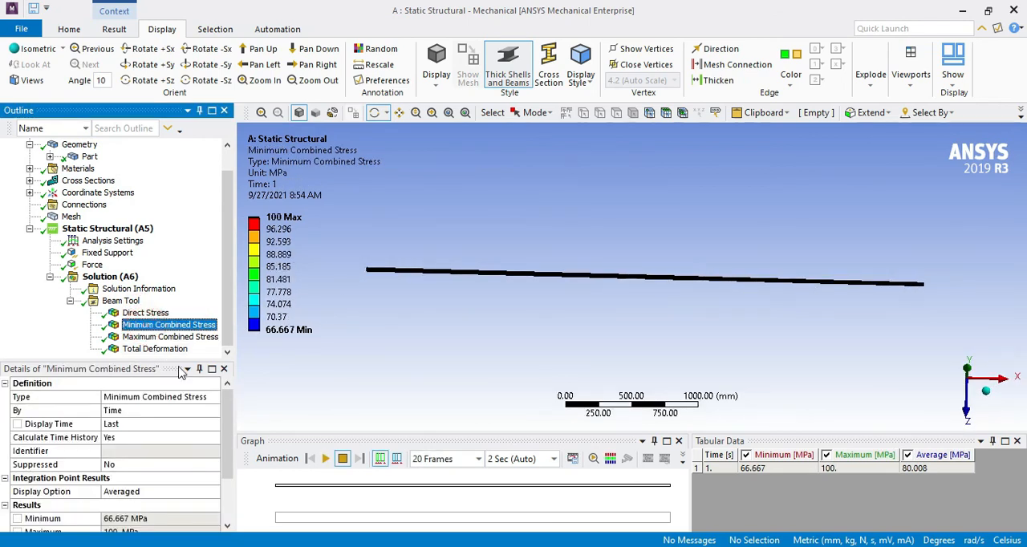
left_click(324, 458)
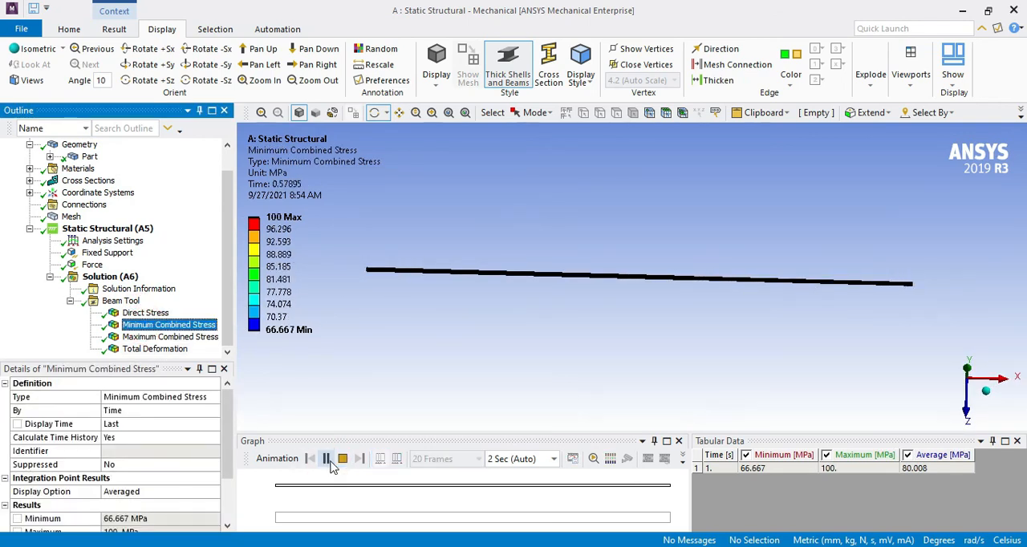